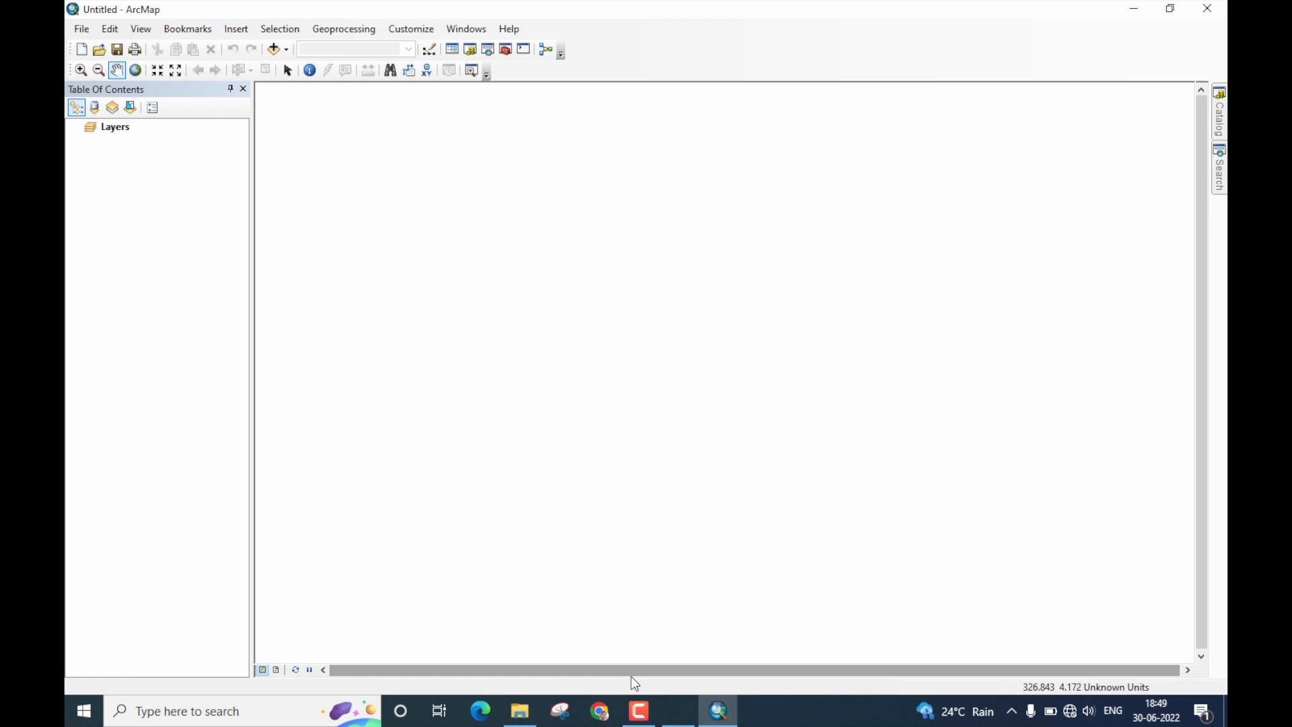
# Step: Add the Landsat B8.TIF panchromatic raster and read its 15 m cell size under Source
pyautogui.click(272, 48)
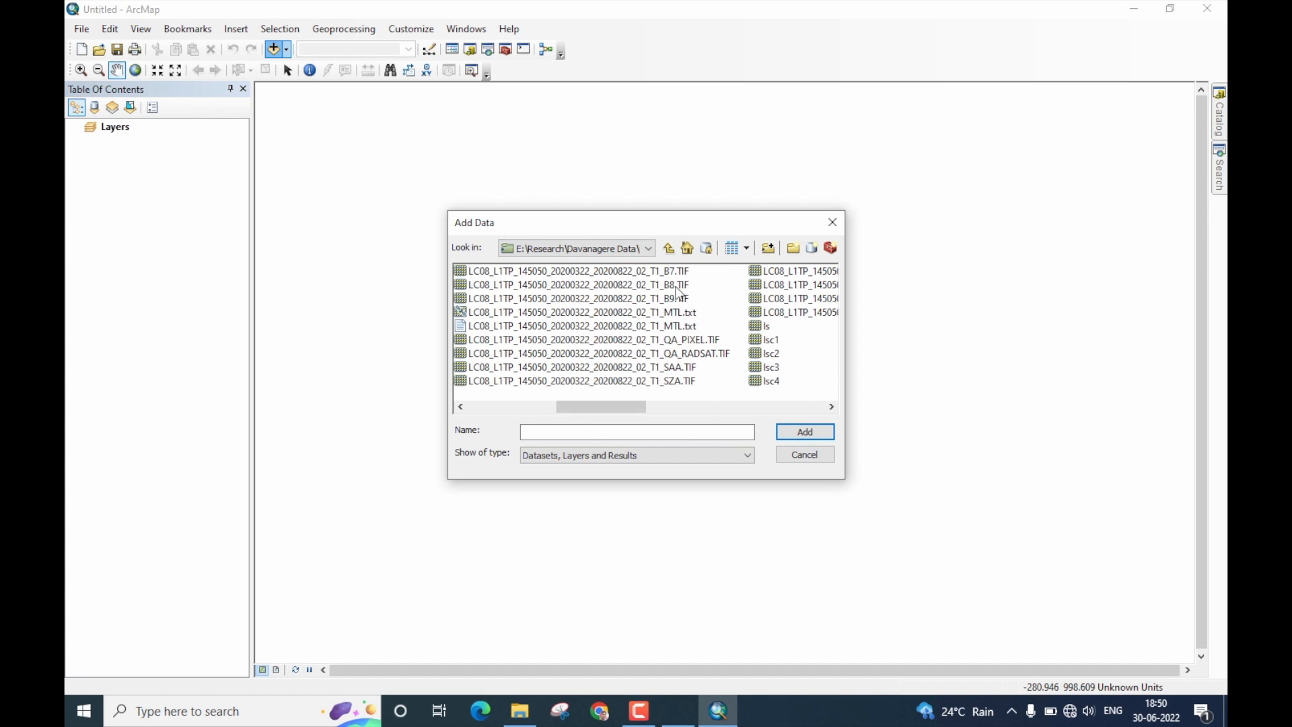
pyautogui.click(577, 284)
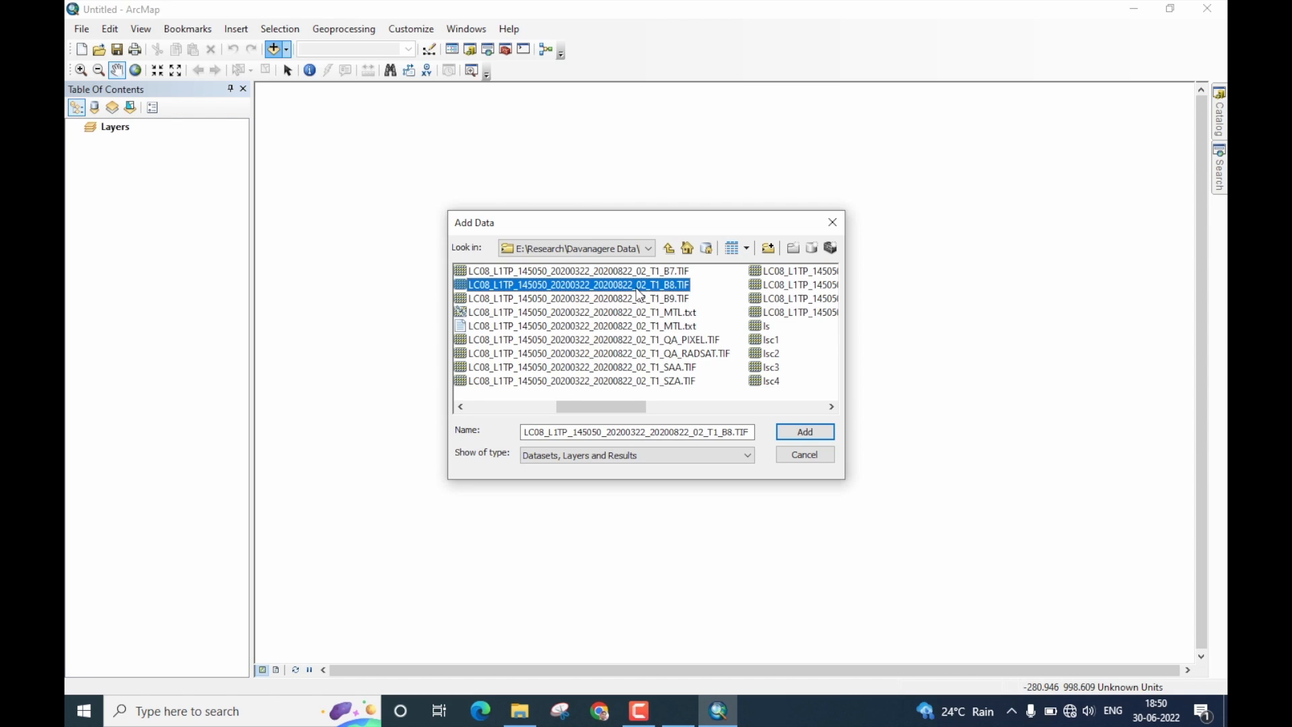
pyautogui.click(803, 430)
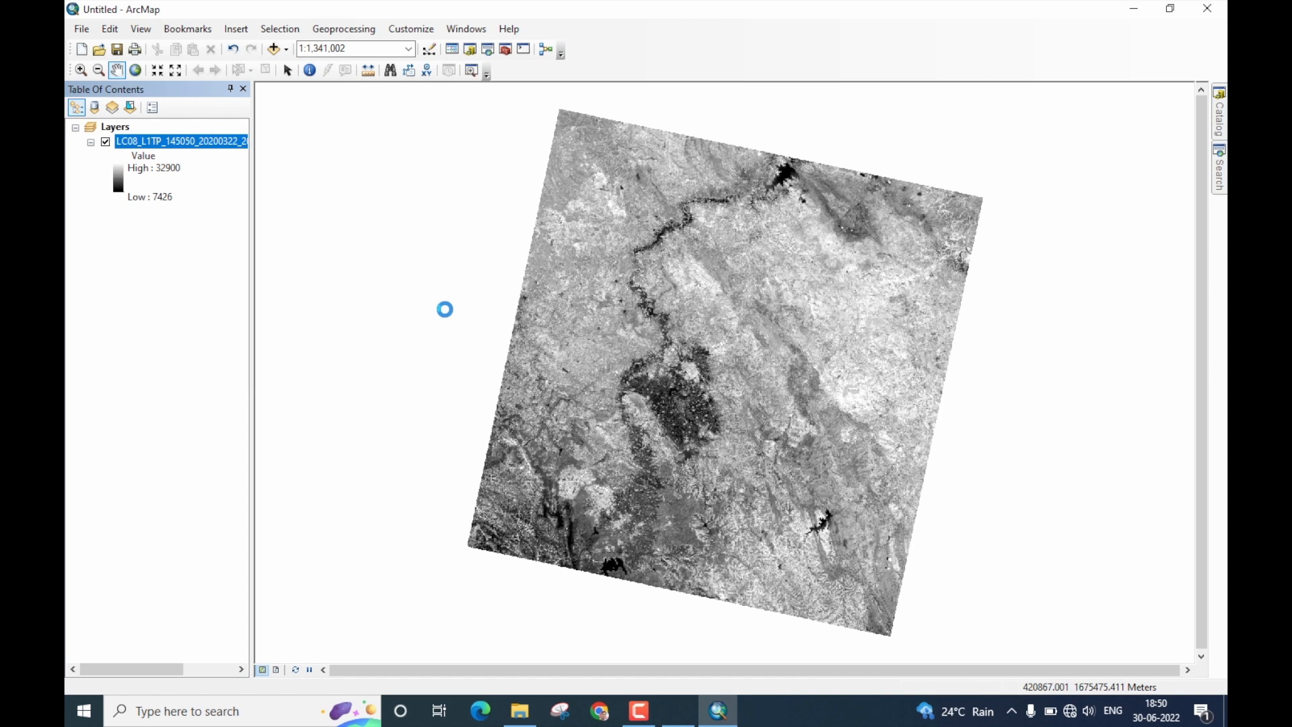
pyautogui.doubleClick(181, 141)
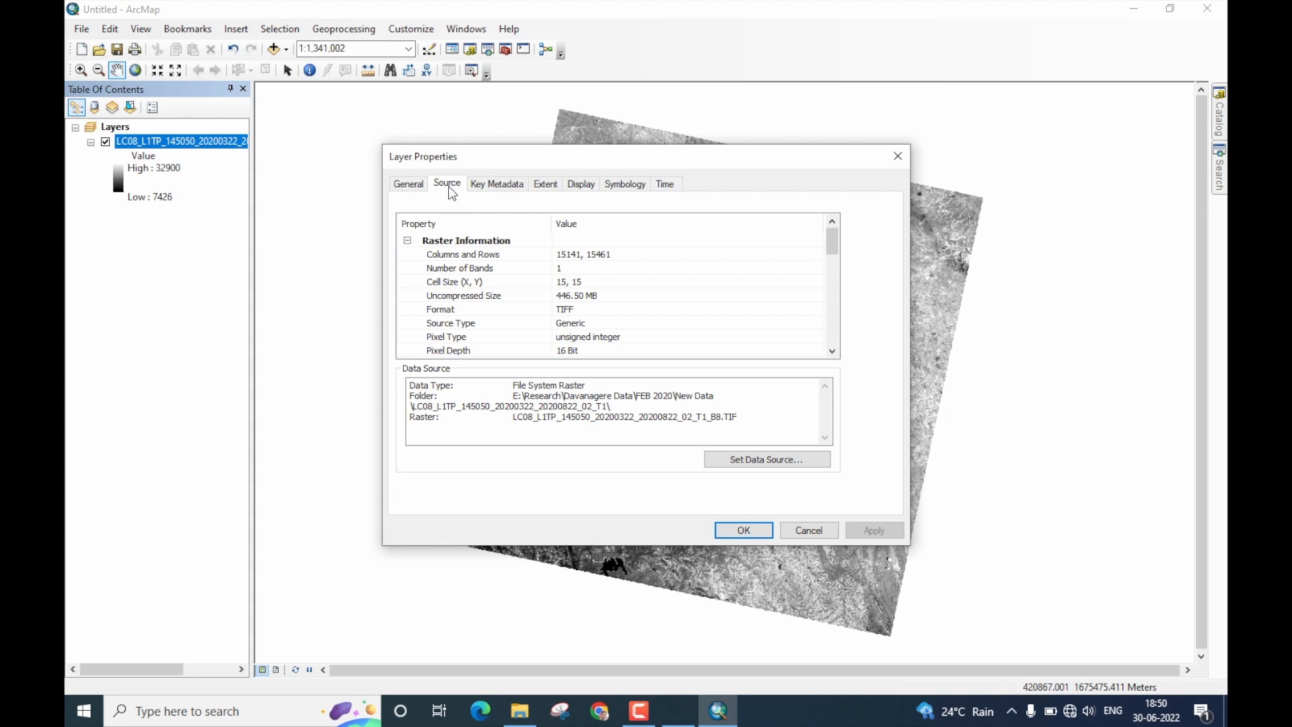
pyautogui.click(568, 281)
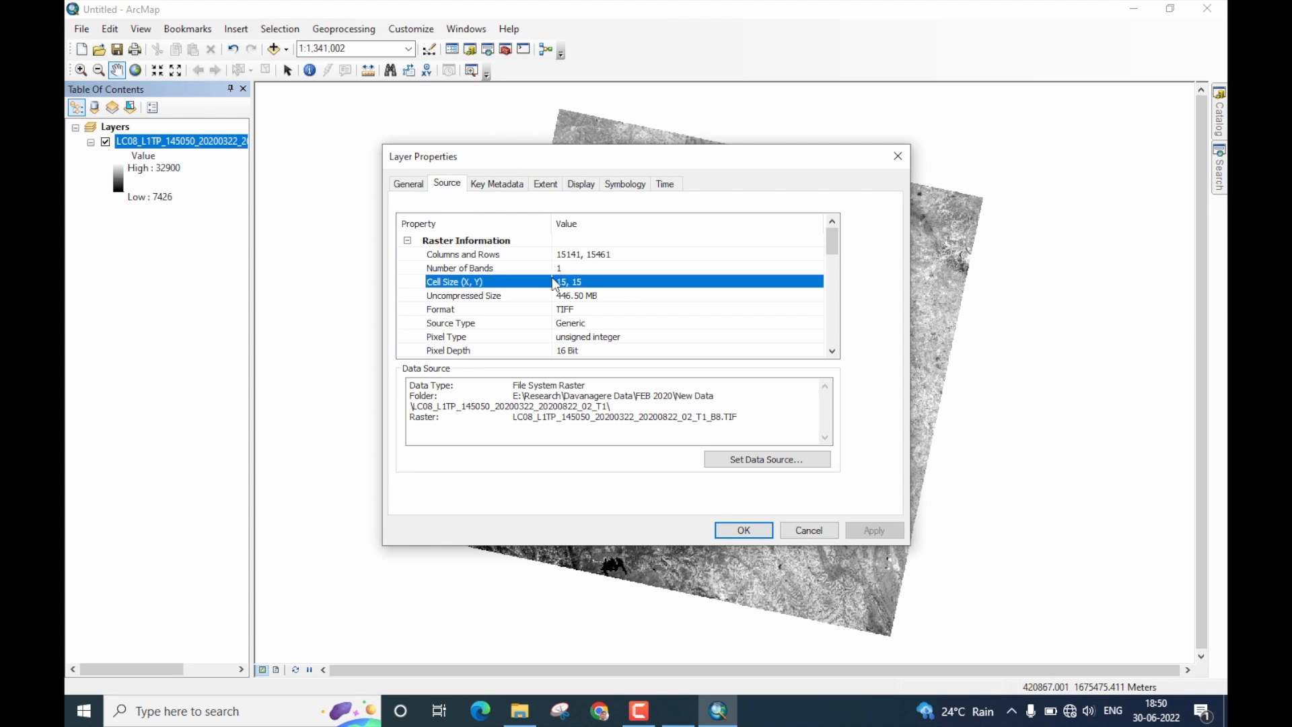
pyautogui.moveTo(586, 288)
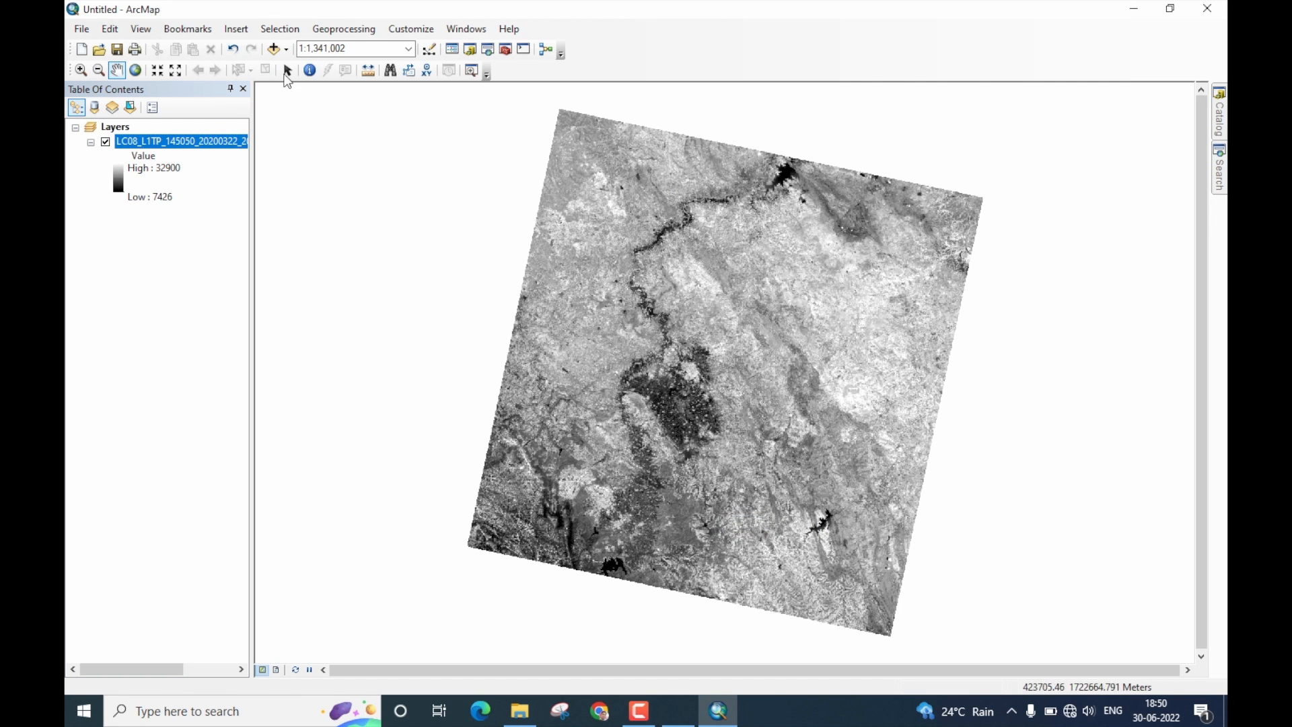
# Step: Add the seven-band ls stack and confirm its 30 m cell size in Layer Properties
pyautogui.click(272, 49)
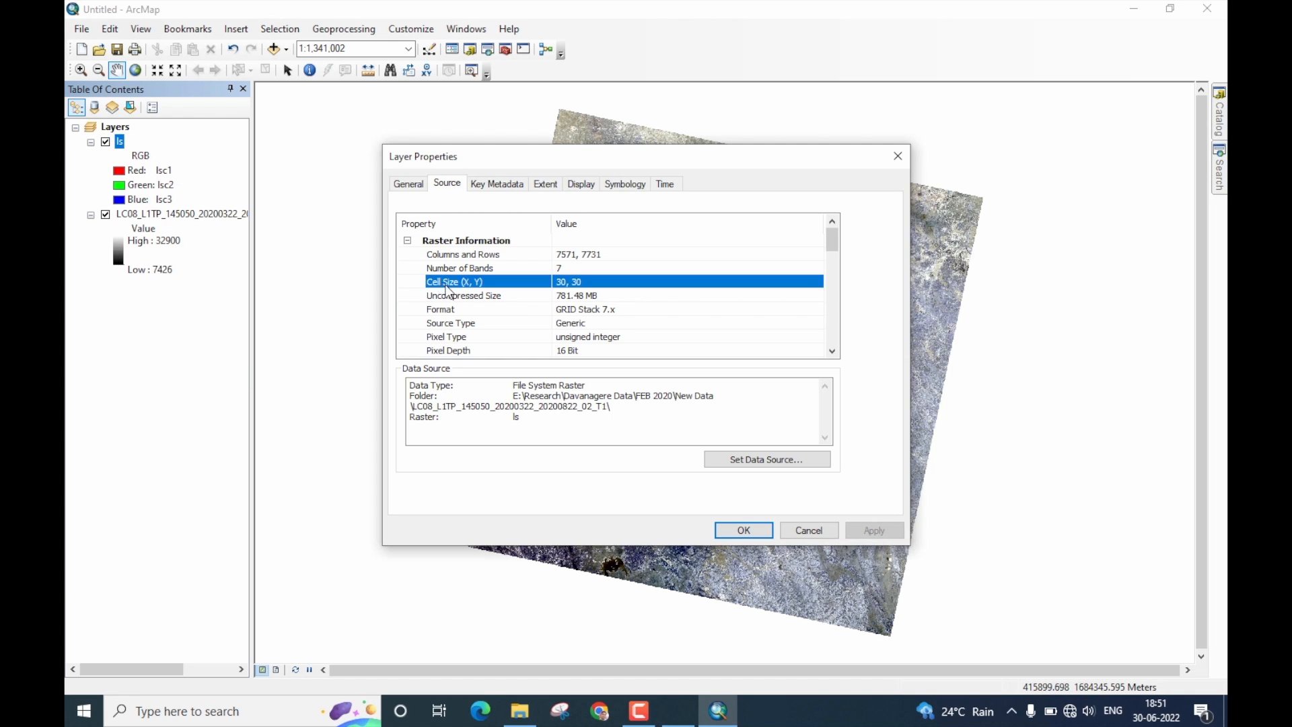
pyautogui.moveTo(594, 288)
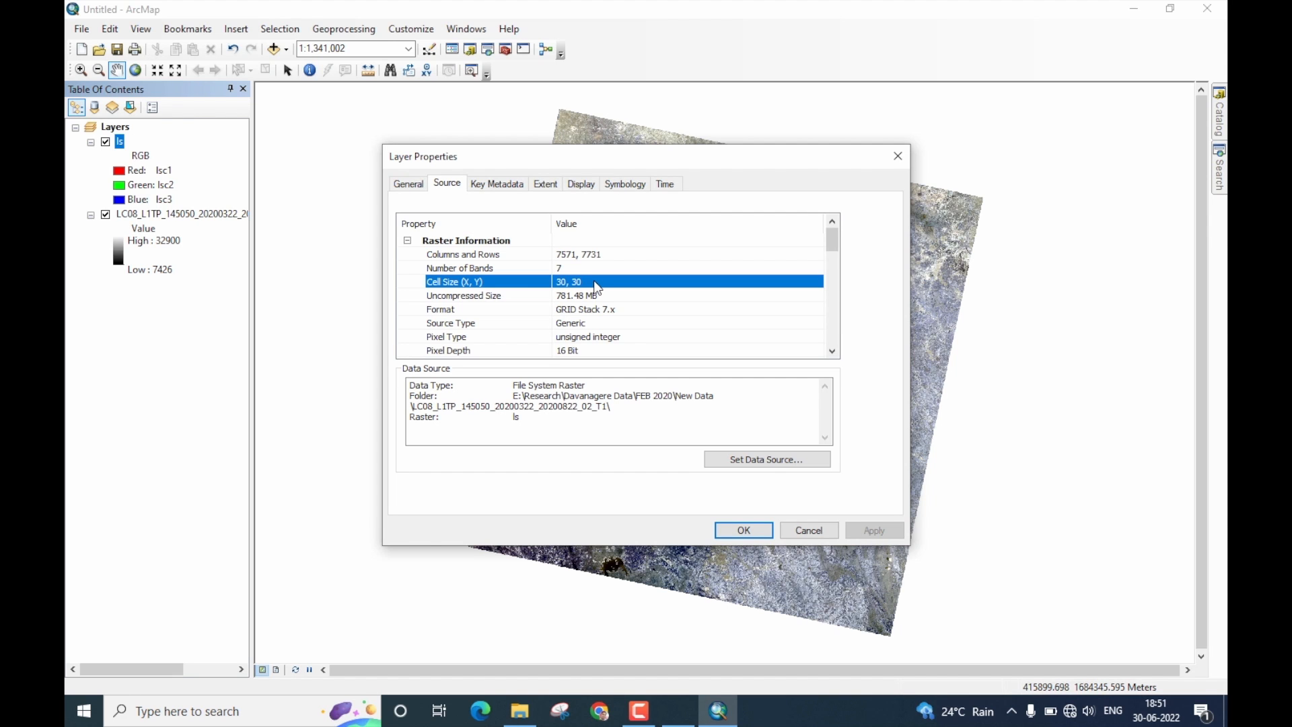
pyautogui.click(743, 530)
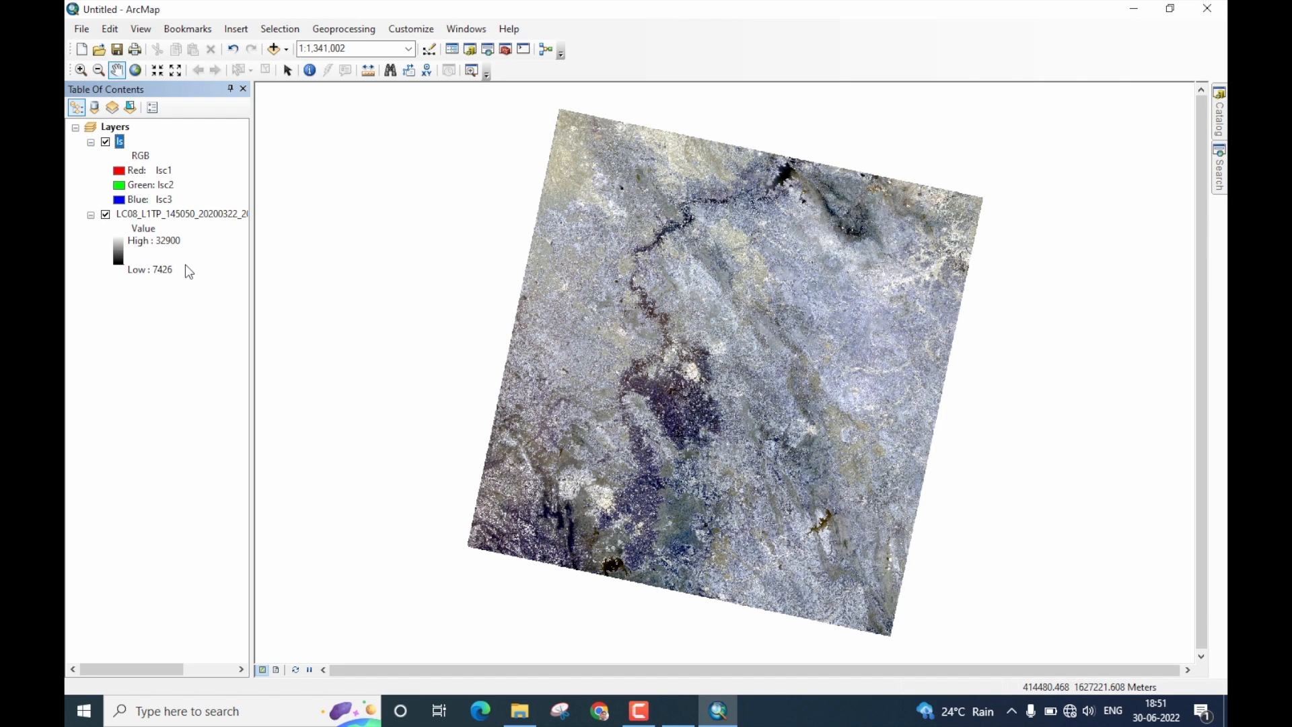
pyautogui.moveTo(163, 228)
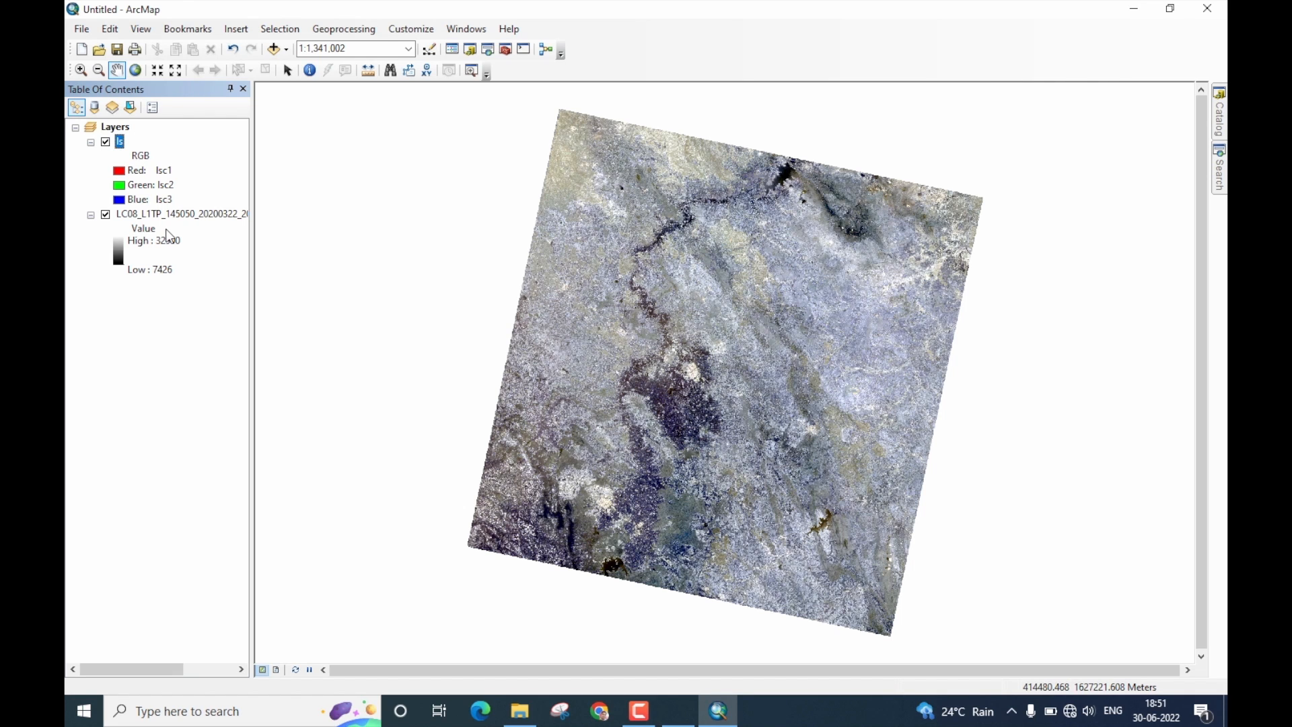
pyautogui.moveTo(411, 28)
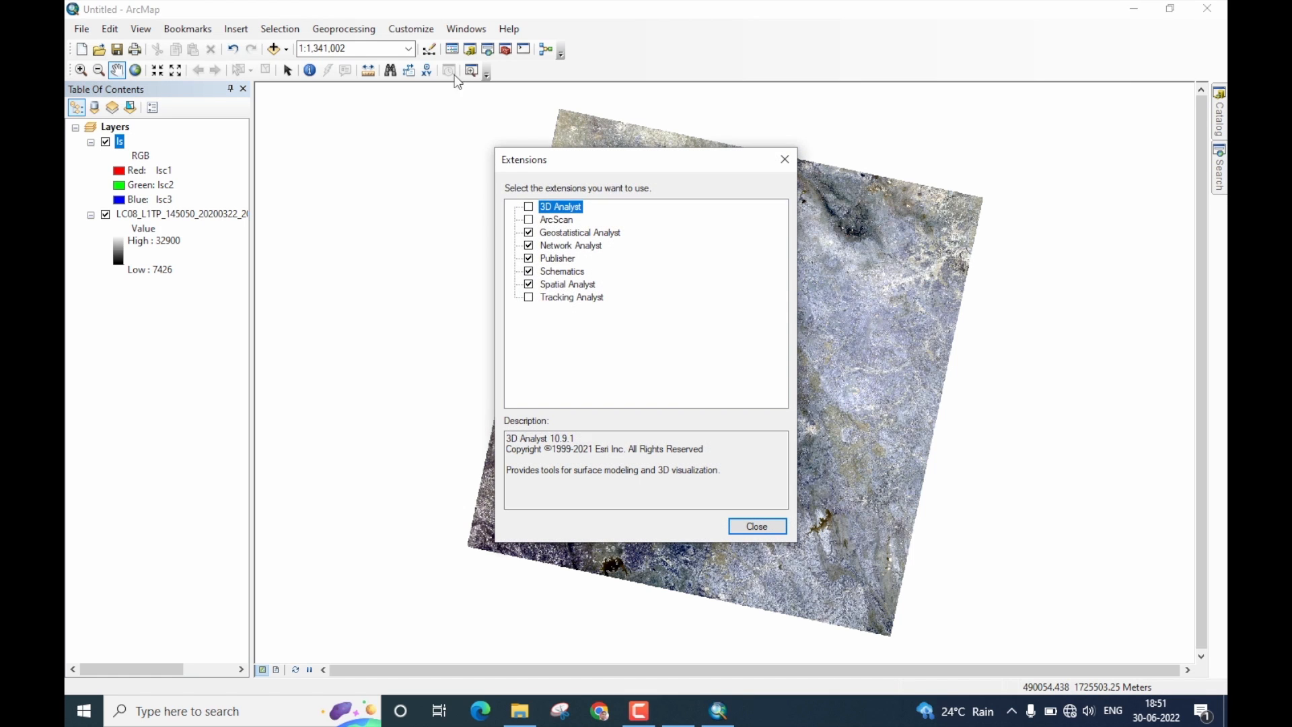
pyautogui.moveTo(590, 292)
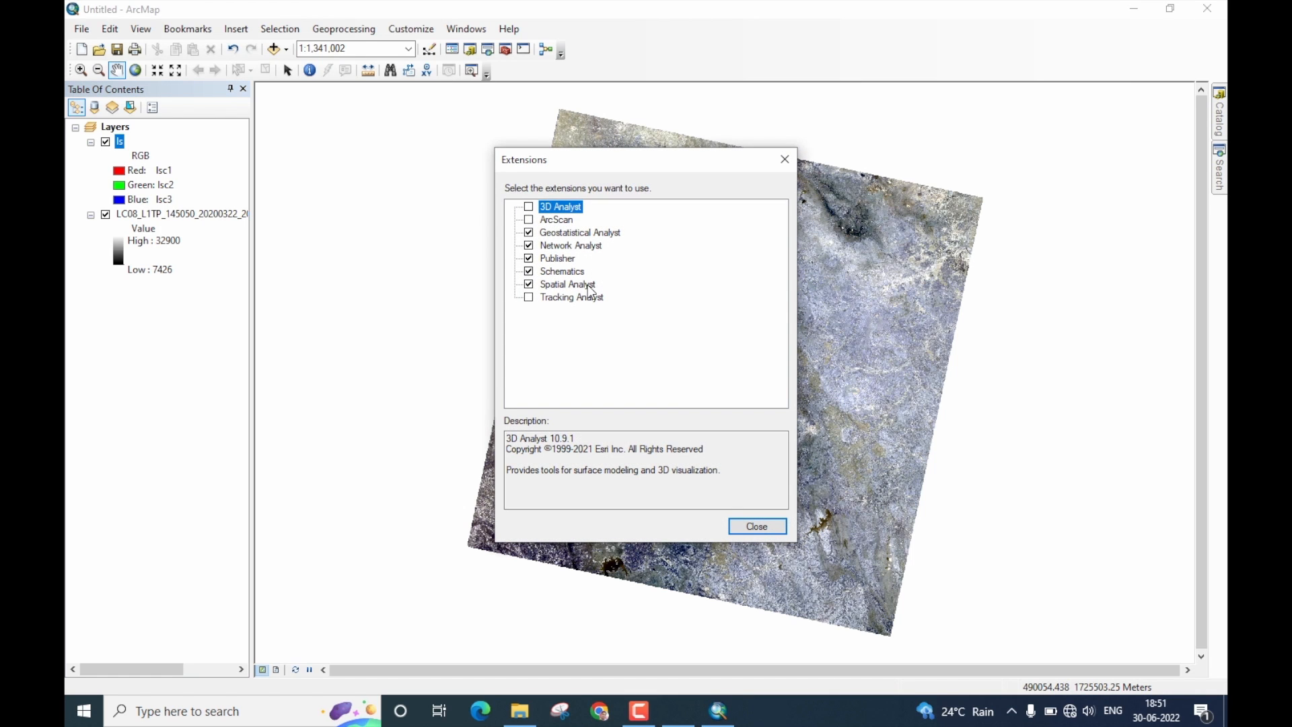
pyautogui.moveTo(775, 484)
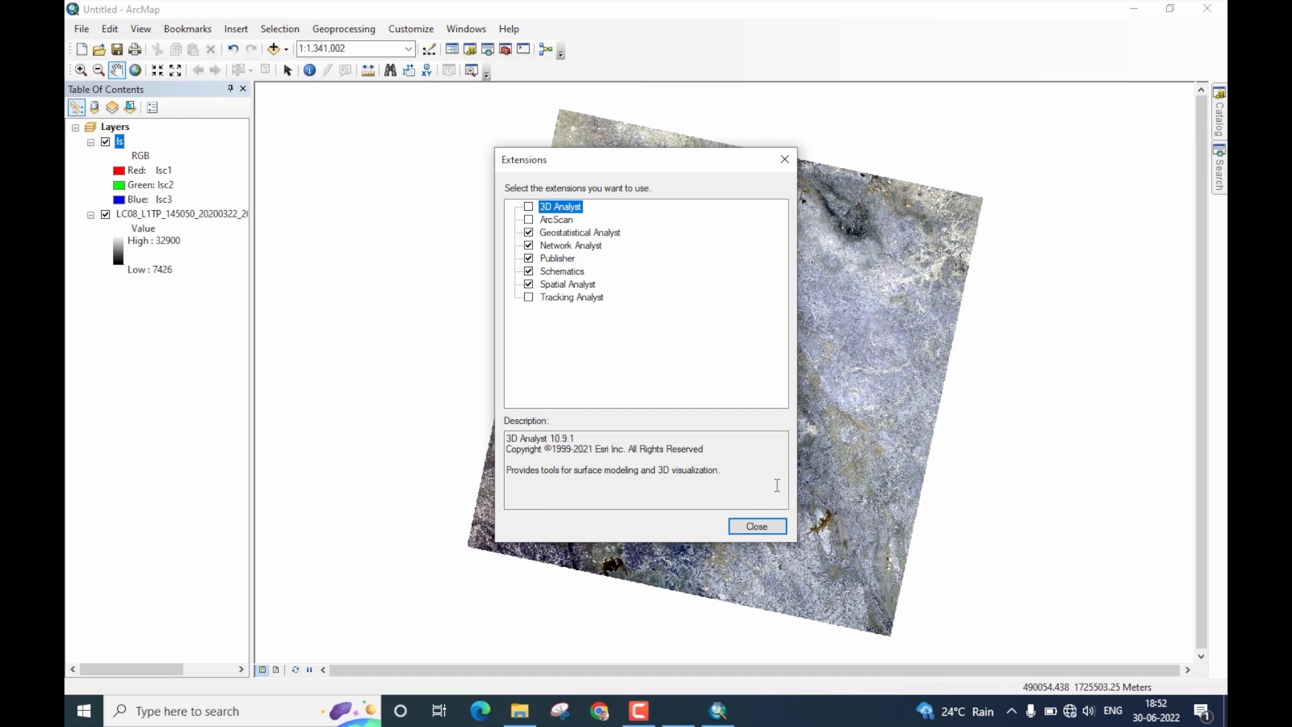
pyautogui.moveTo(543, 296)
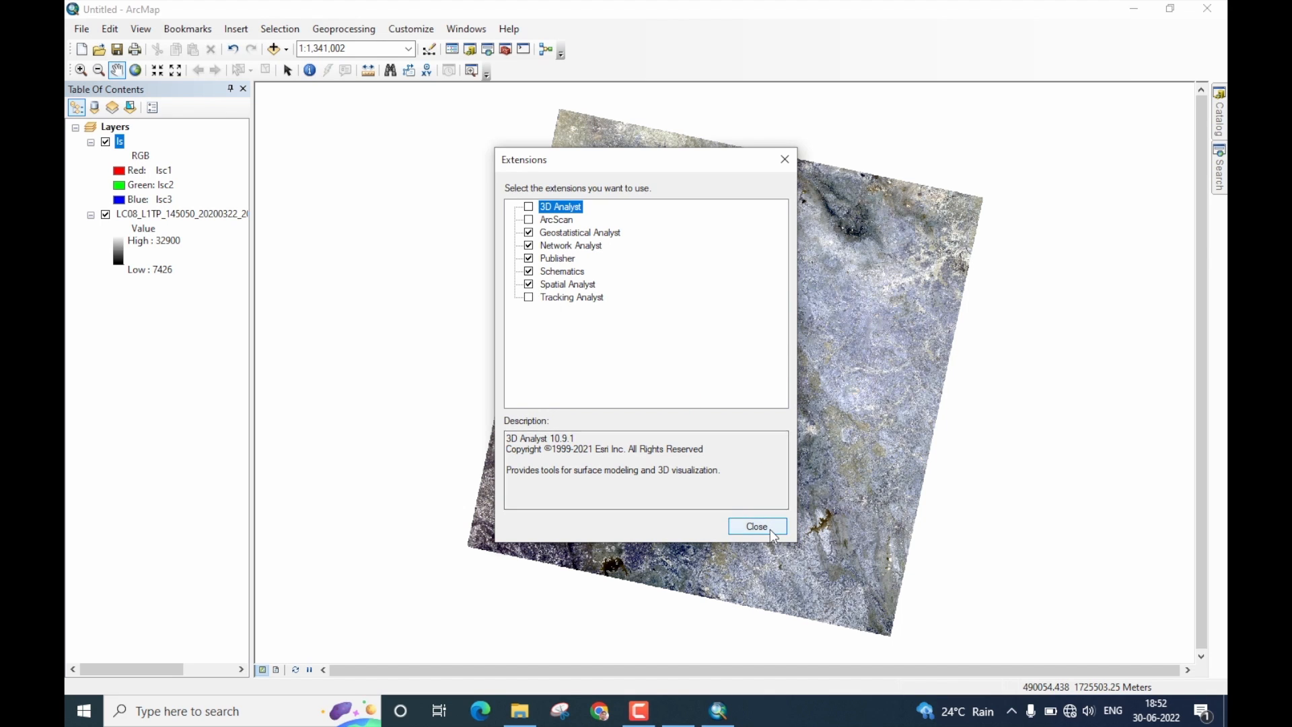
pyautogui.click(755, 526)
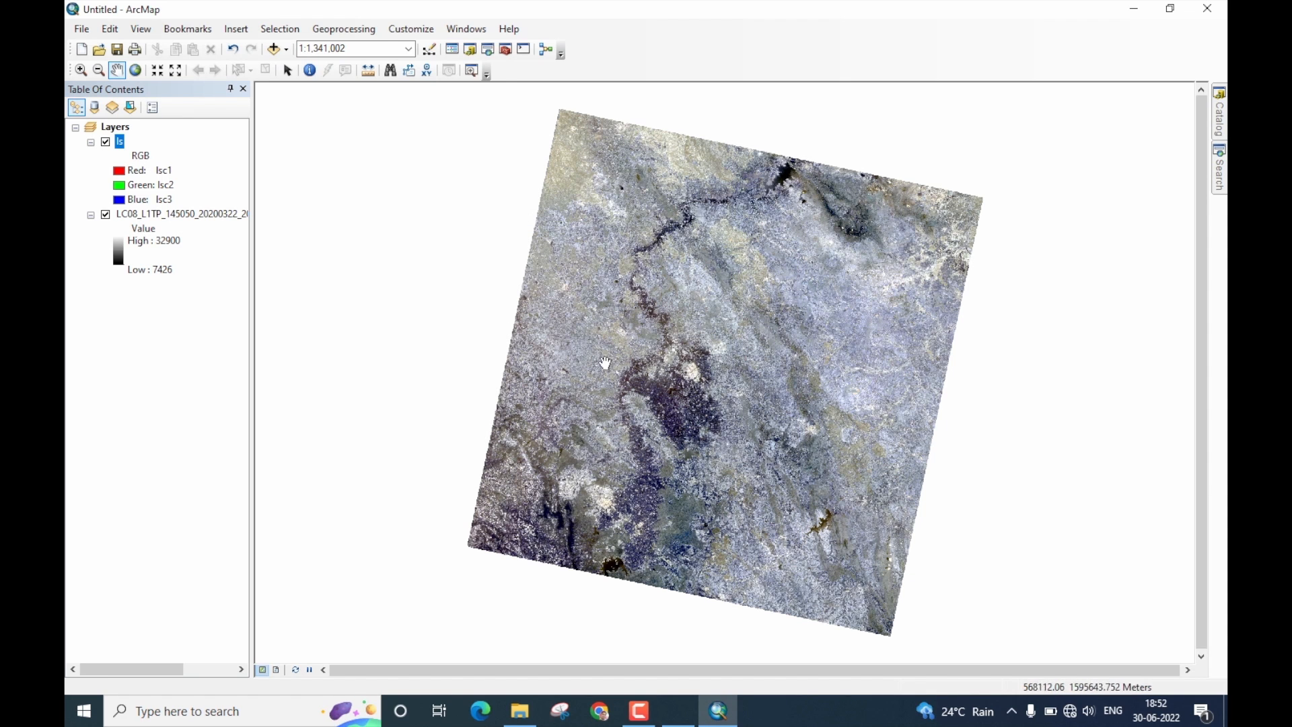
pyautogui.moveTo(505, 49)
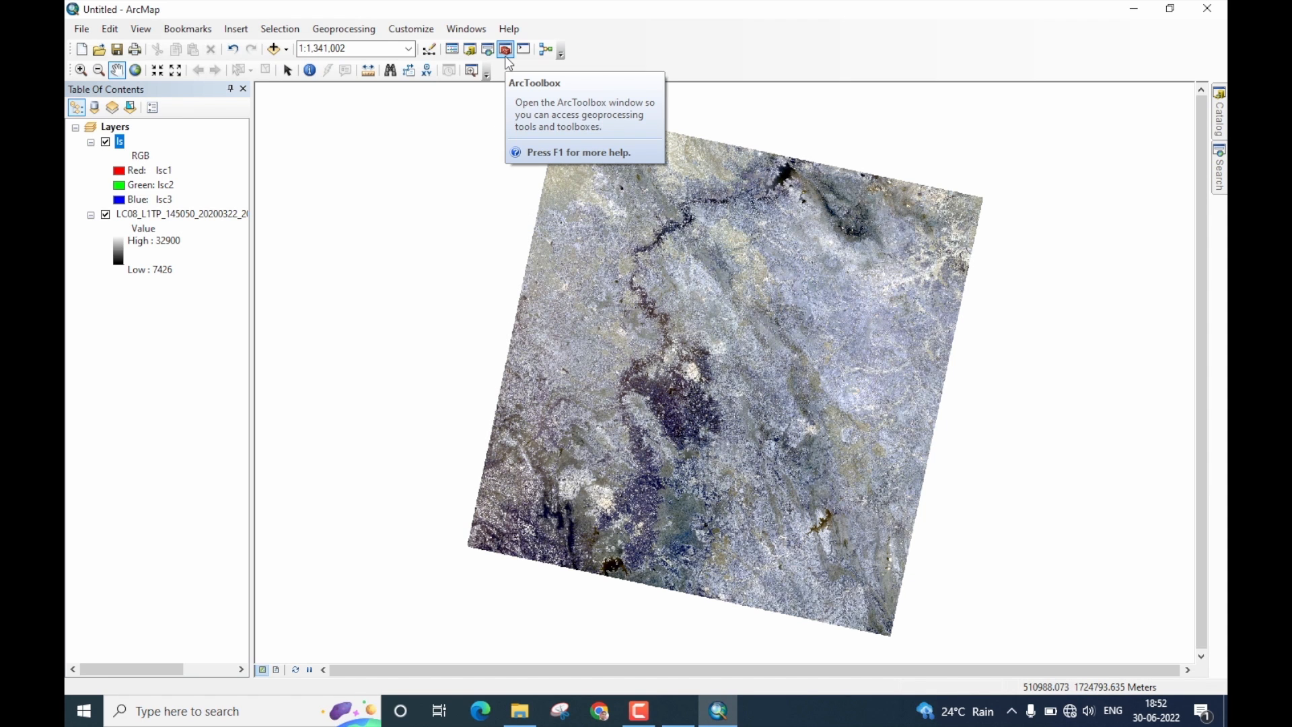
pyautogui.moveTo(505, 50)
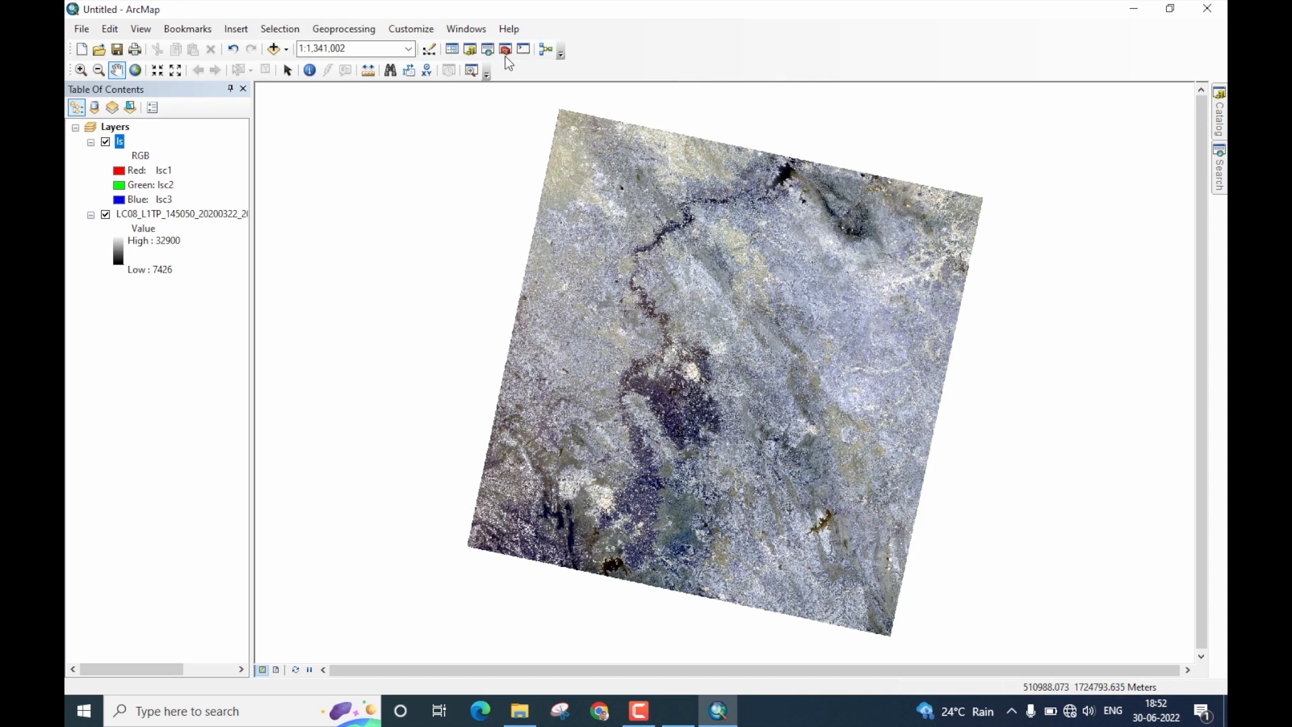
# Step: Expand Data Management Tools > Raster > Raster Processing in ArcToolbox to show Create Pan-sharpened Raster Dataset
pyautogui.click(487, 49)
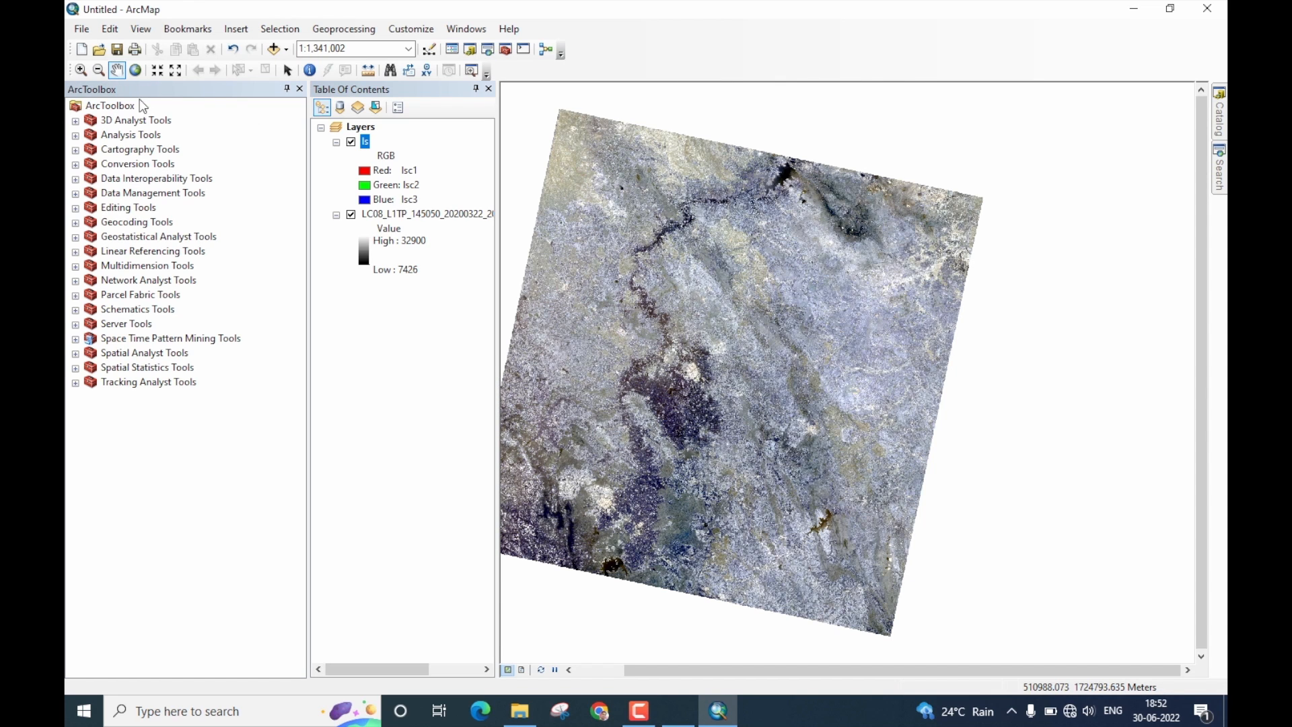
pyautogui.moveTo(144, 98)
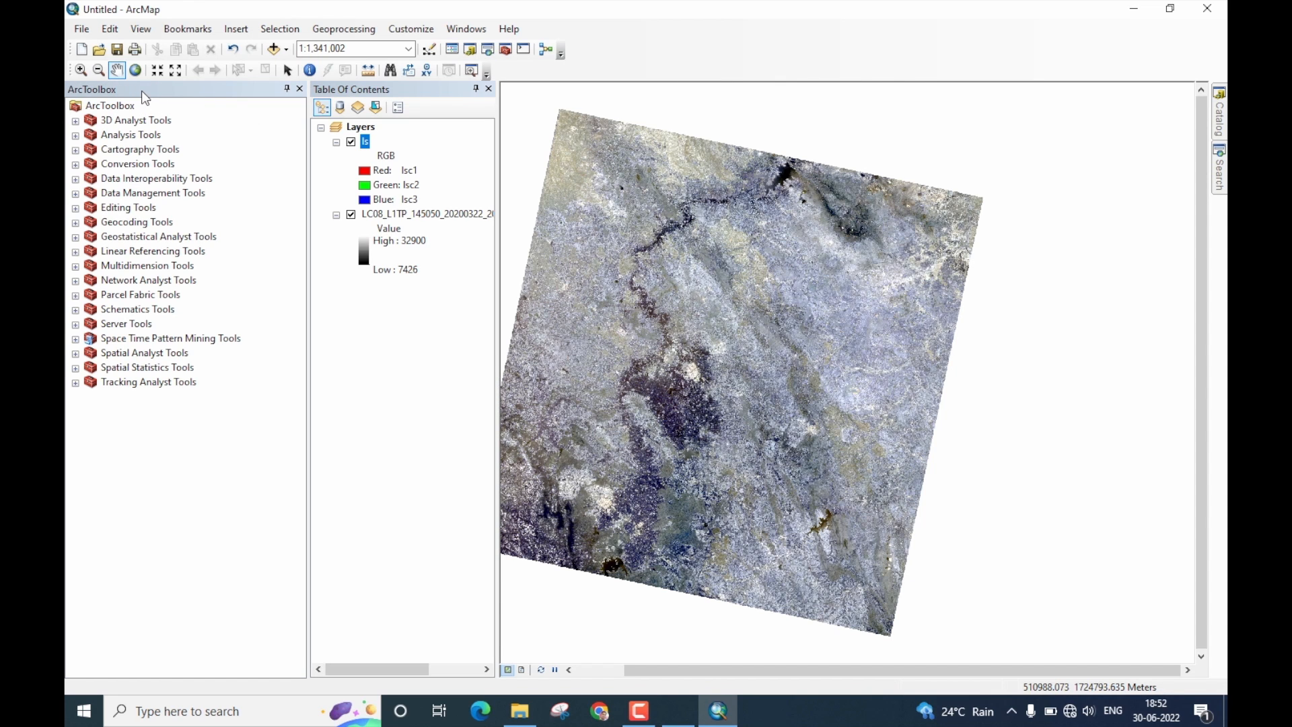
pyautogui.moveTo(123, 200)
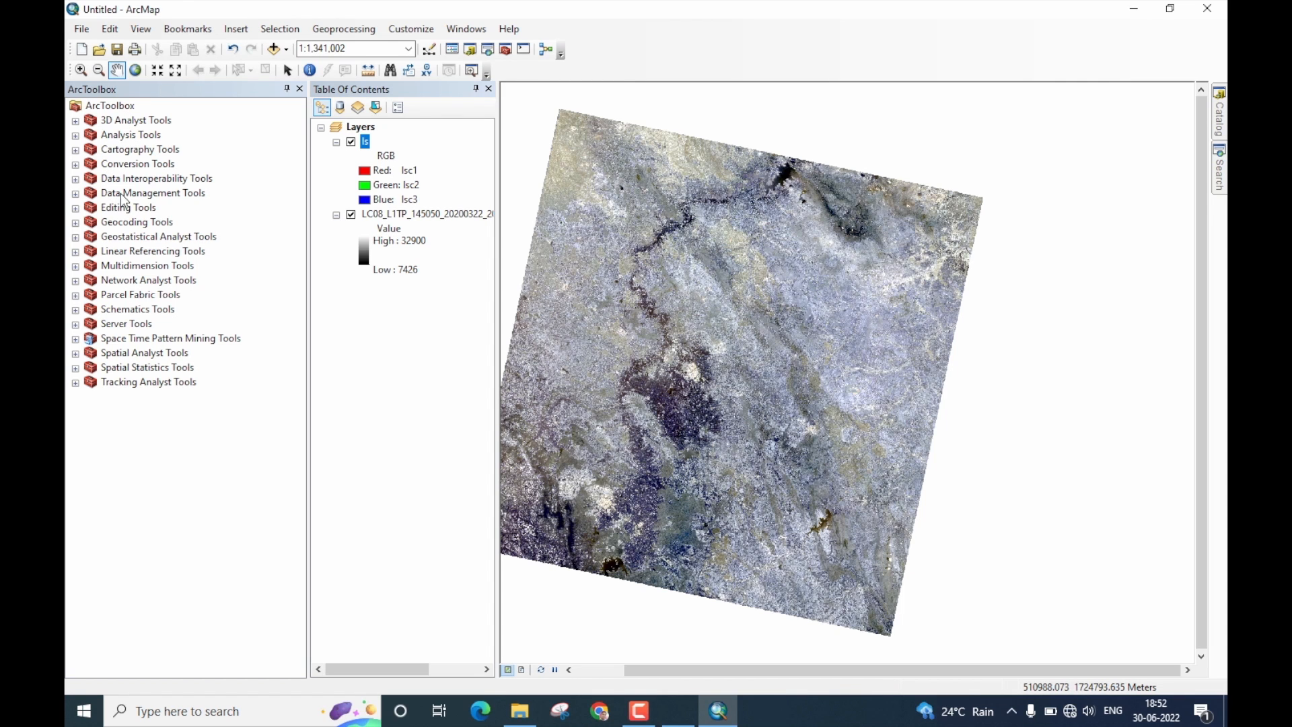
pyautogui.click(152, 192)
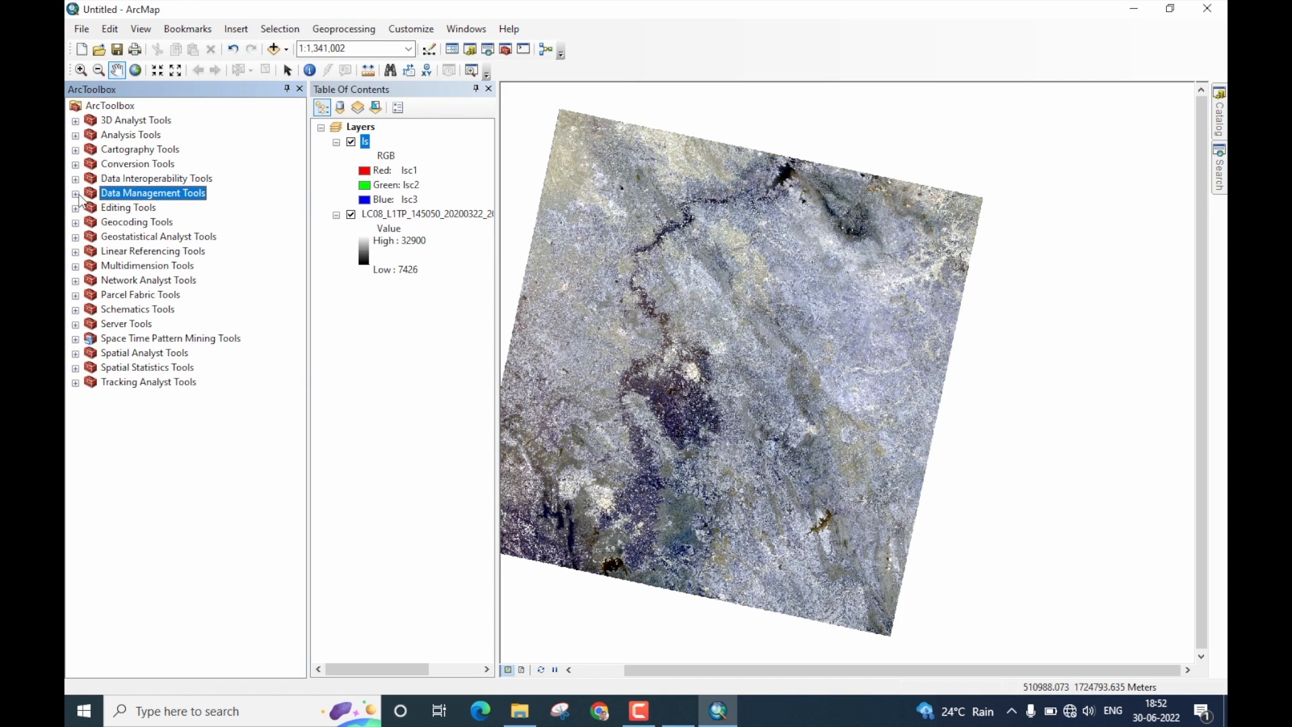
pyautogui.click(75, 193)
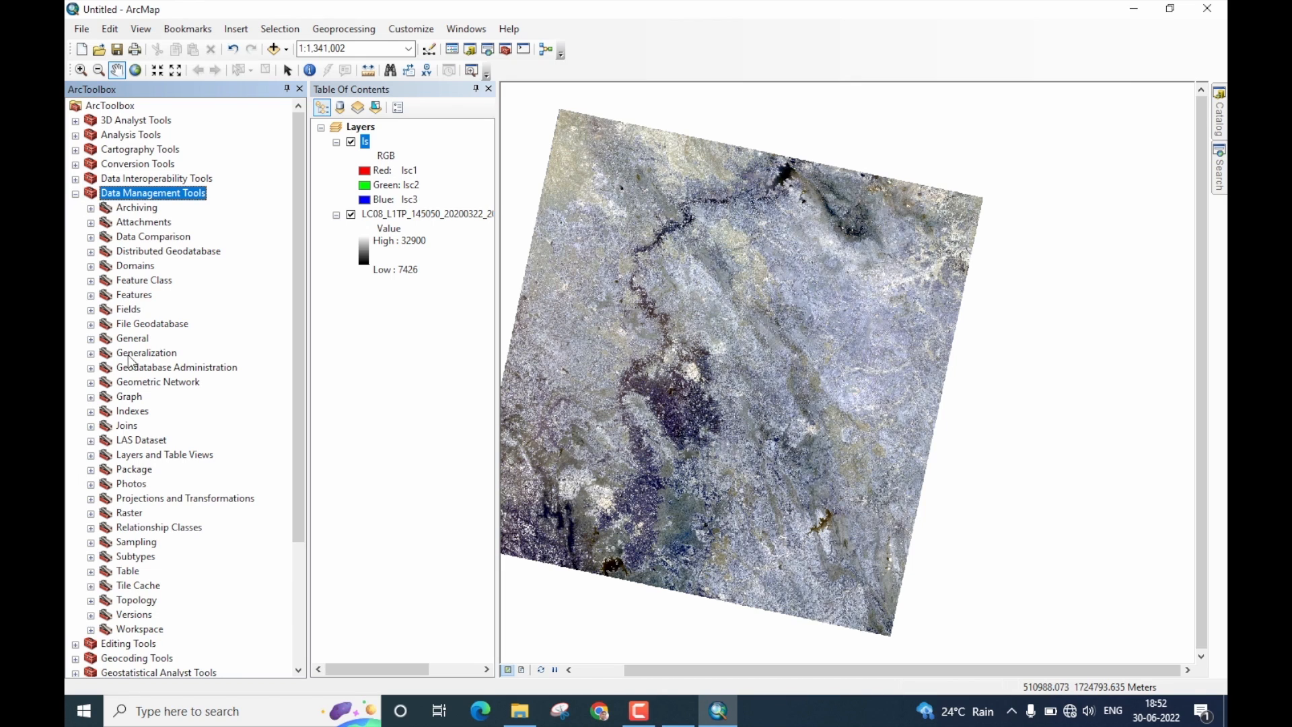
pyautogui.click(129, 513)
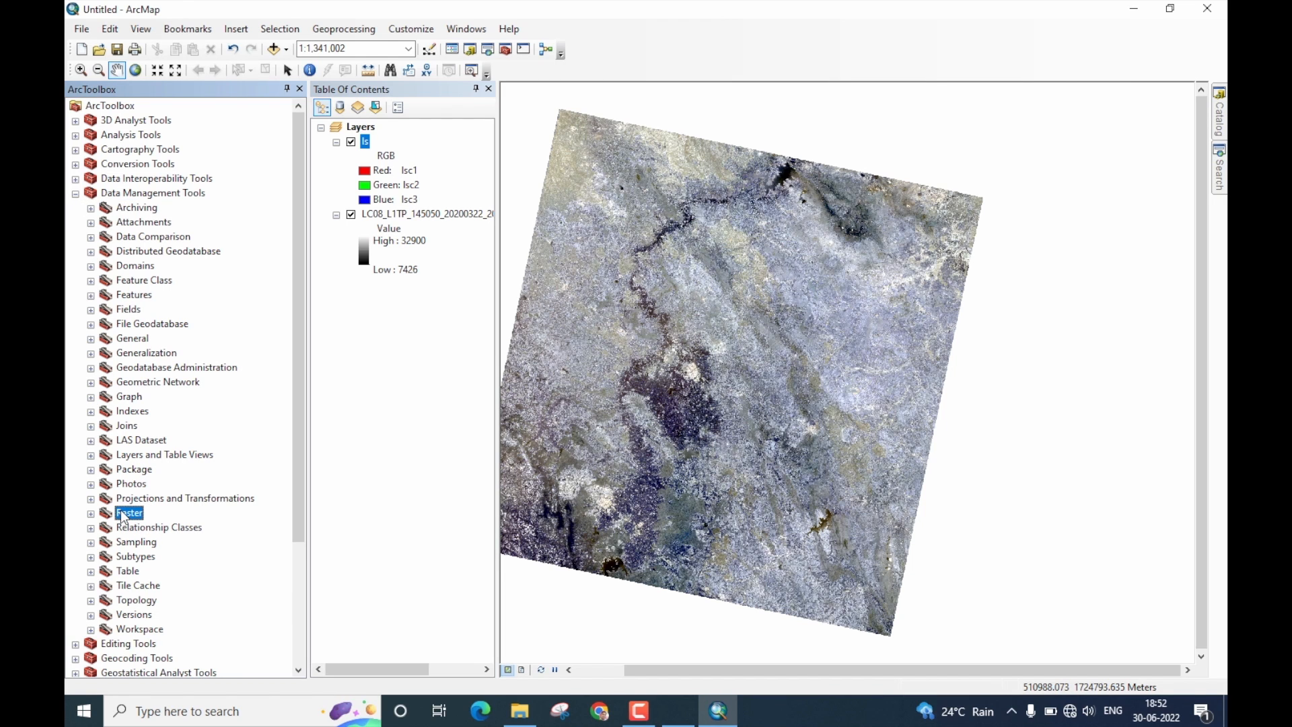
pyautogui.click(90, 513)
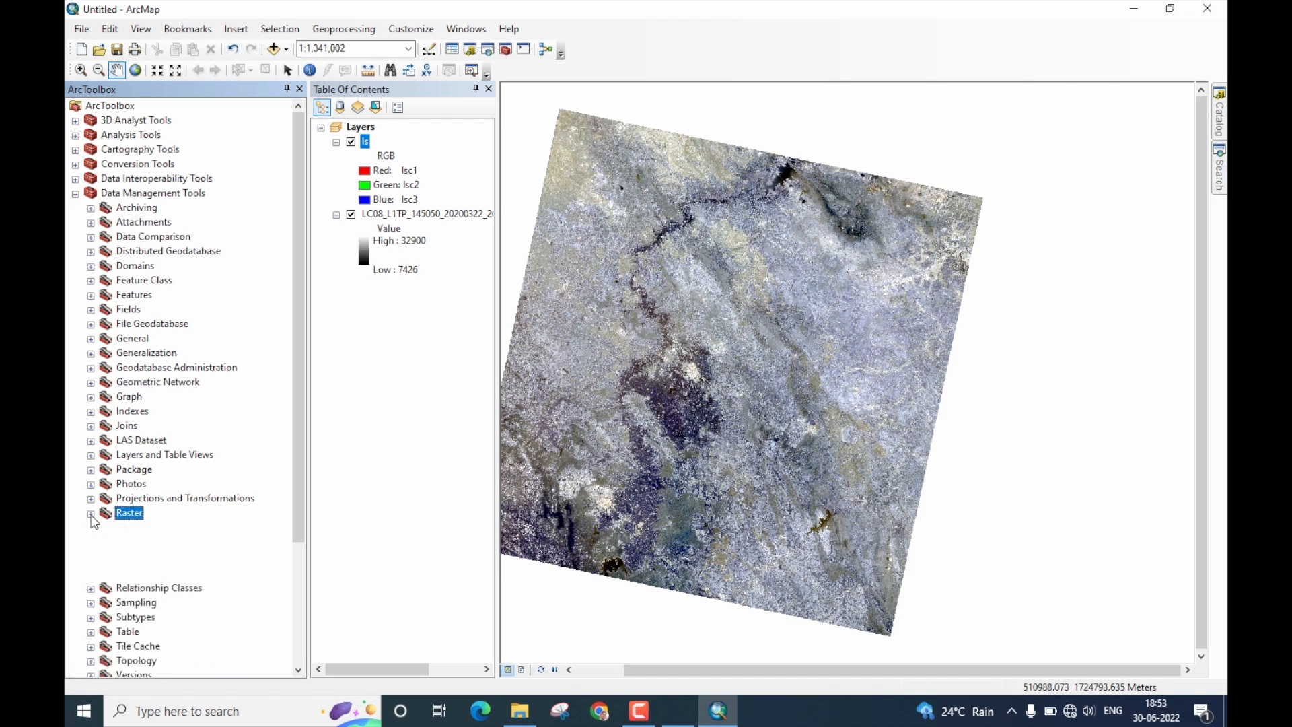
pyautogui.click(90, 513)
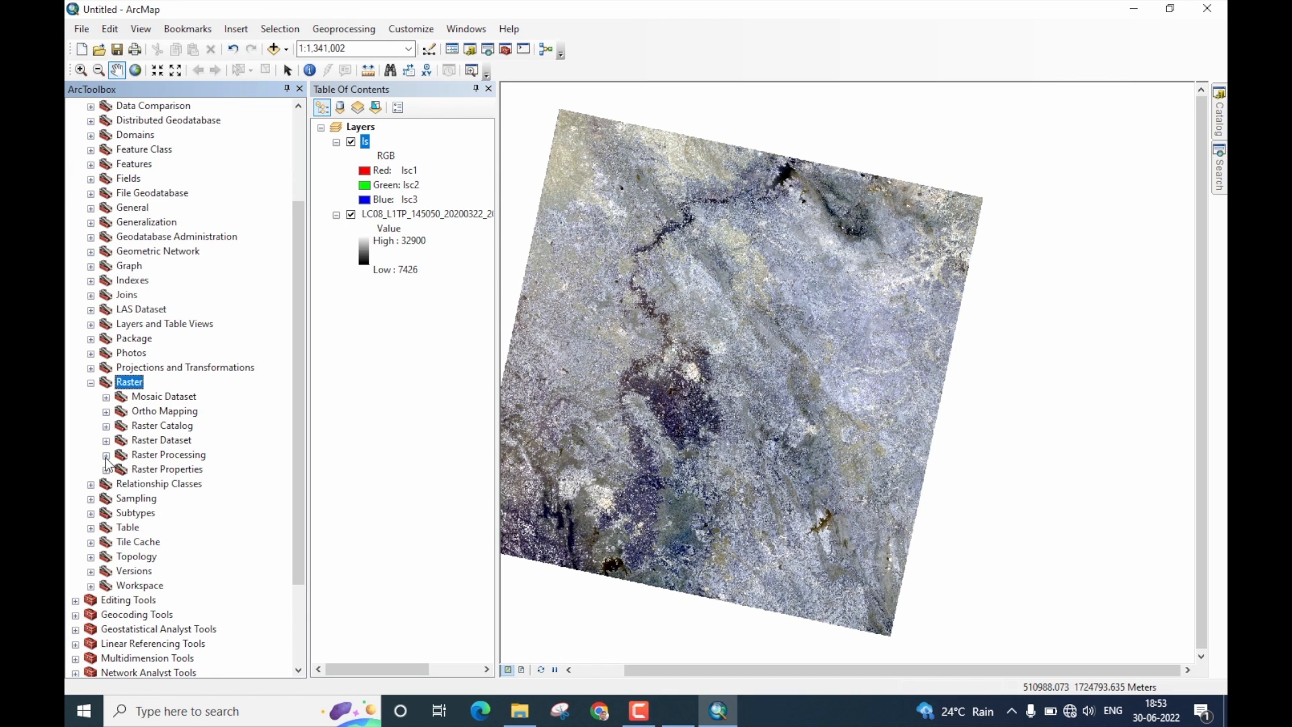
pyautogui.click(168, 454)
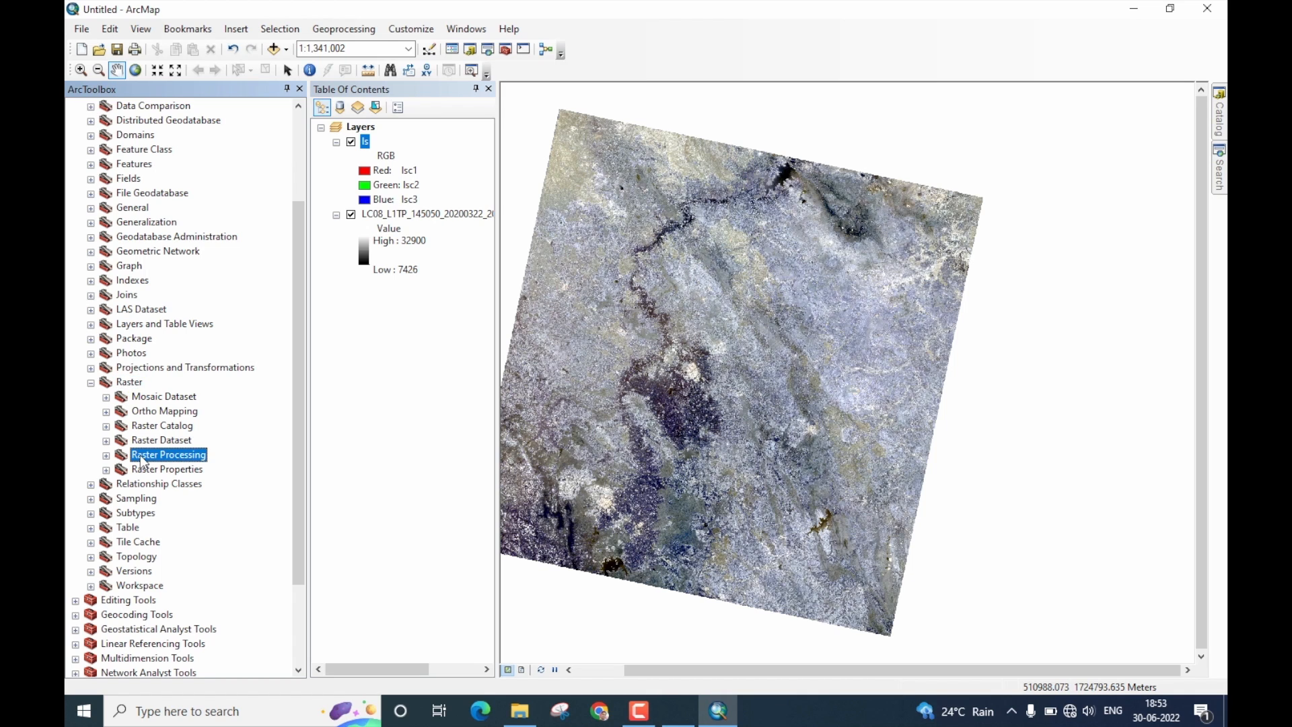
pyautogui.click(106, 453)
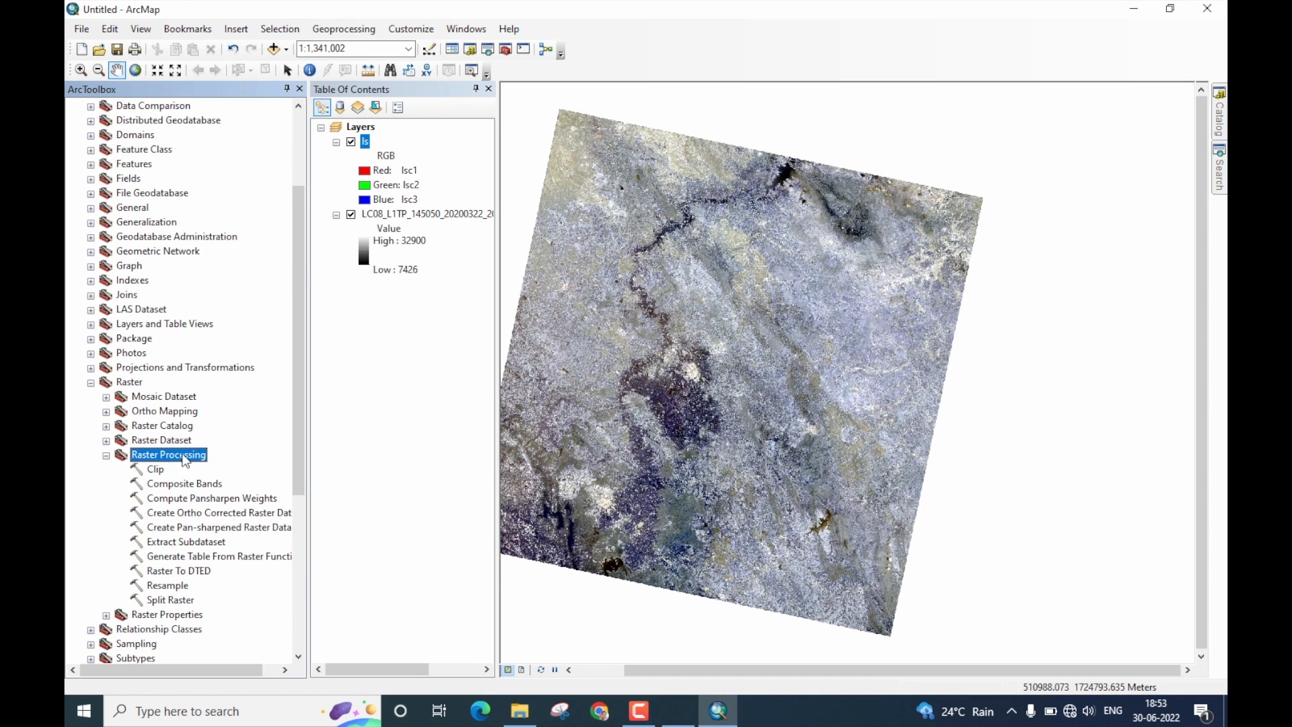
pyautogui.moveTo(218, 526)
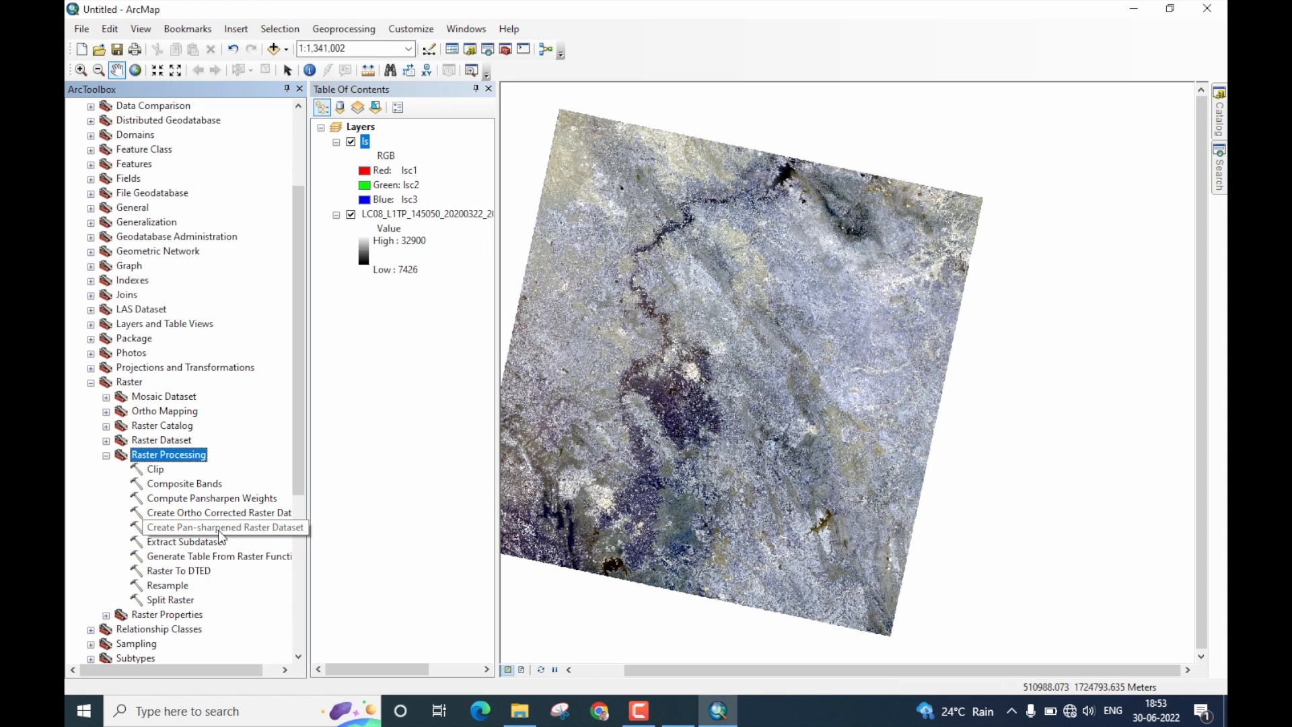
pyautogui.moveTo(218, 526)
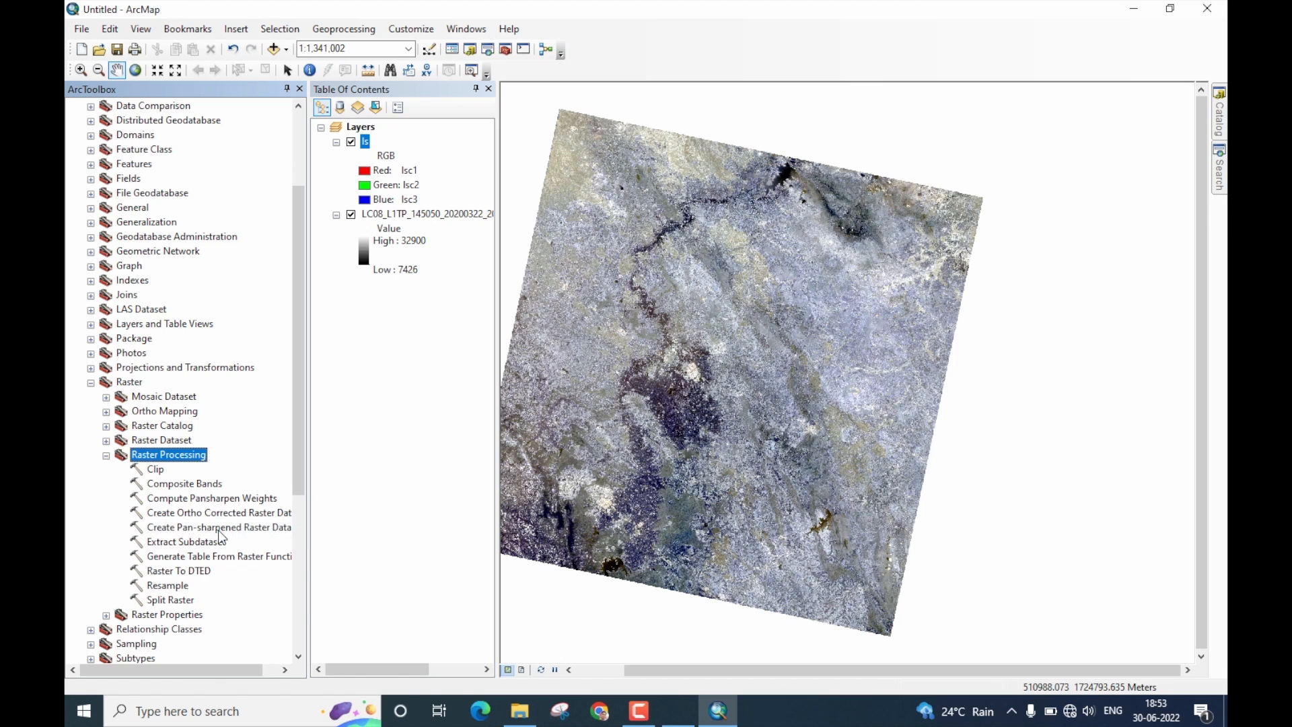
# Step: Launch Create Pan-sharpened Raster Dataset and set ls as the input raster
pyautogui.doubleClick(218, 527)
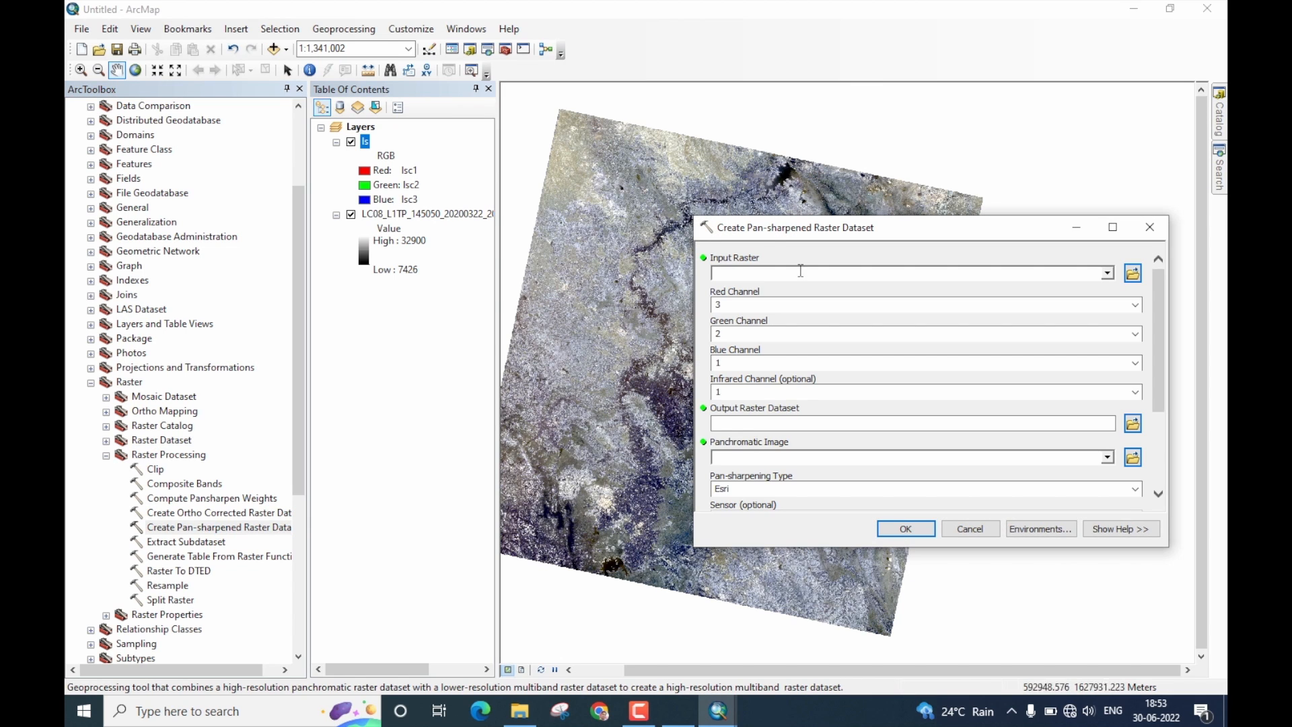
pyautogui.moveTo(818, 239)
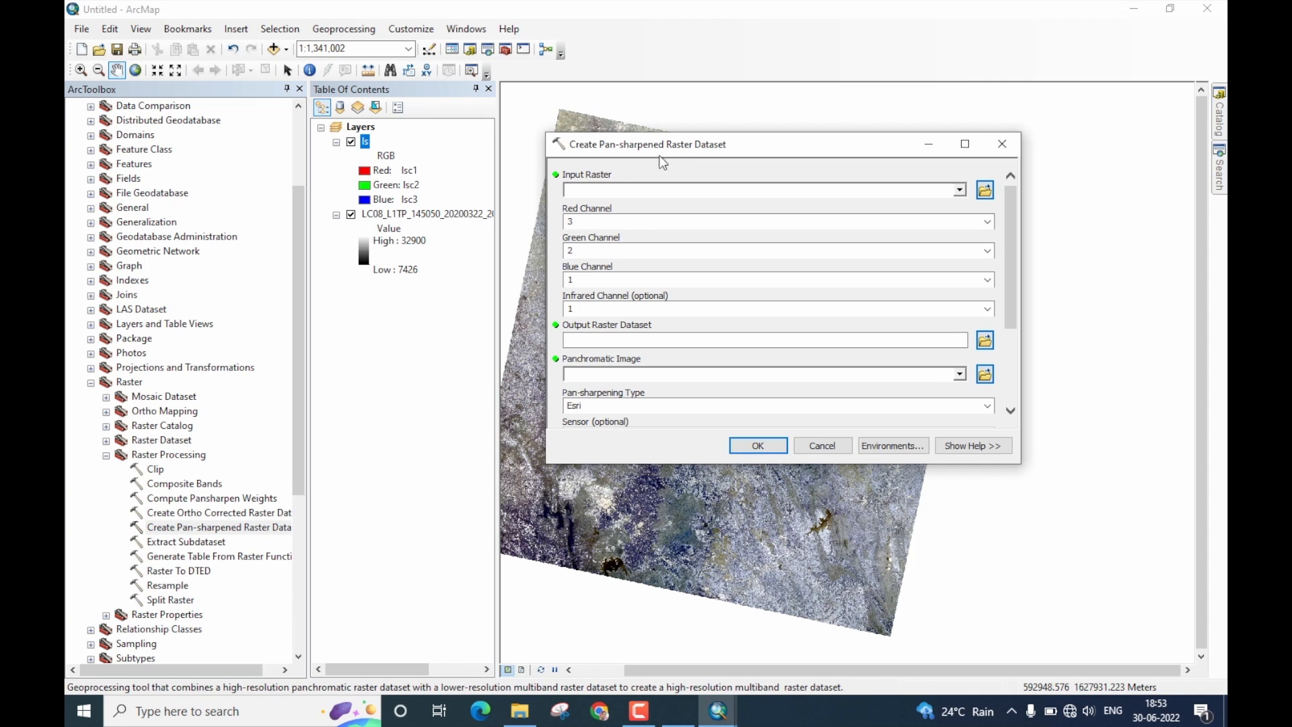
pyautogui.click(959, 189)
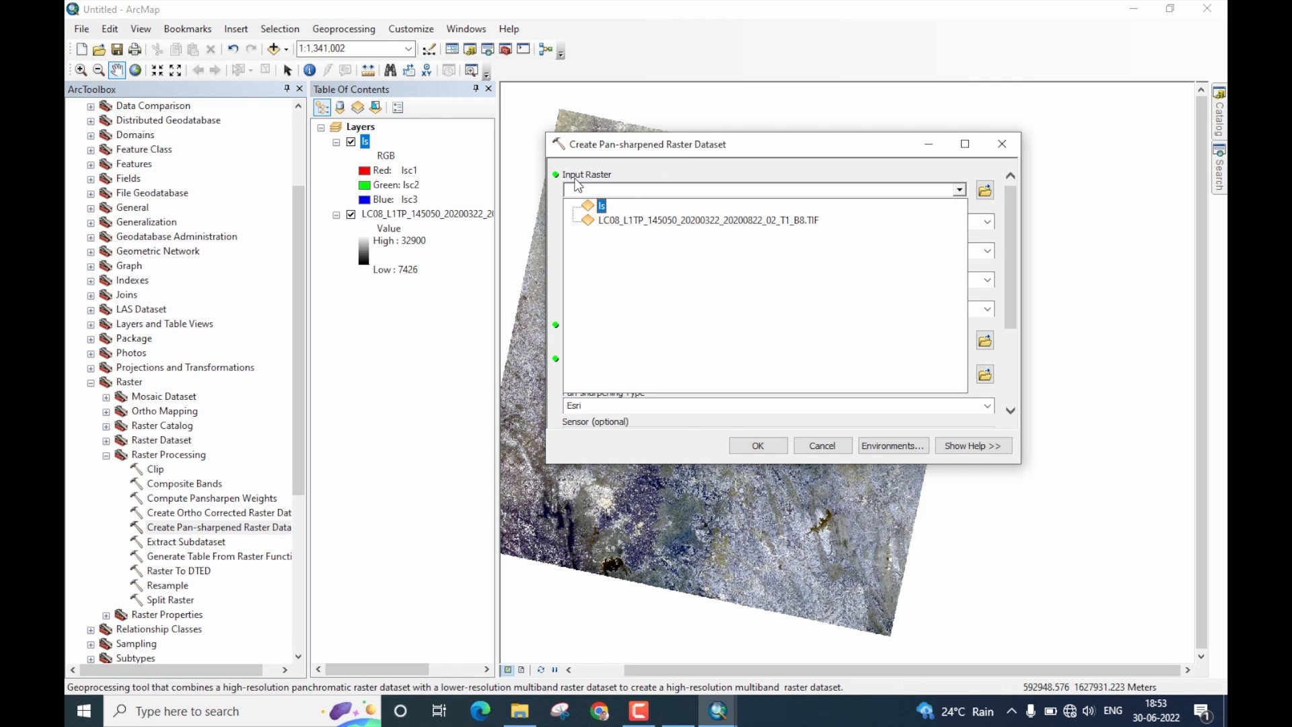
pyautogui.moveTo(601, 185)
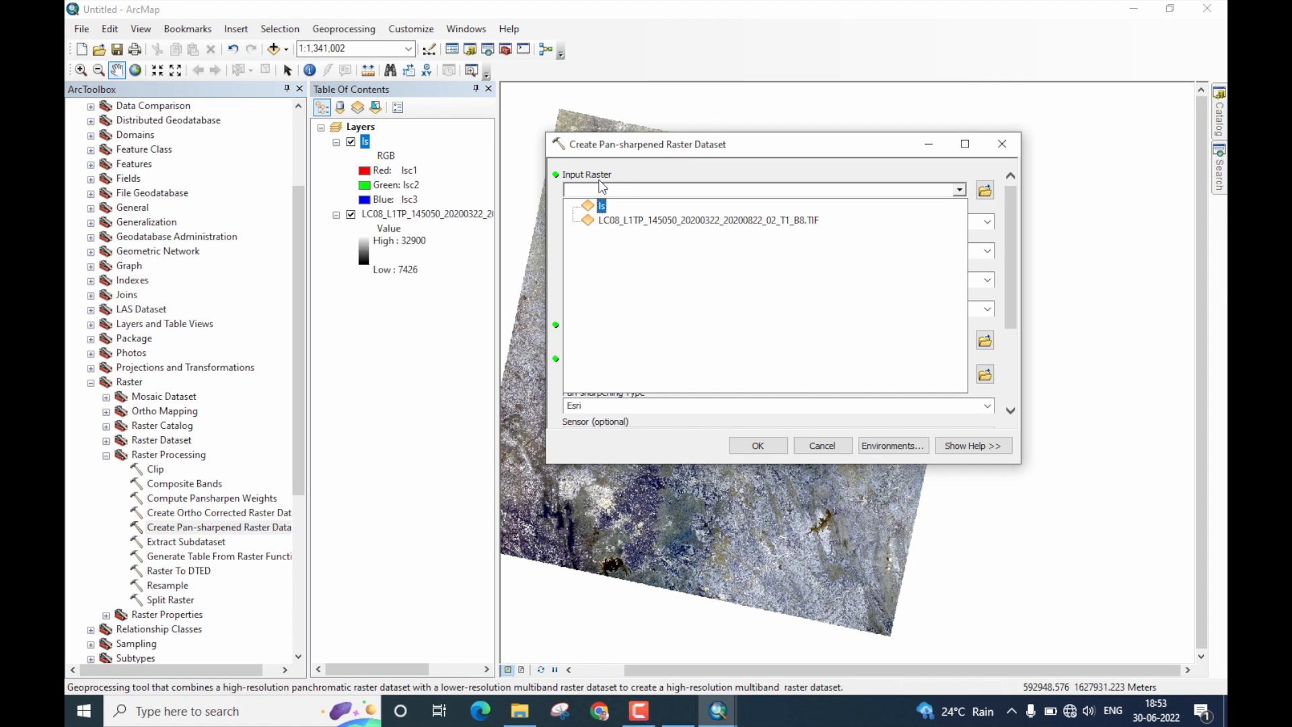
pyautogui.moveTo(595, 215)
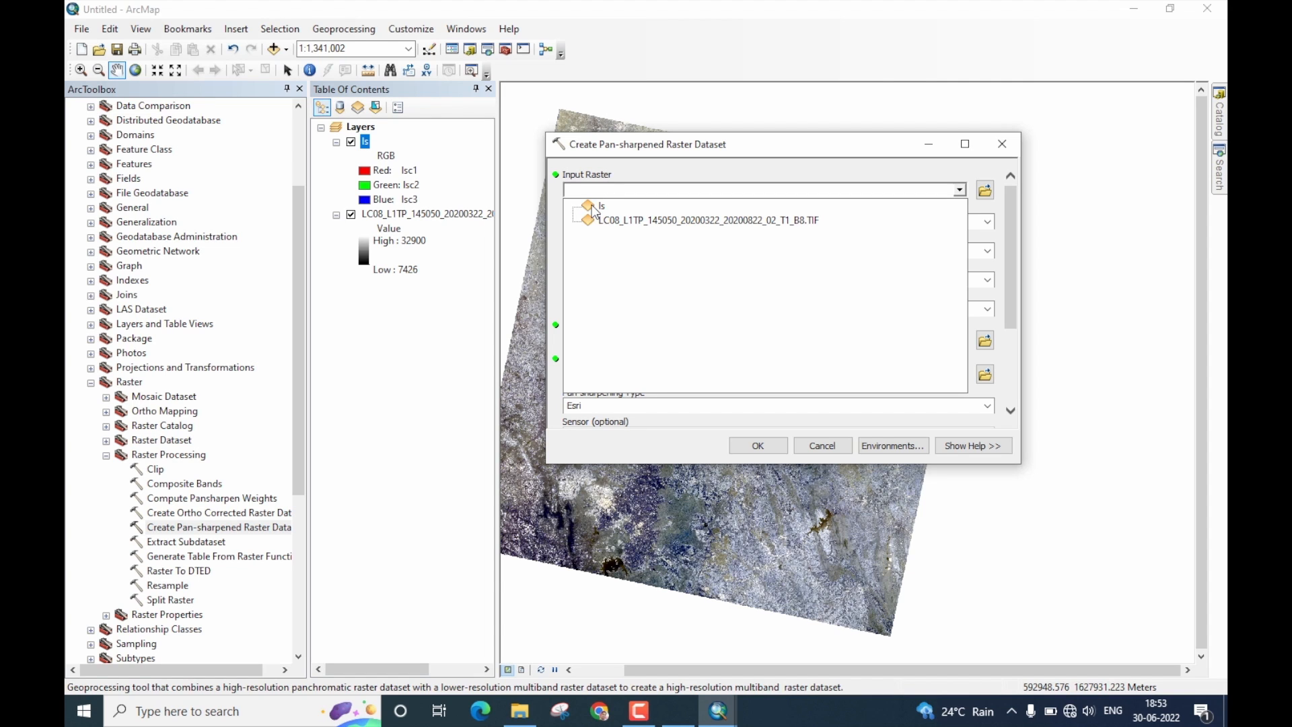
pyautogui.click(602, 206)
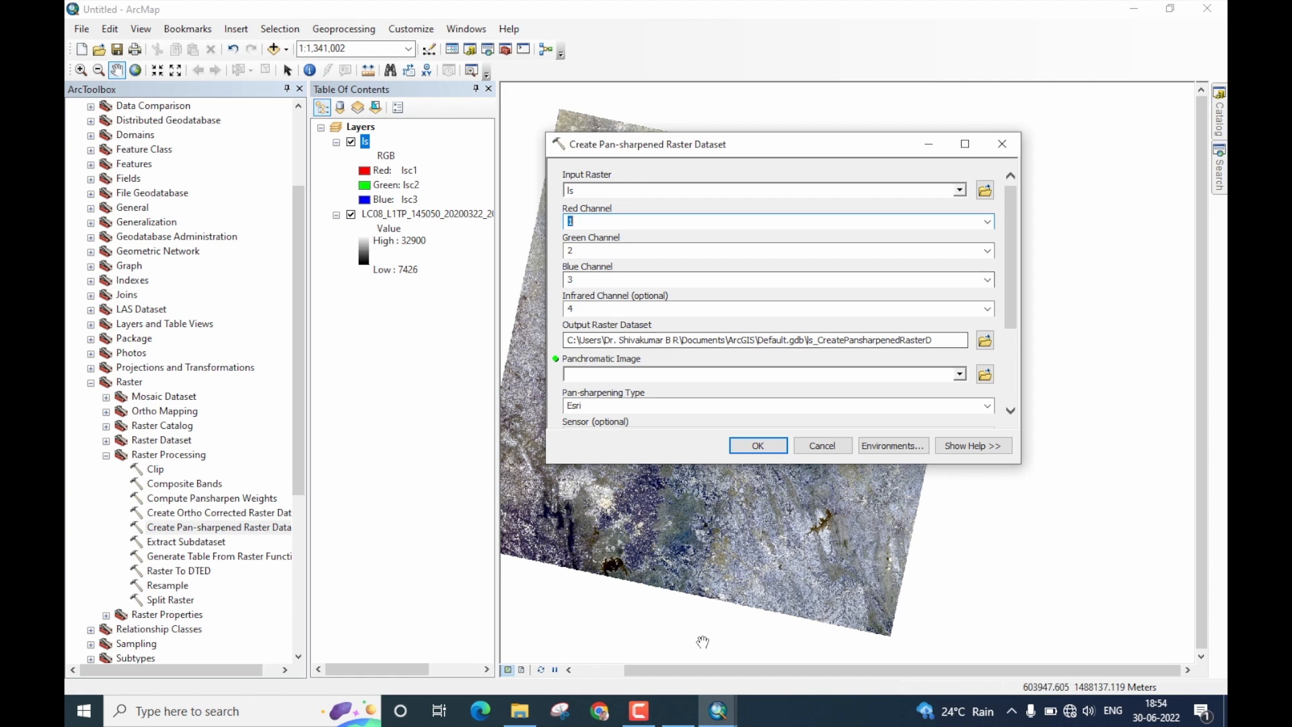
pyautogui.moveTo(691, 711)
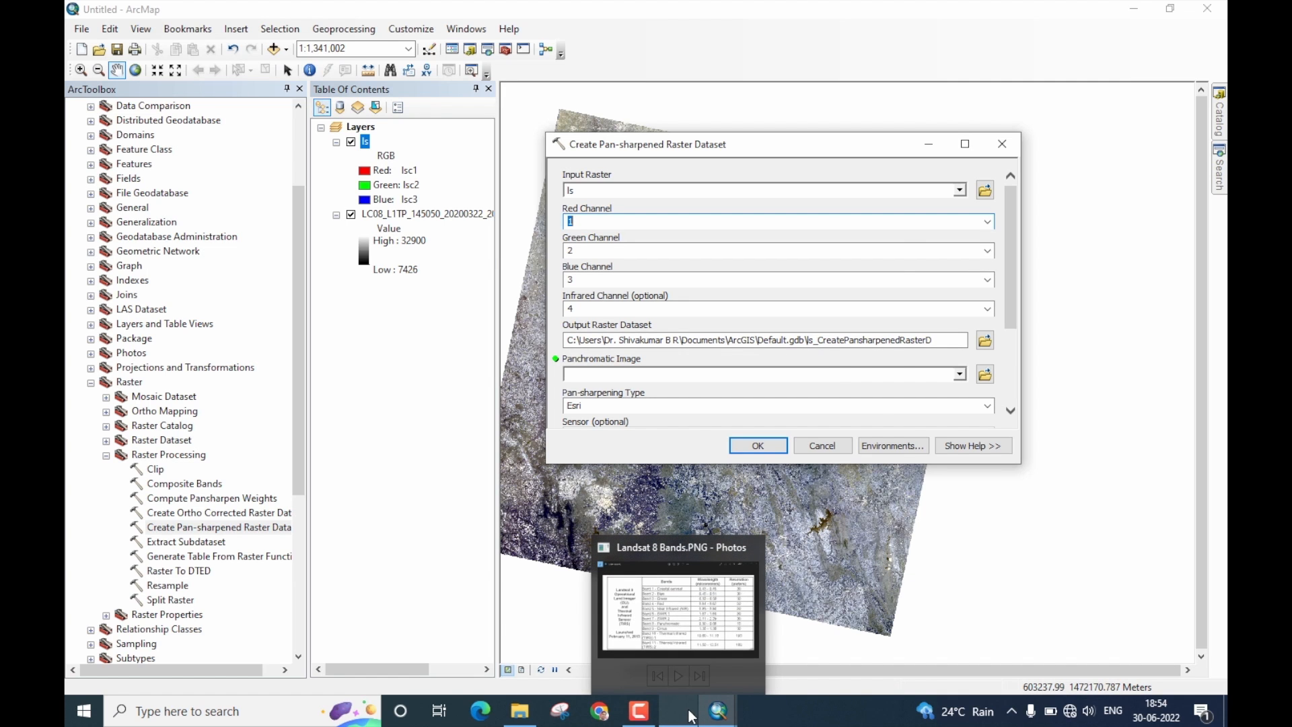
# Step: Bring up Landsat 8 Bands.PNG in Photos to check band wavelengths and resolutions
pyautogui.click(677, 609)
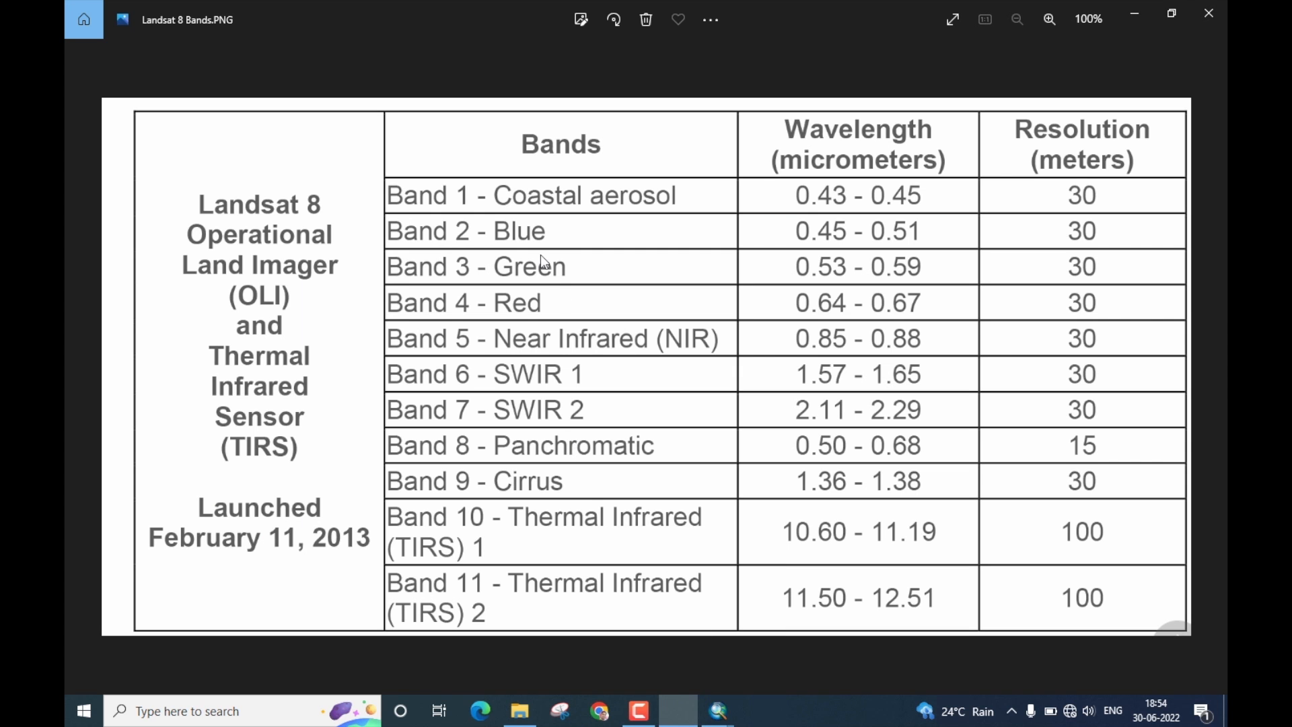
pyautogui.moveTo(517, 315)
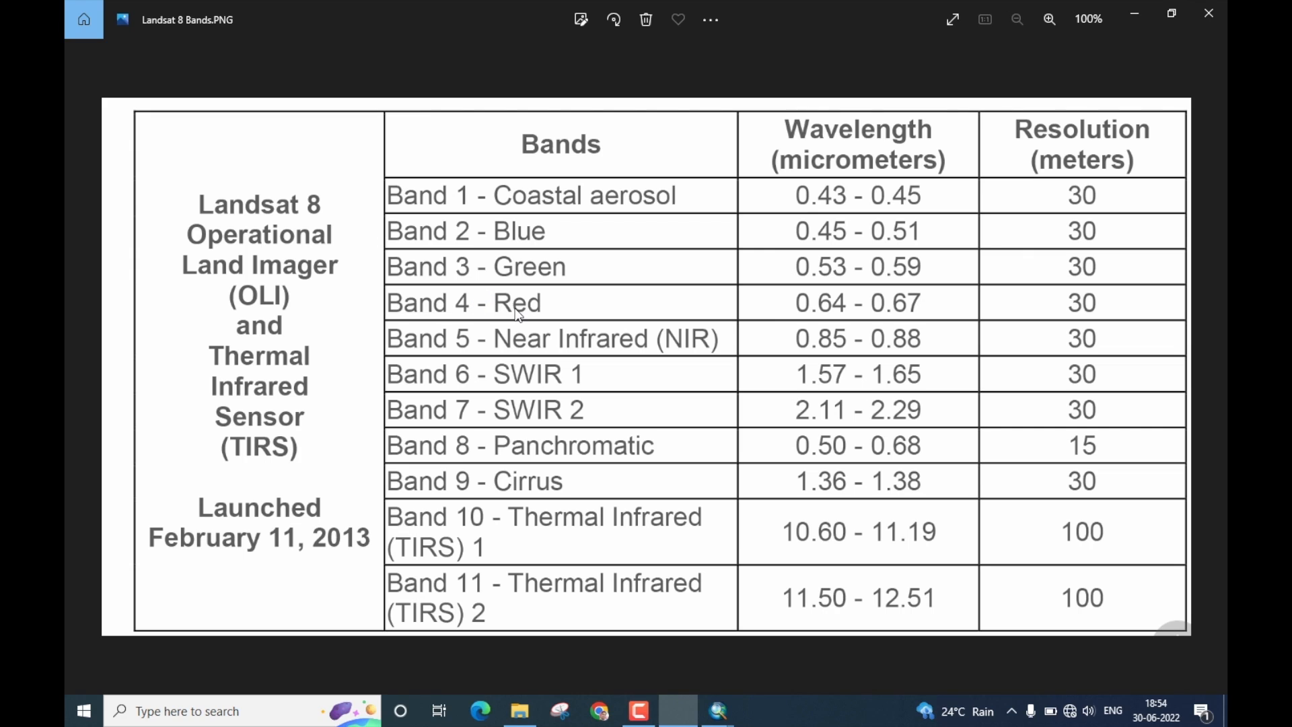
pyautogui.moveTo(492, 265)
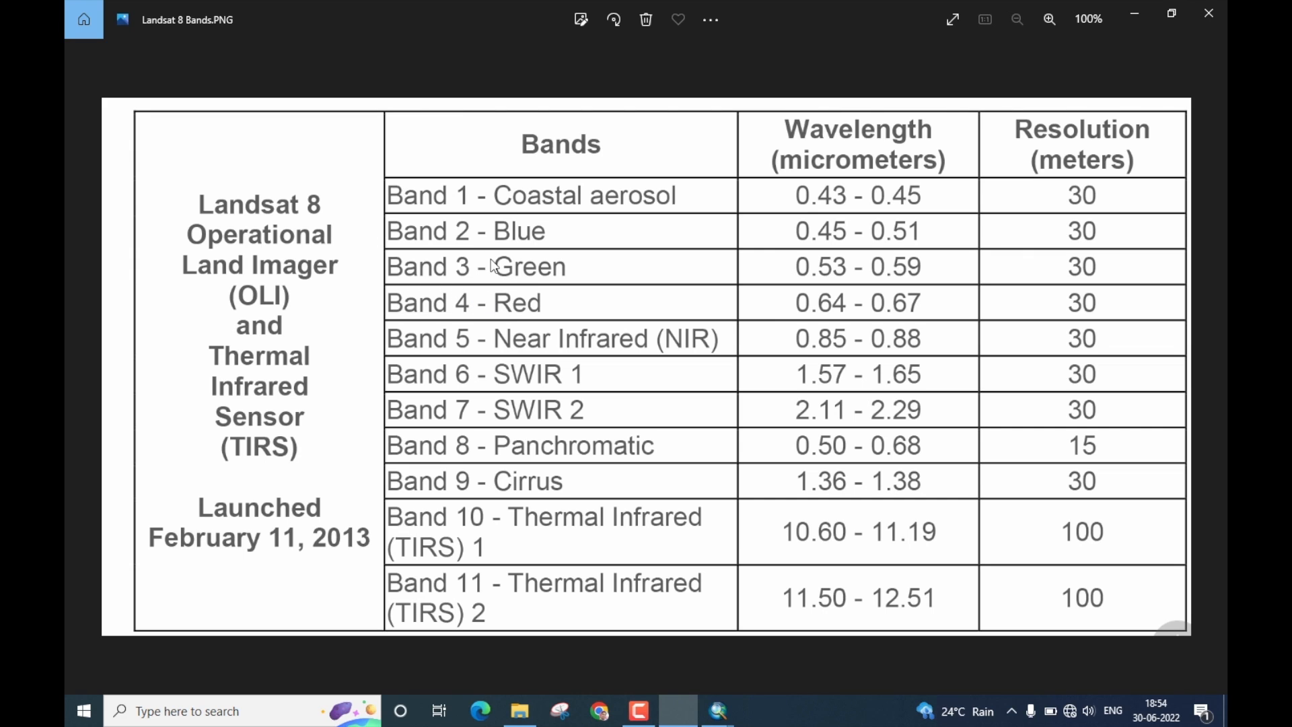
pyautogui.moveTo(703, 704)
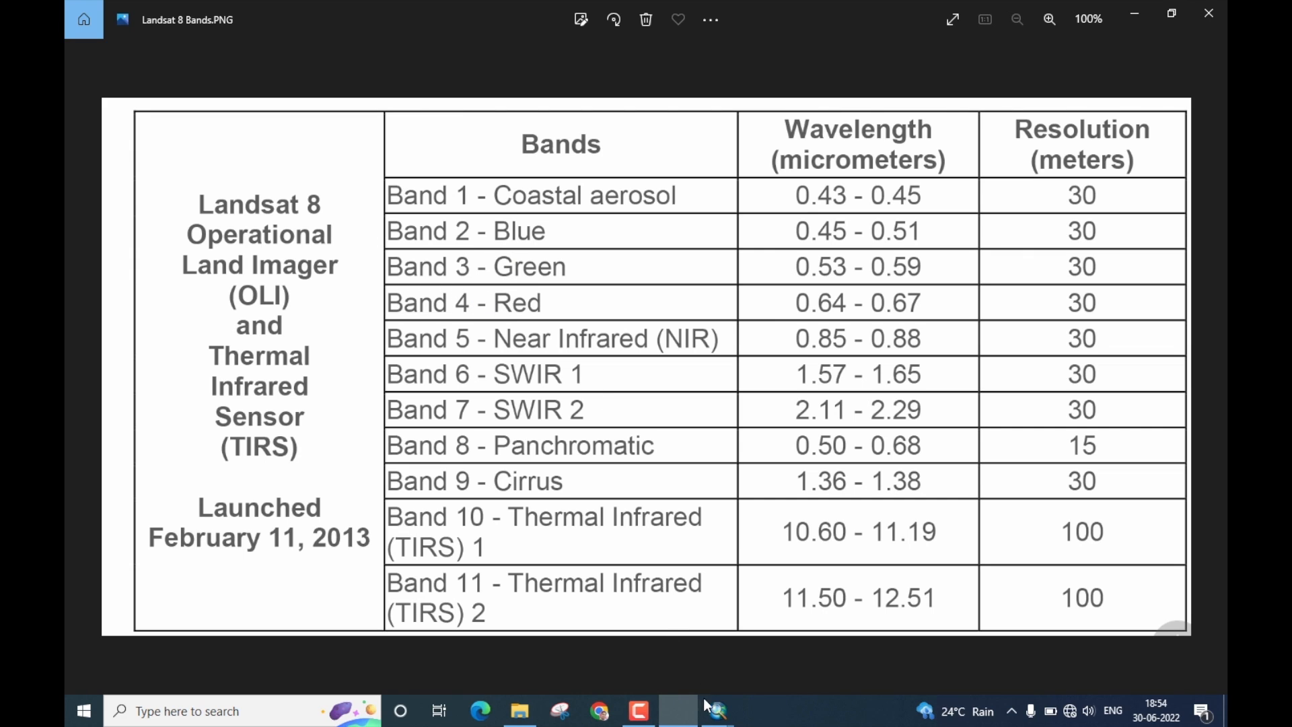
# Step: Return to the pan-sharpening tool and set the red channel to band 4
pyautogui.click(713, 711)
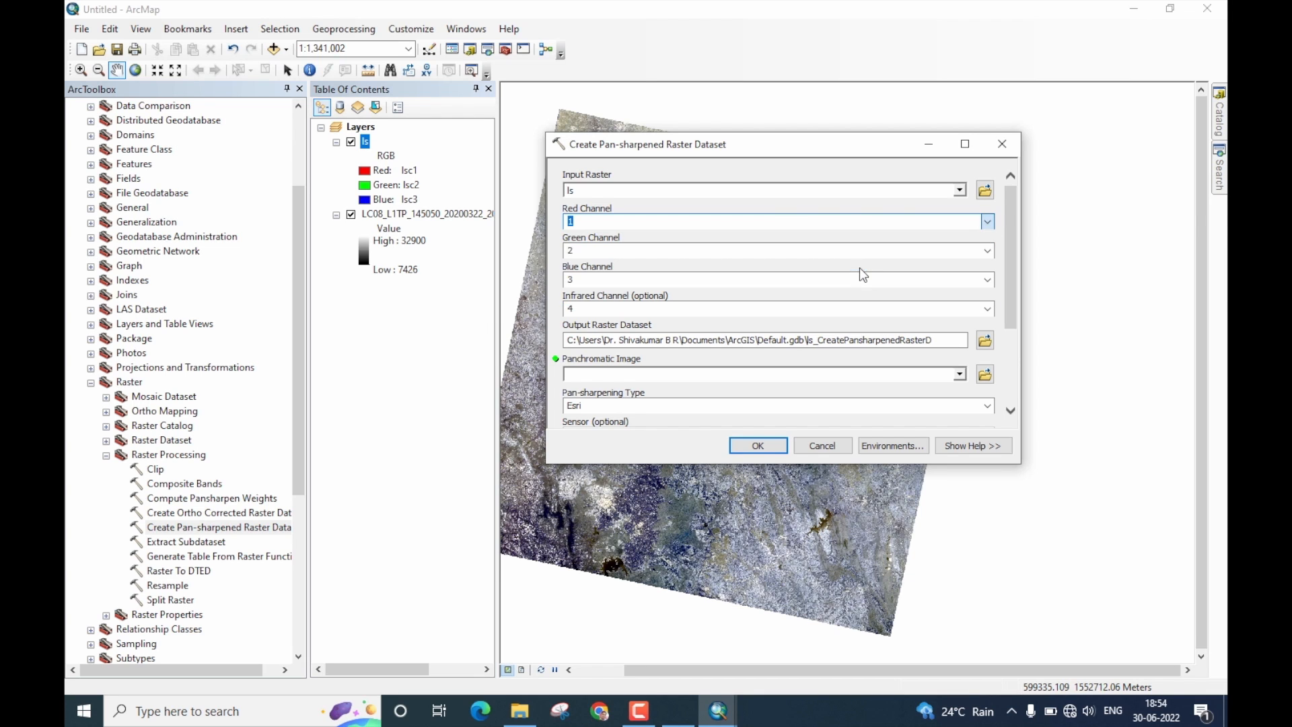
pyautogui.click(986, 251)
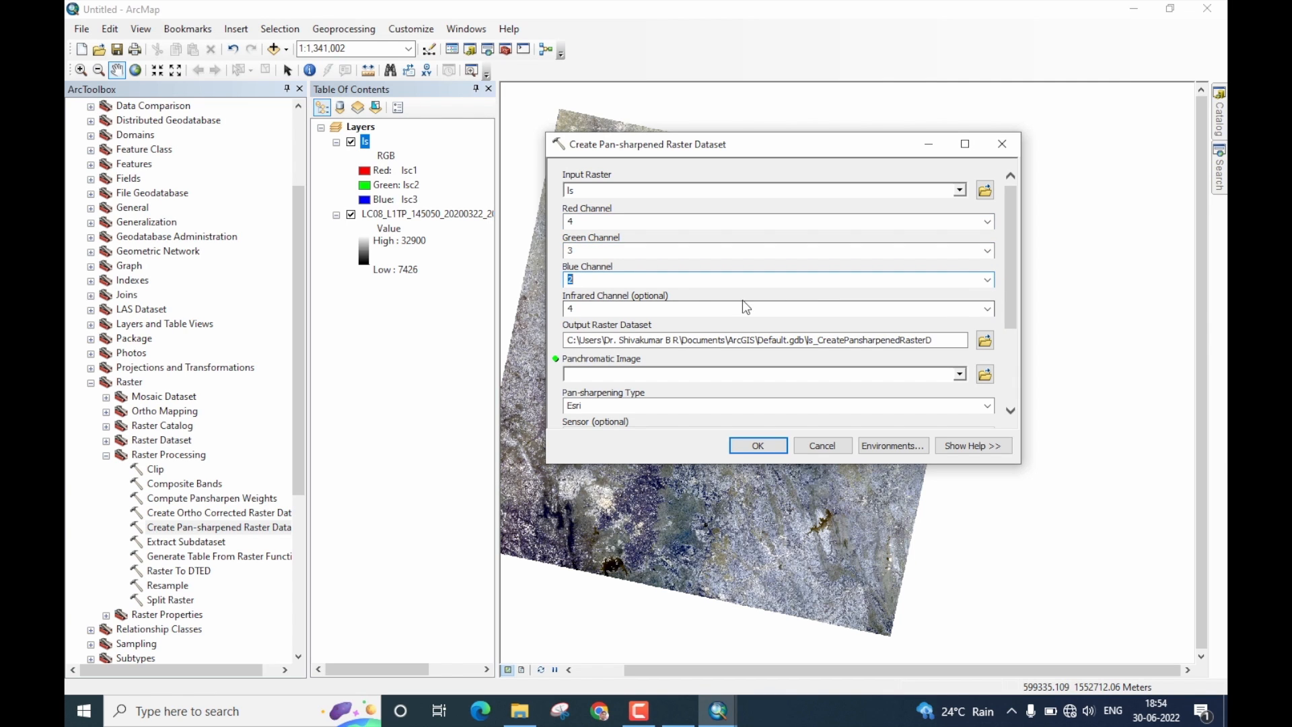
pyautogui.moveTo(608, 310)
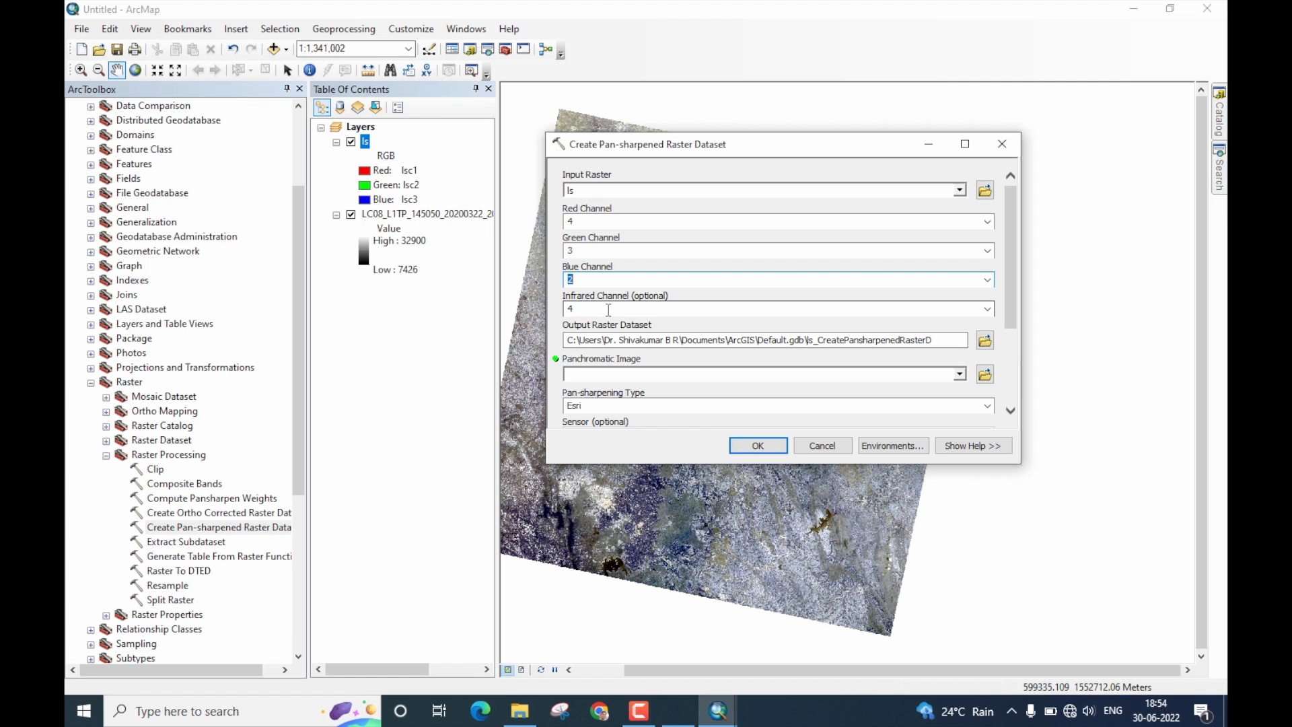
pyautogui.moveTo(671, 307)
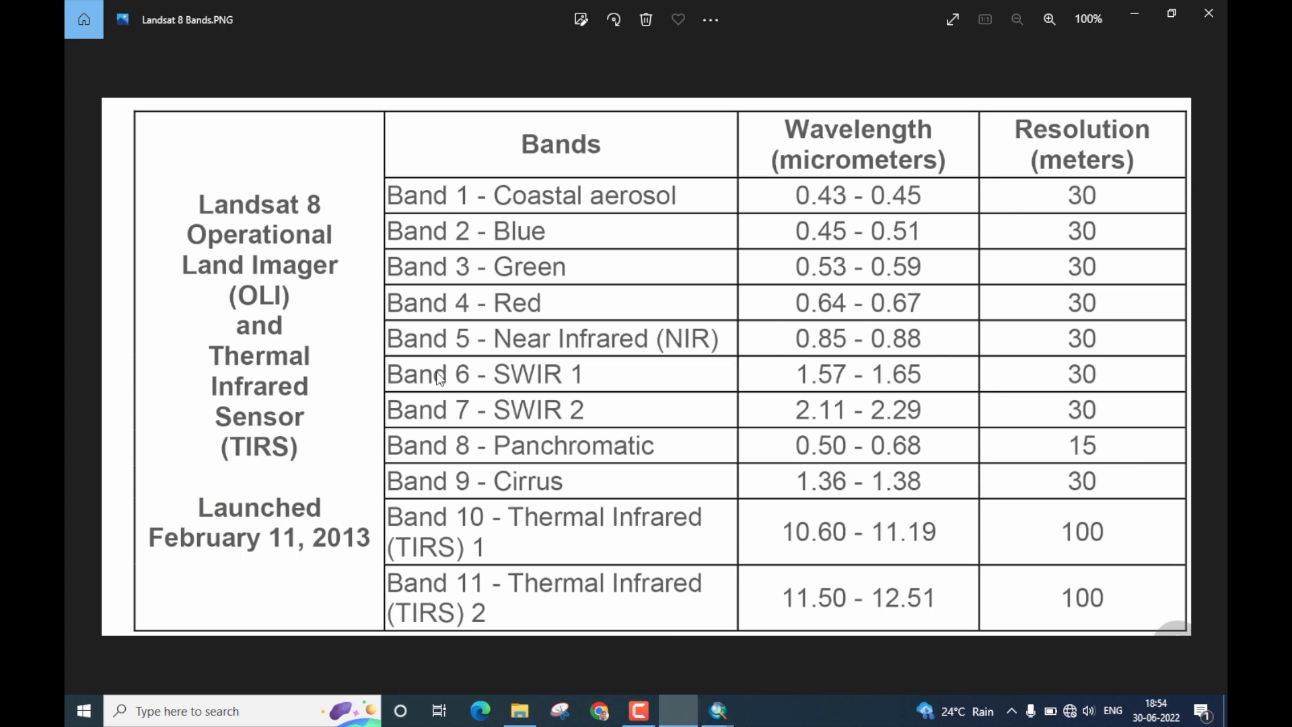
pyautogui.moveTo(501, 348)
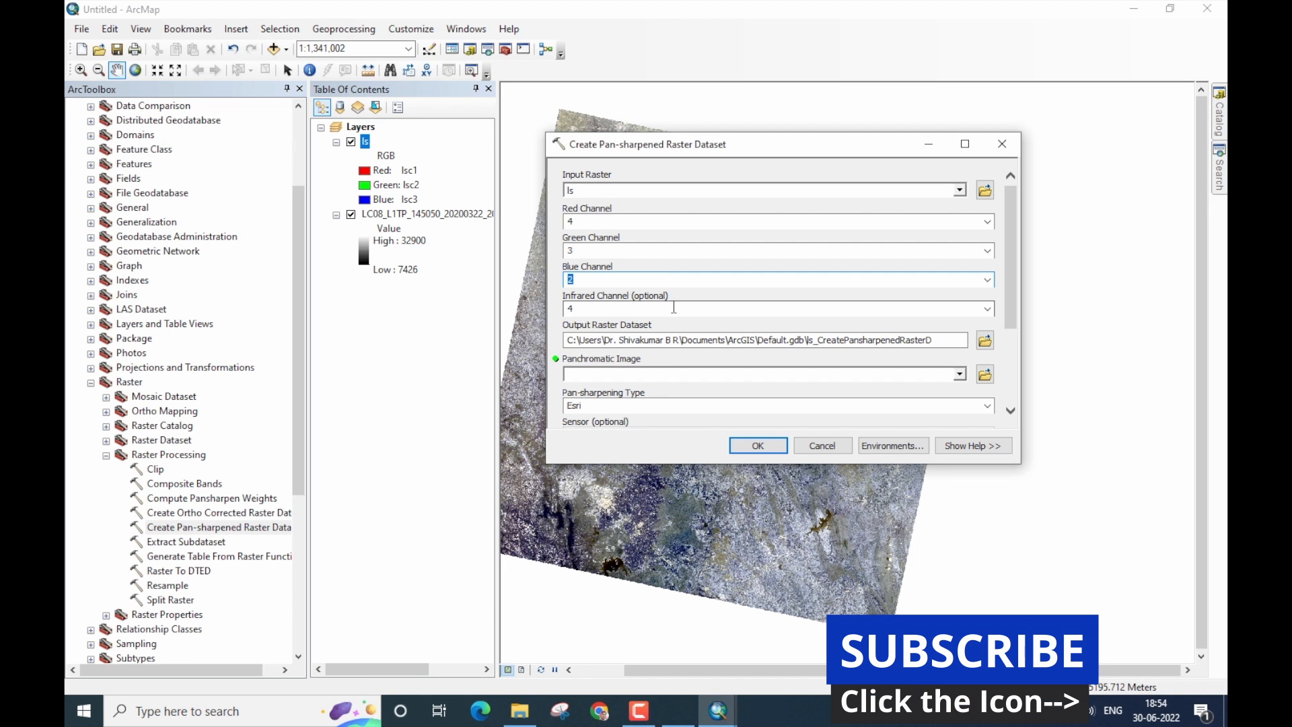
# Step: Set the infrared channel to band 5
pyautogui.click(987, 308)
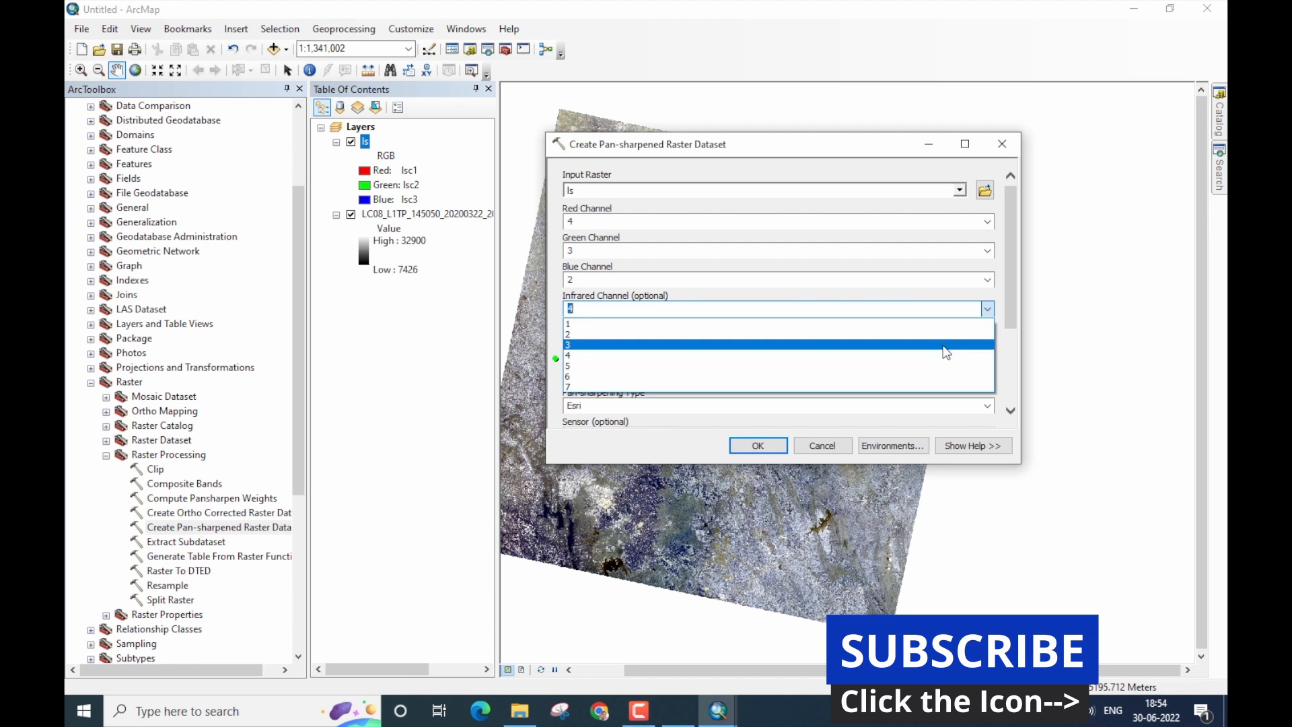
pyautogui.click(568, 365)
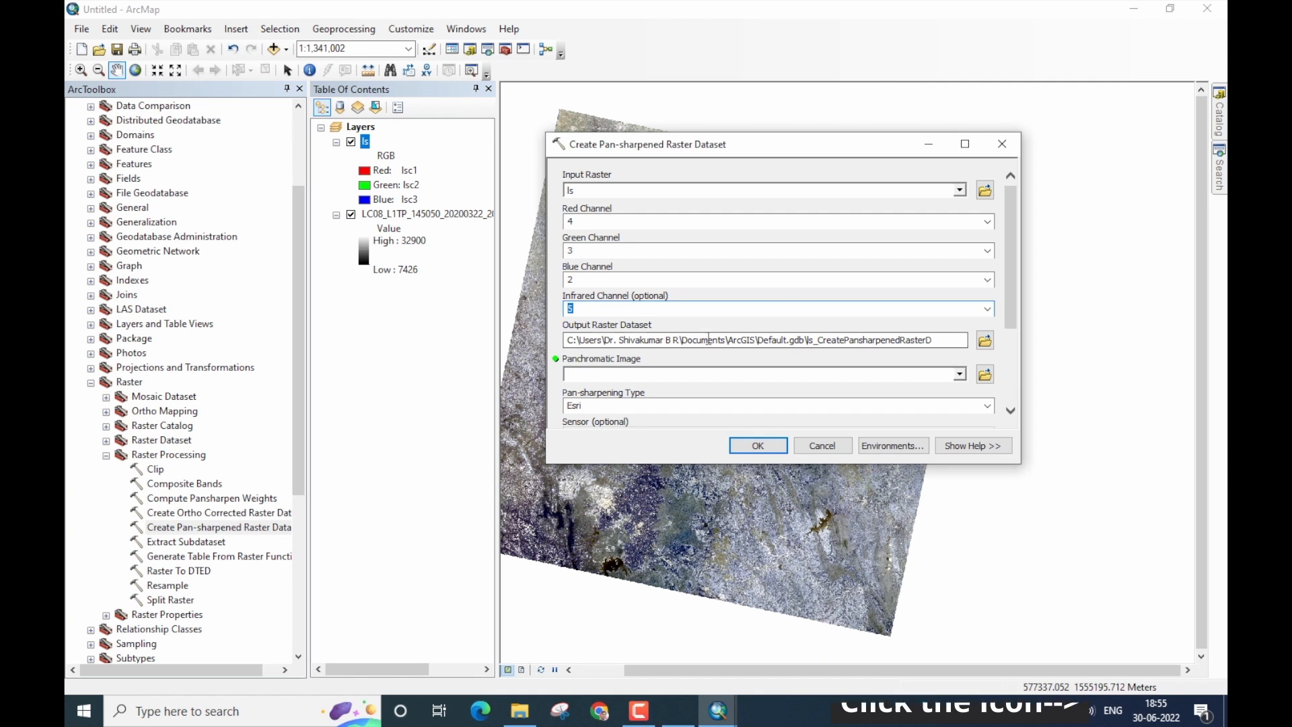
pyautogui.scroll(-3)
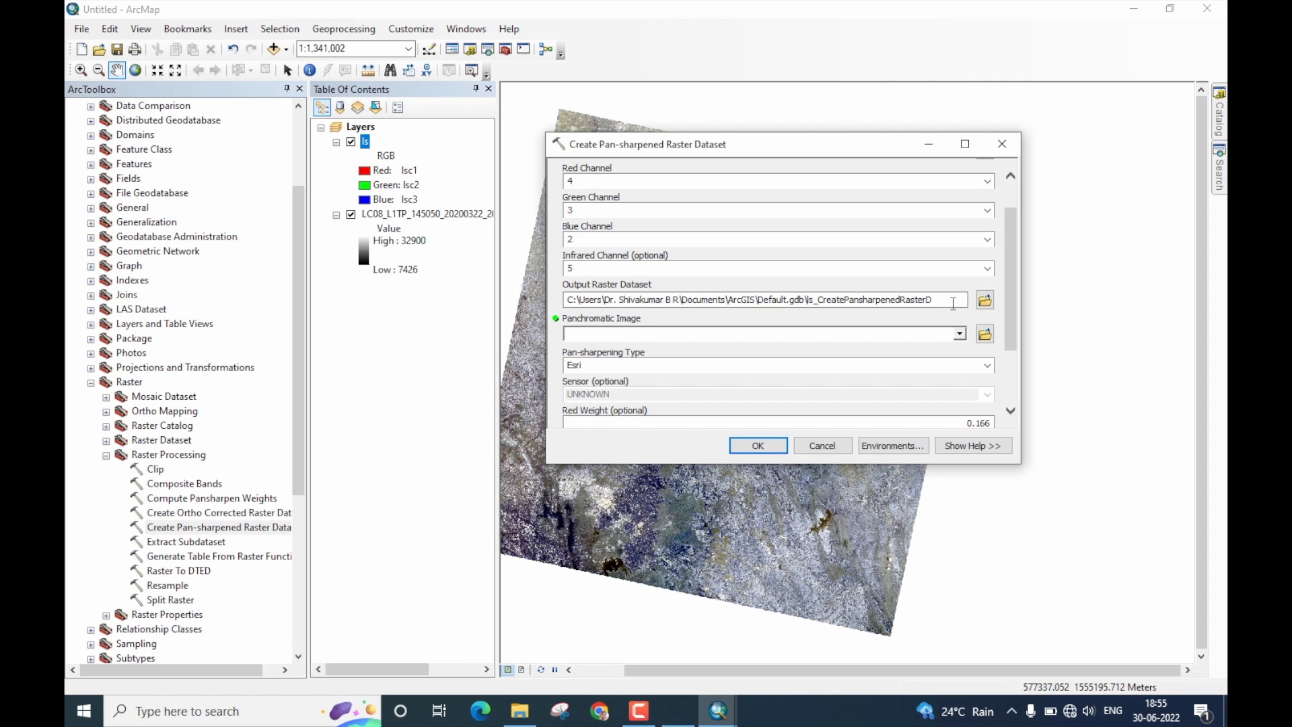
pyautogui.moveTo(985, 299)
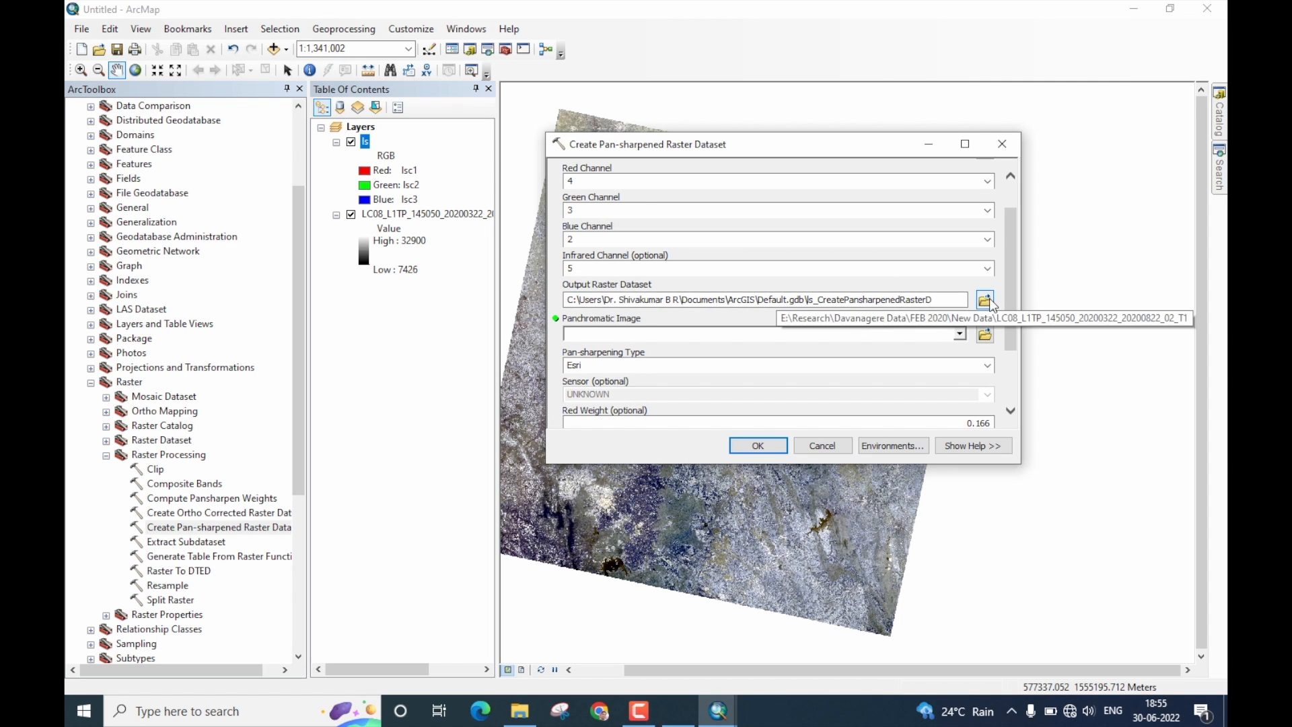
# Step: Save the output raster as 'pan' in the New Data folder
pyautogui.click(985, 298)
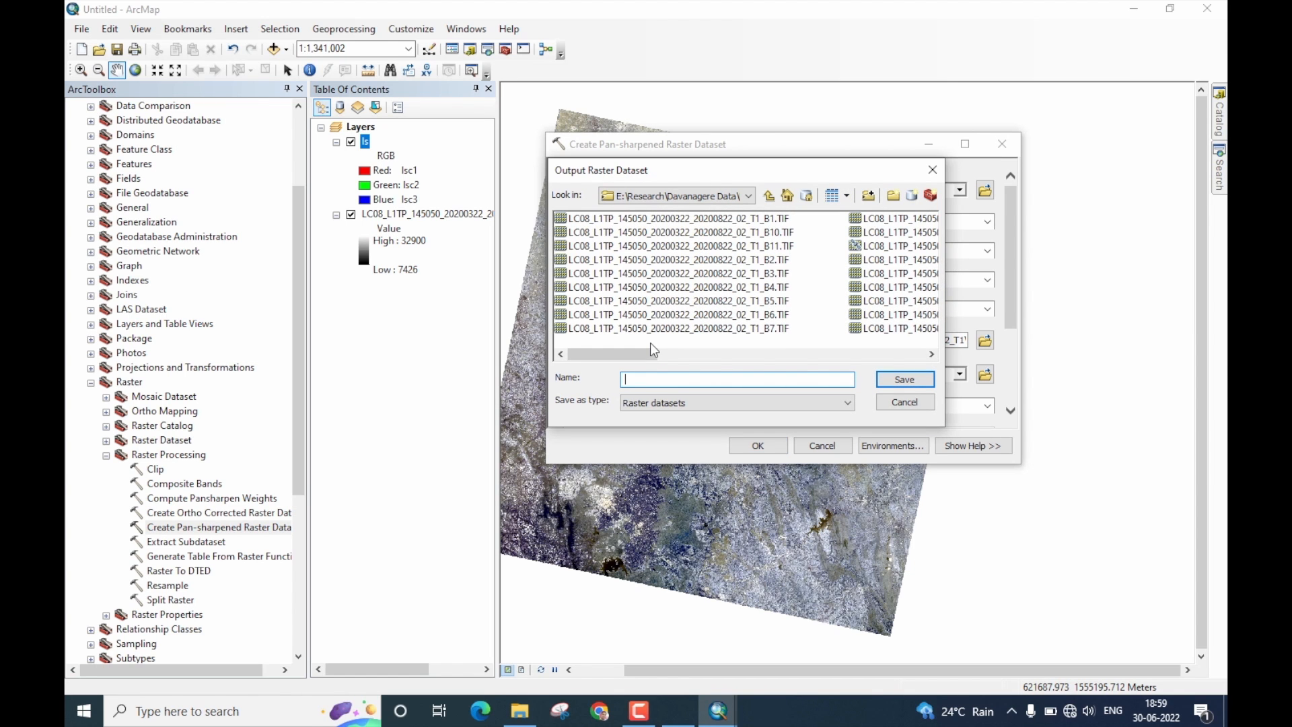
pyautogui.moveTo(662, 380)
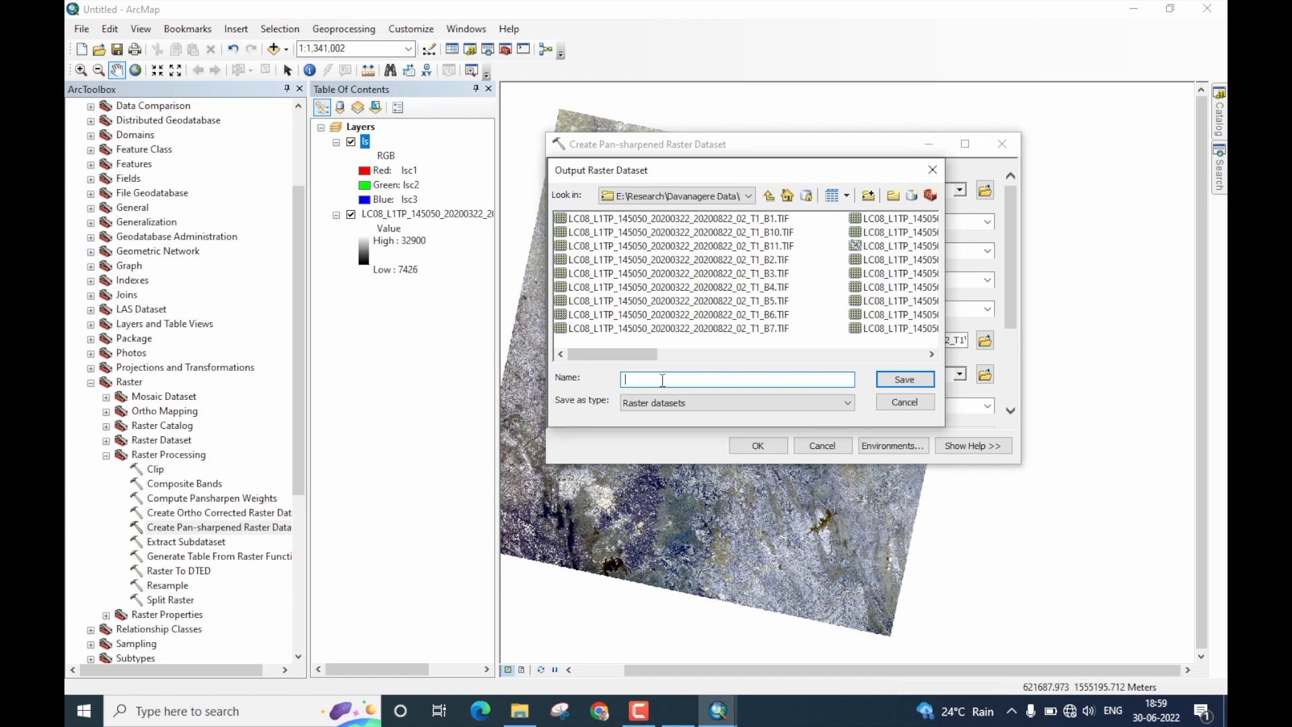
pyautogui.write('pan')
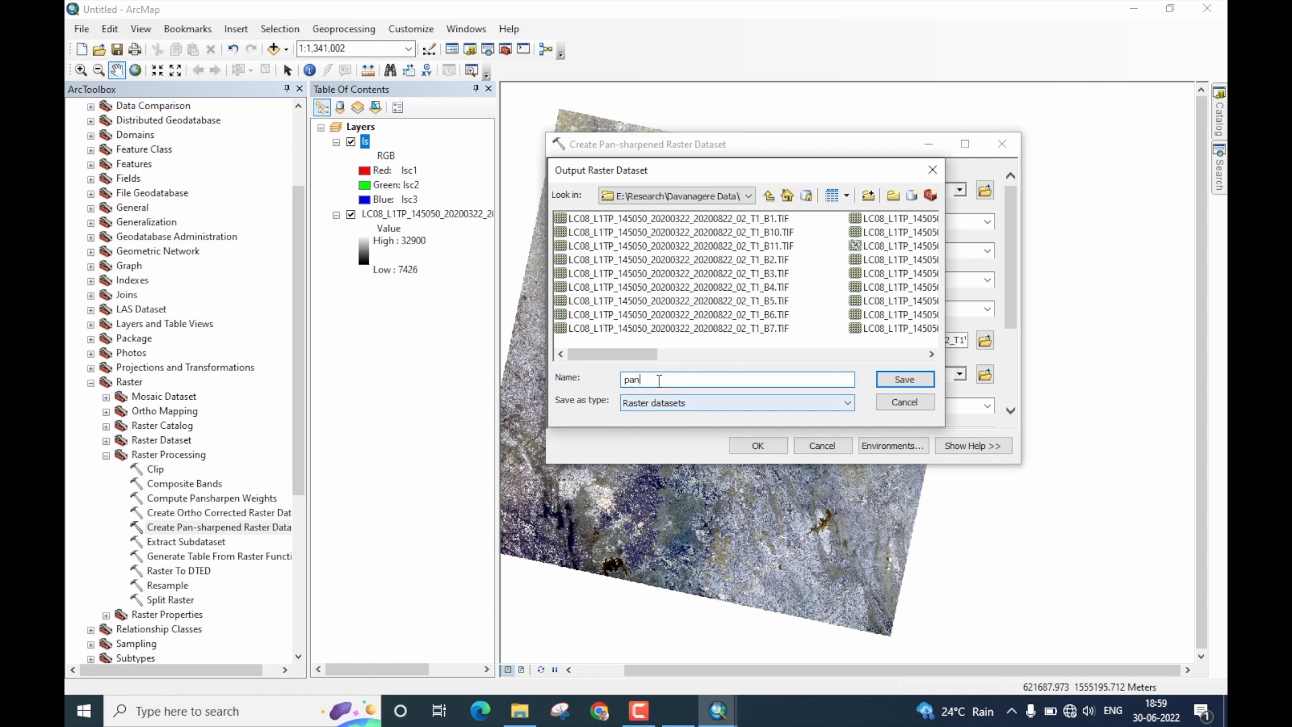
pyautogui.click(903, 379)
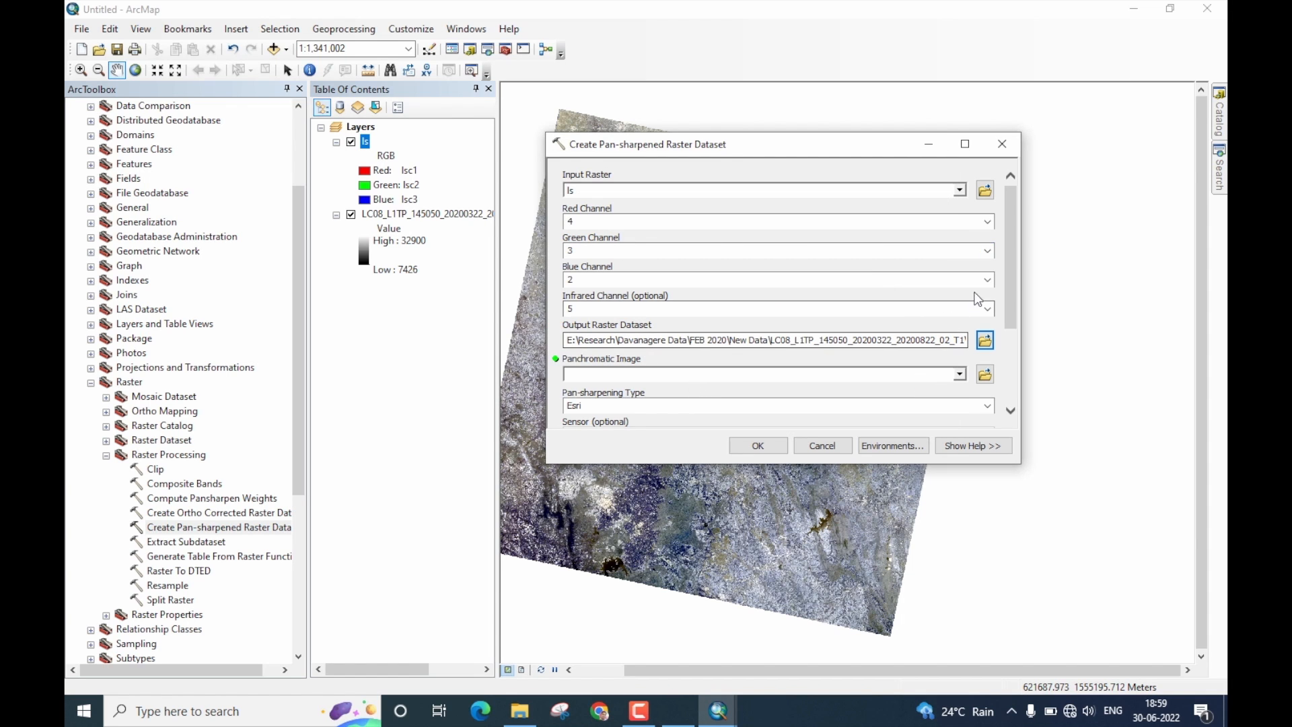
# Step: Set the LC08 B8.TIF as the panchromatic image
pyautogui.scroll(-3)
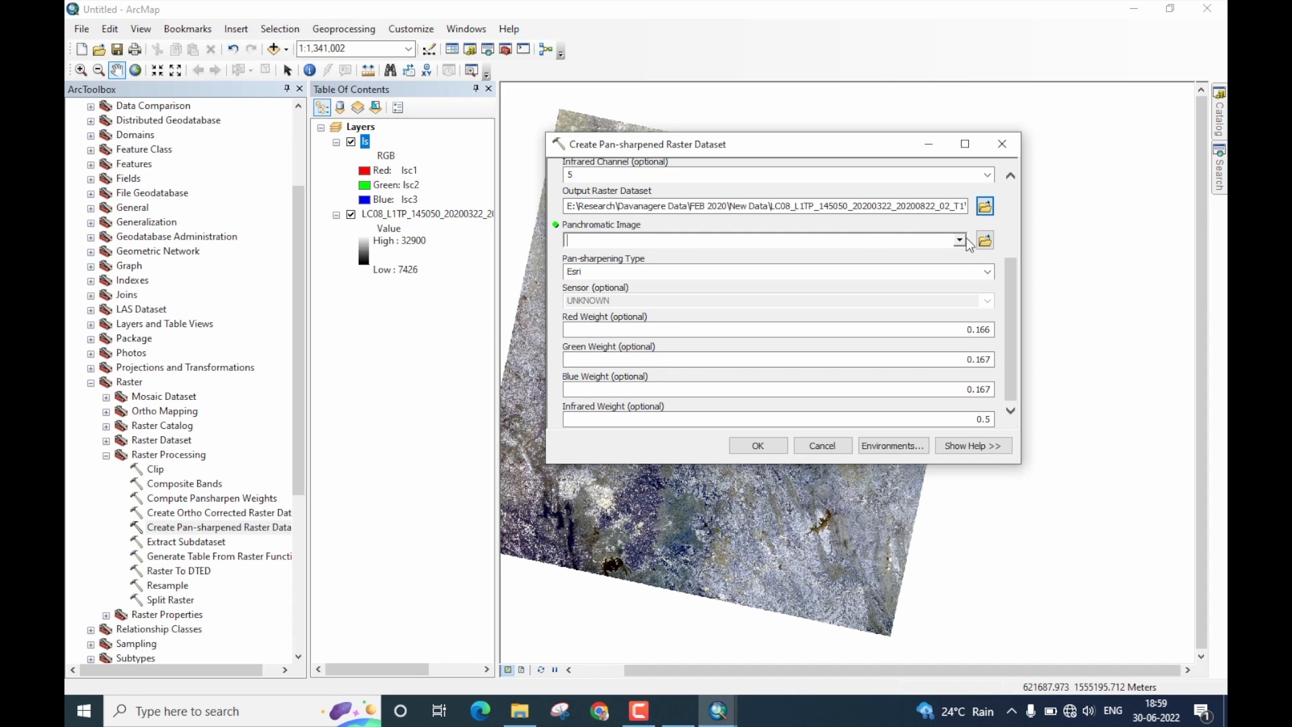
pyautogui.click(958, 240)
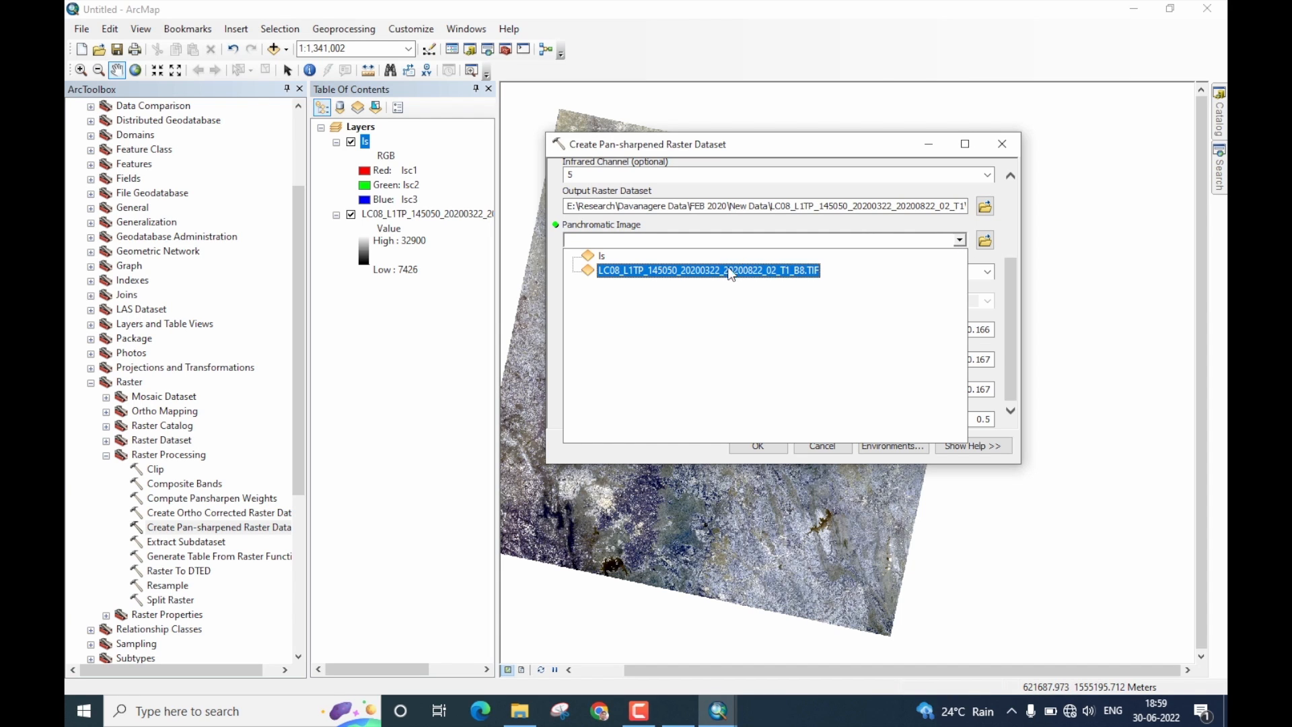
pyautogui.click(707, 270)
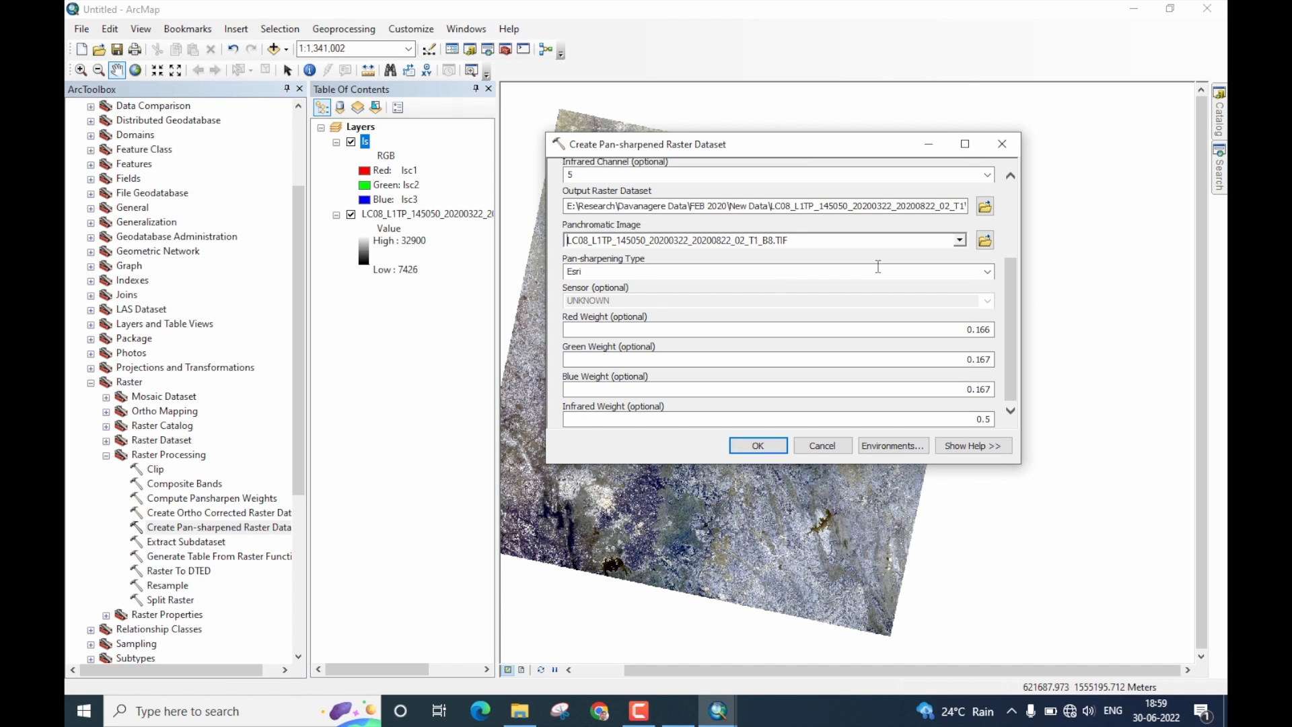
# Step: Choose Gram-Schmidt sharpening with Landsat 8 sensor, giving weights 0.42, 0.51, 0.07, 0
pyautogui.click(987, 271)
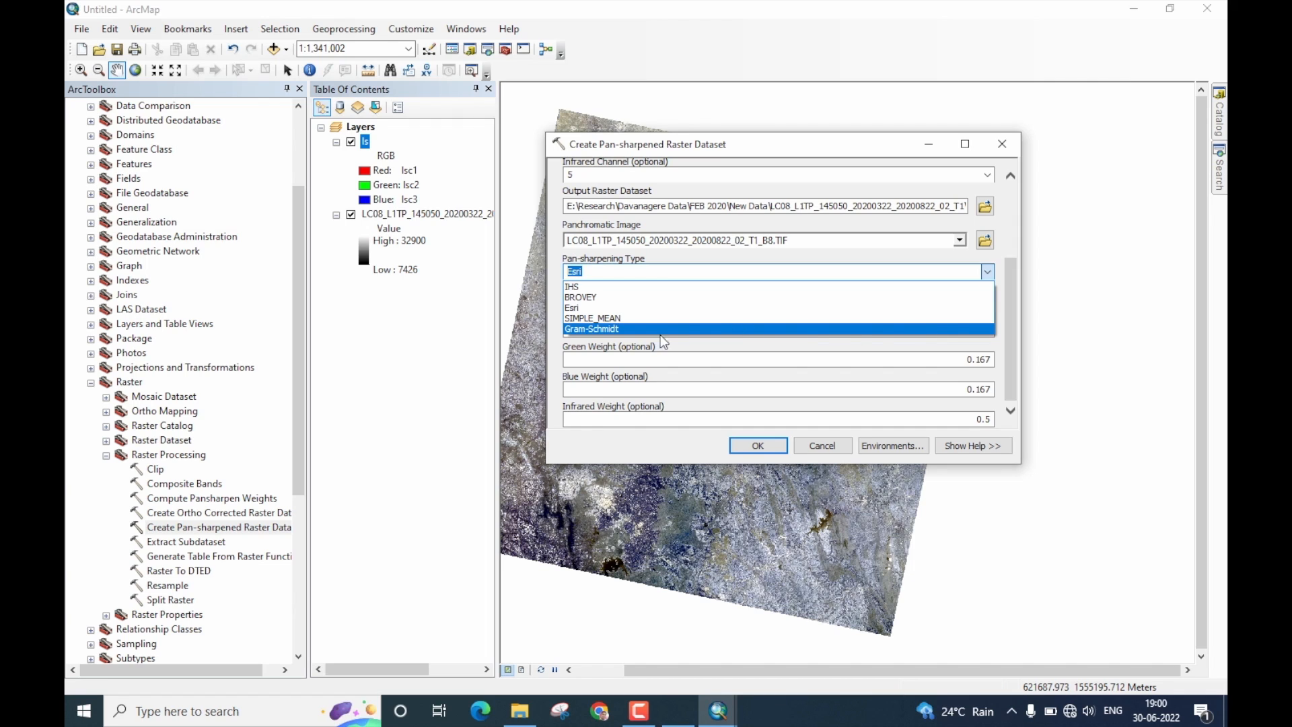
pyautogui.moveTo(614, 333)
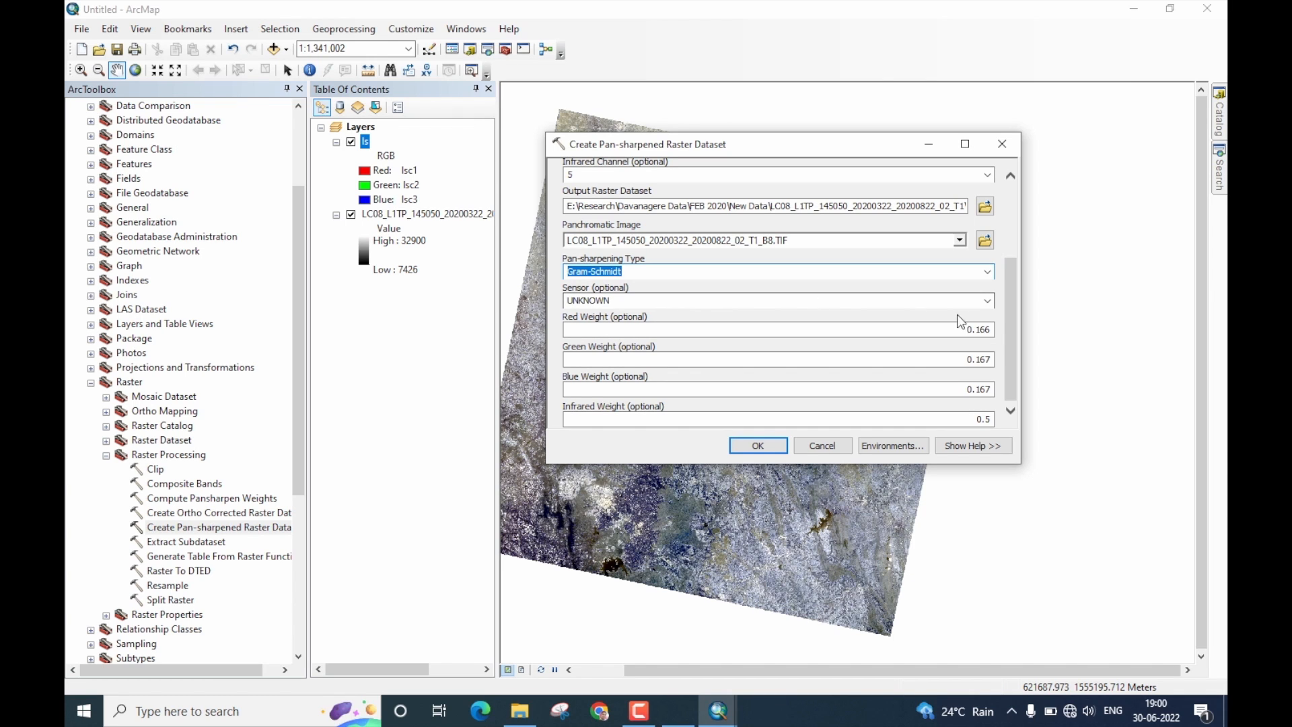
pyautogui.moveTo(987, 300)
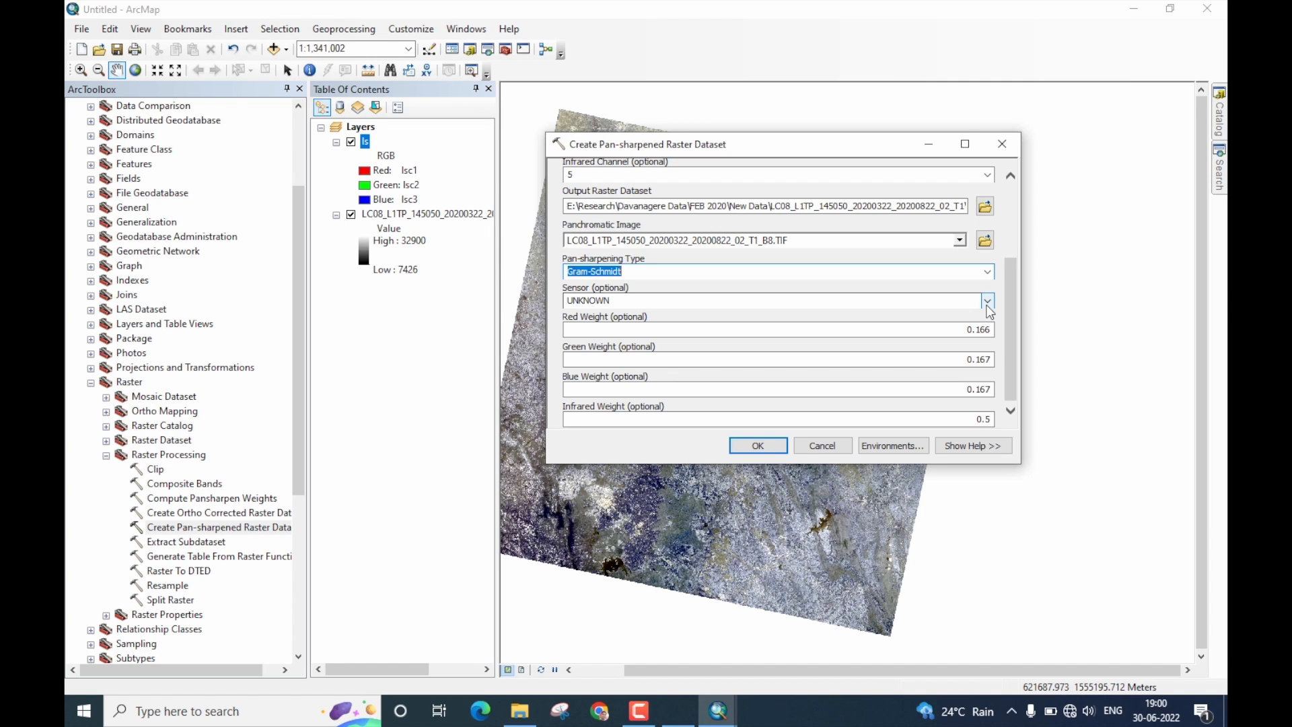
pyautogui.click(987, 300)
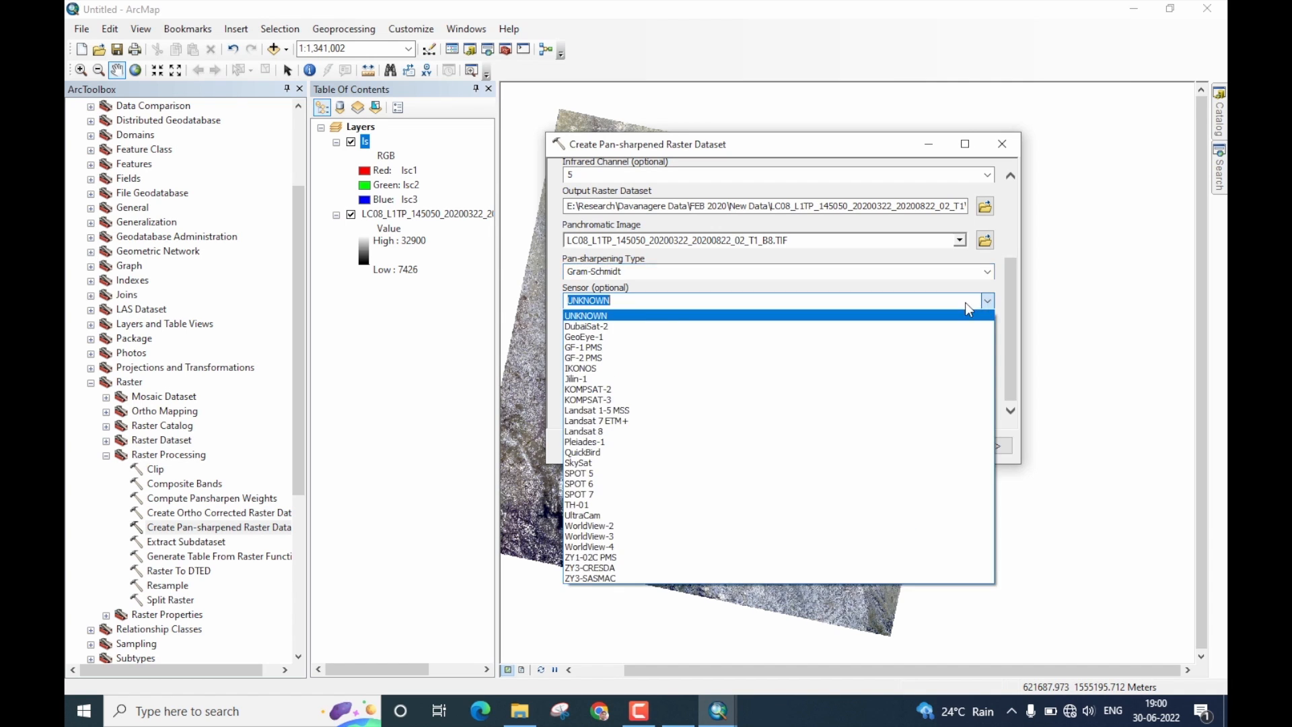
pyautogui.click(585, 315)
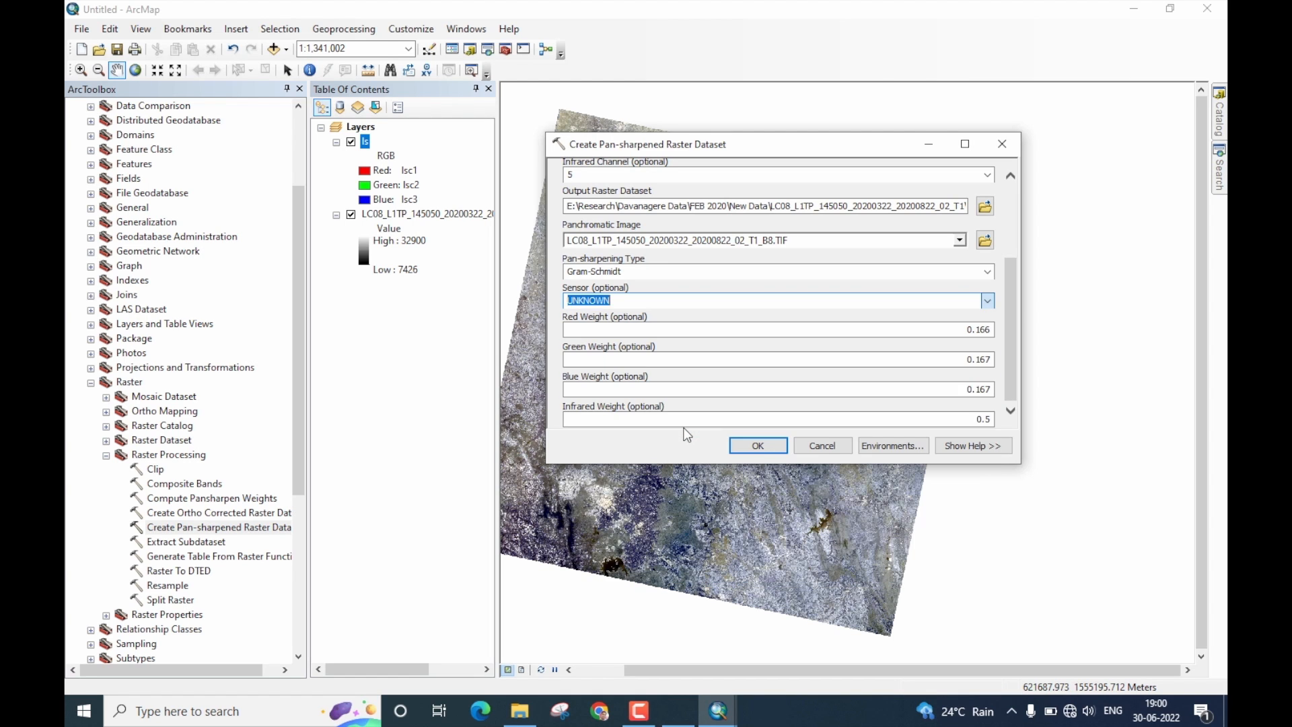
pyautogui.click(986, 300)
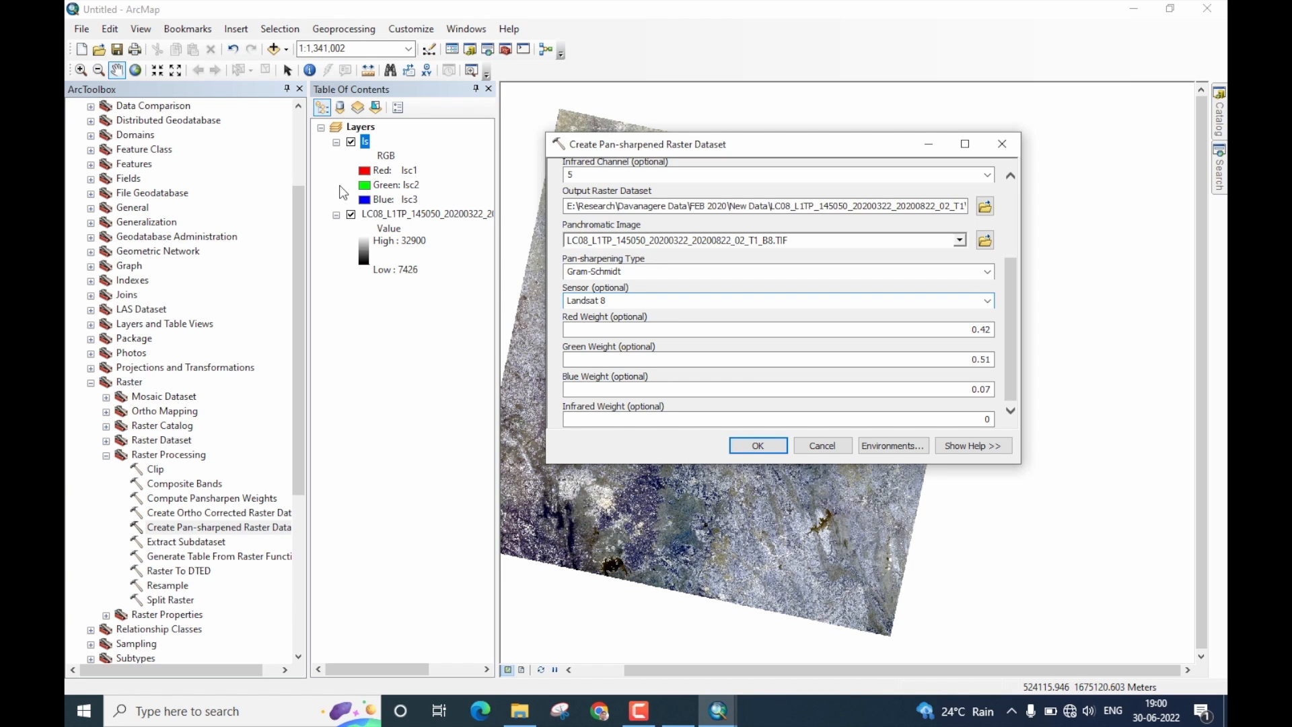
pyautogui.moveTo(802, 272)
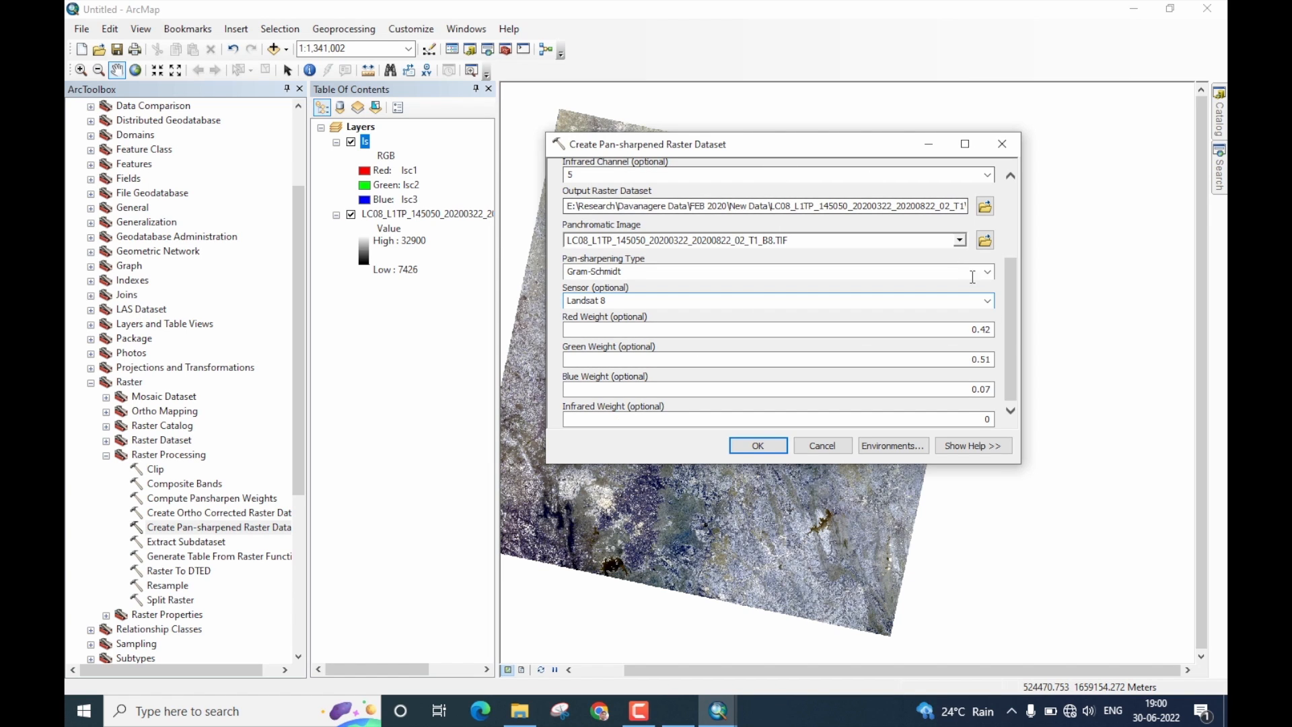
# Step: Run the Create Pan-sharpened Raster Dataset tool with the reviewed Gram-Schmidt settings
pyautogui.scroll(3)
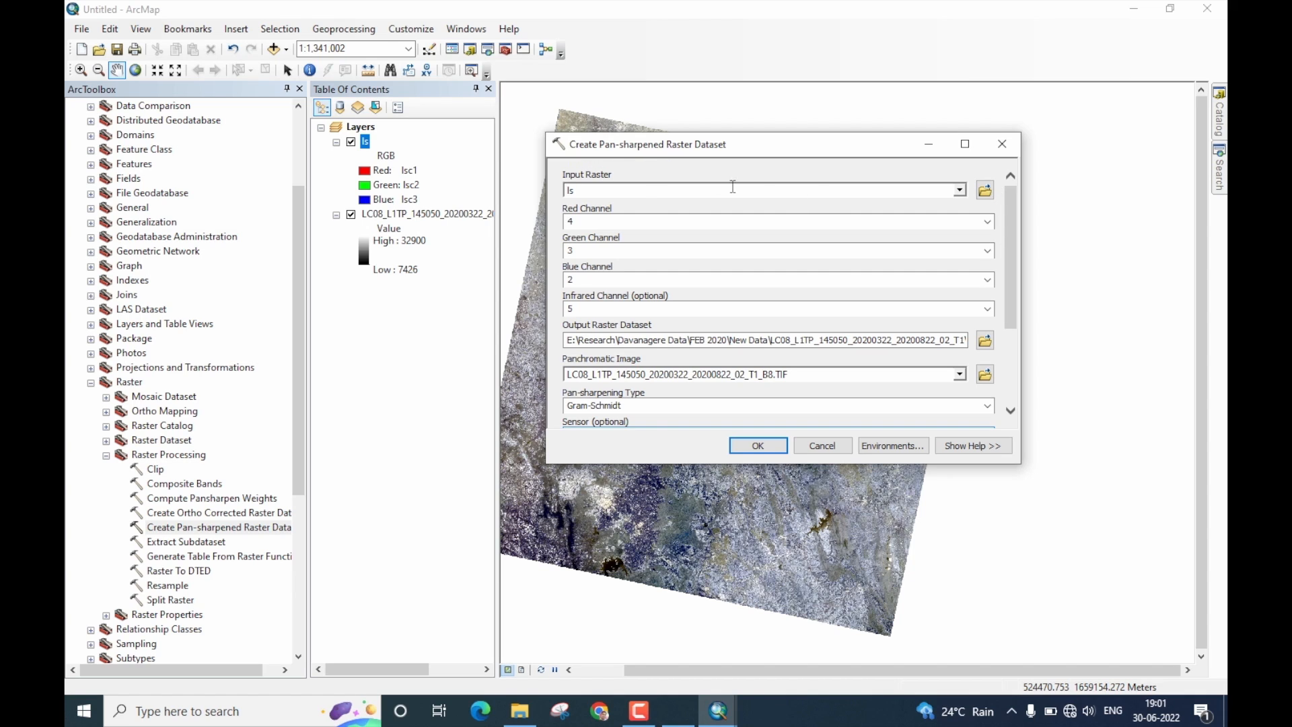
pyautogui.moveTo(700, 157)
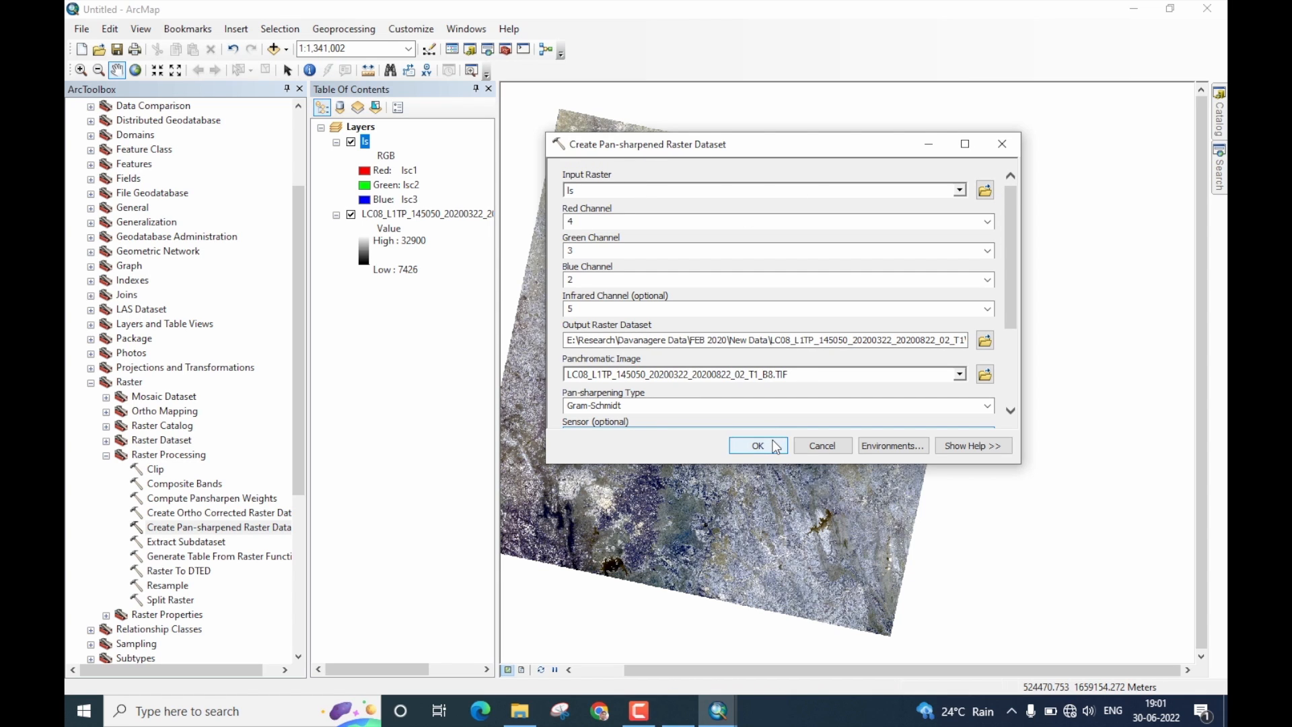
pyautogui.click(757, 445)
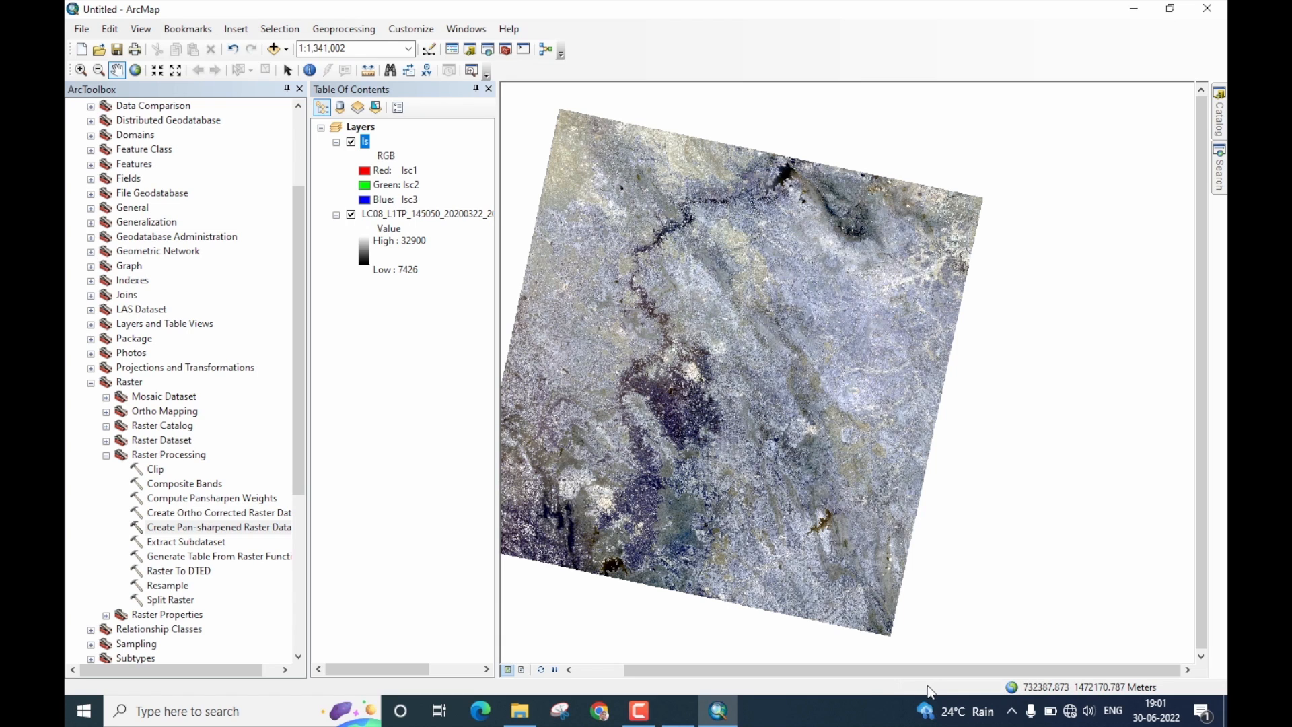
pyautogui.moveTo(401, 213)
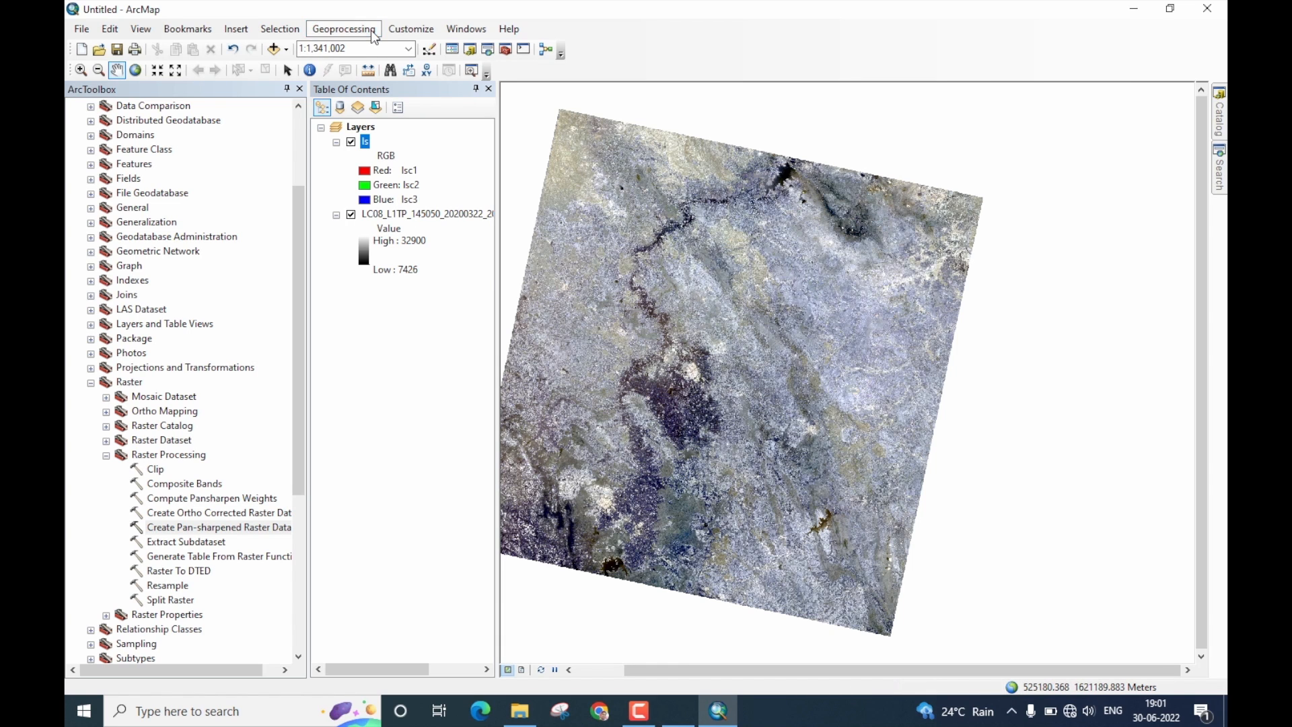
# Step: Show the Geoprocessing Results panel and expand the Current Session's pan-sharpening job
pyautogui.click(343, 28)
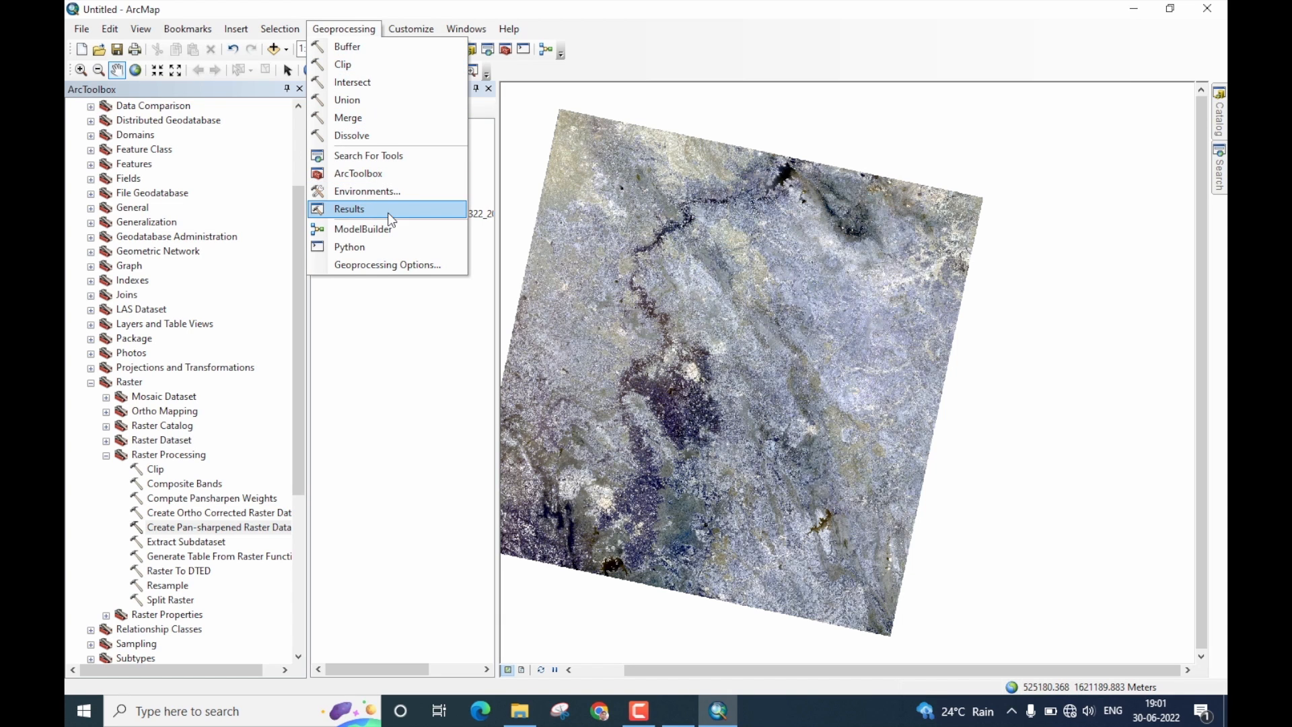
pyautogui.click(348, 209)
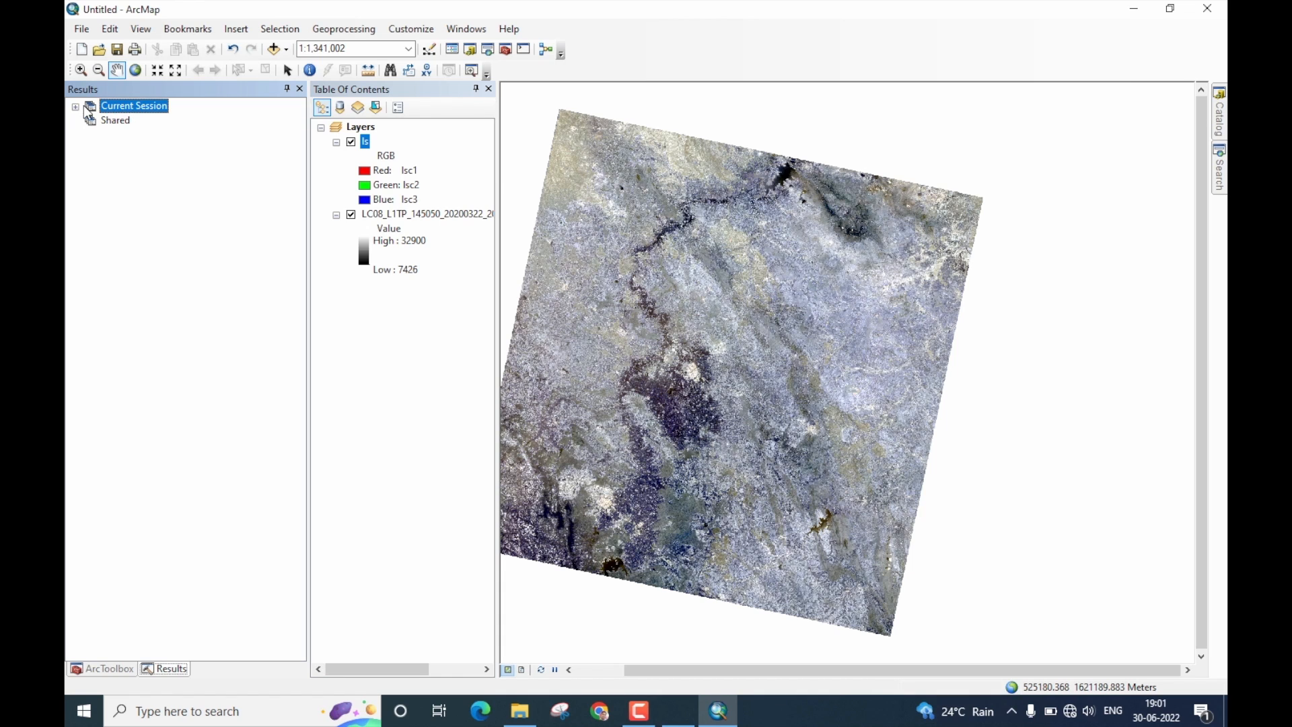
pyautogui.click(75, 105)
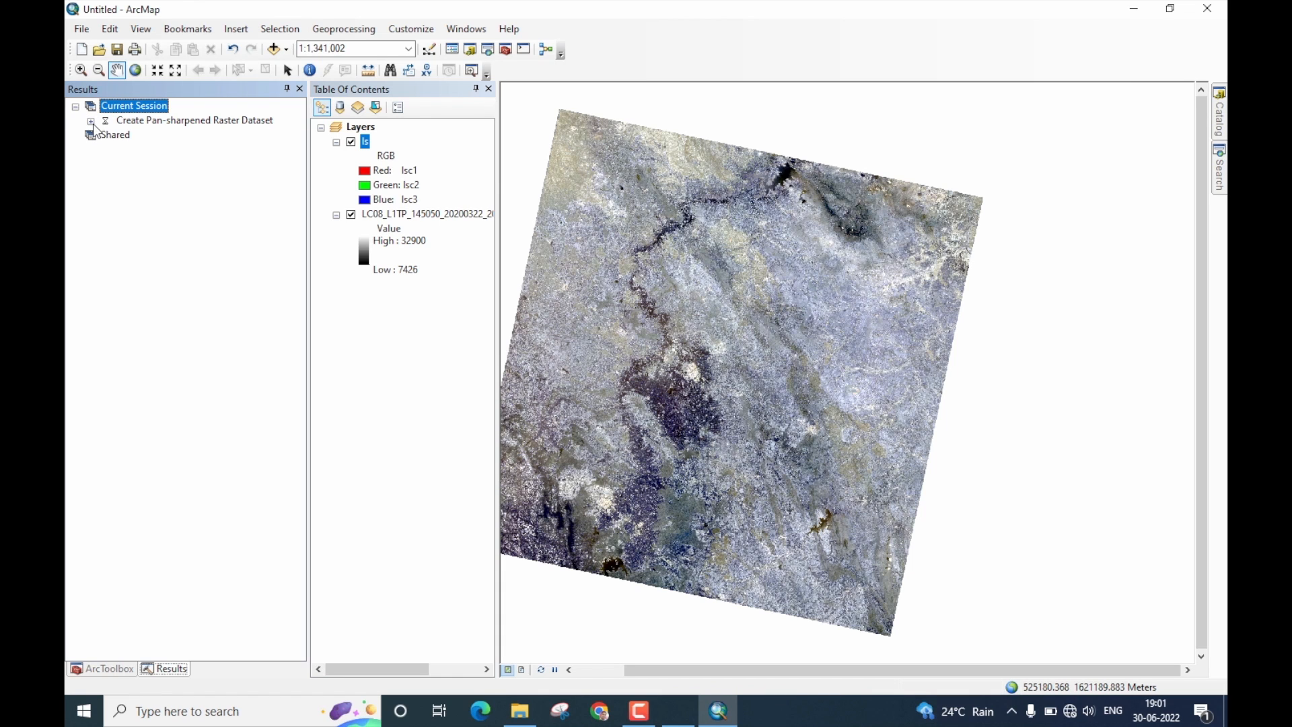
pyautogui.moveTo(198, 130)
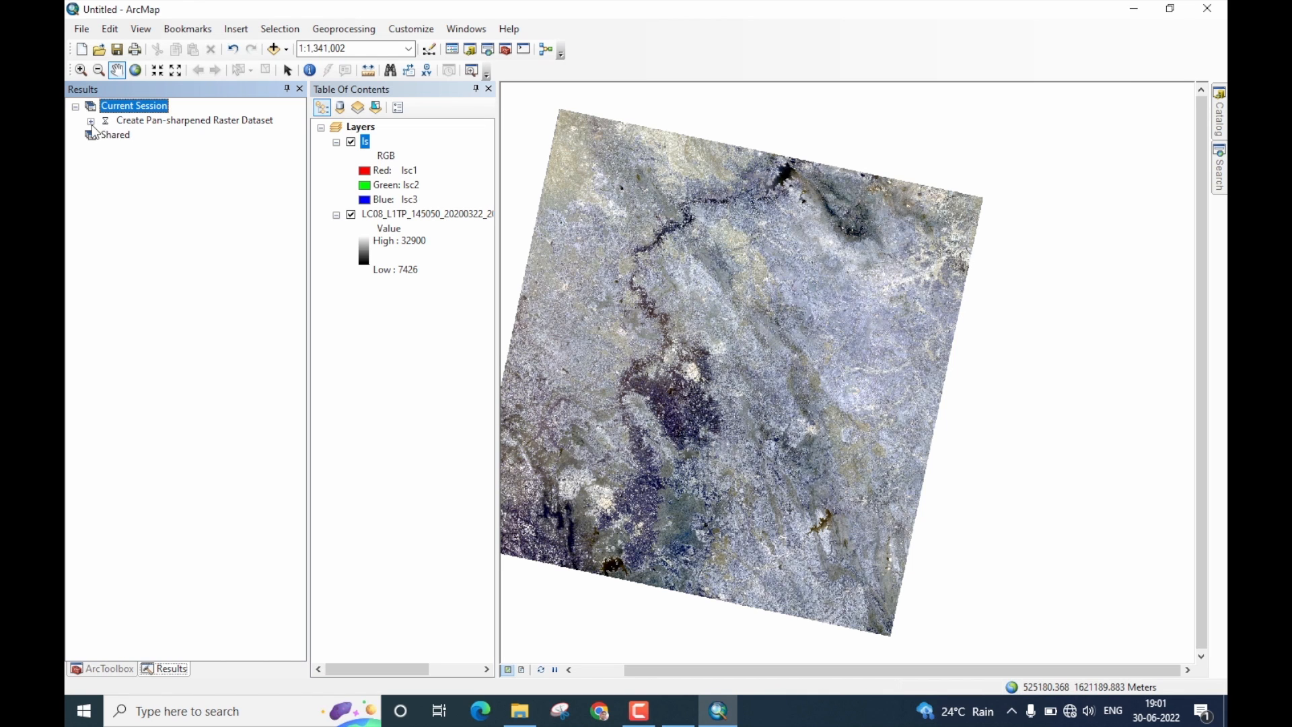
pyautogui.click(90, 120)
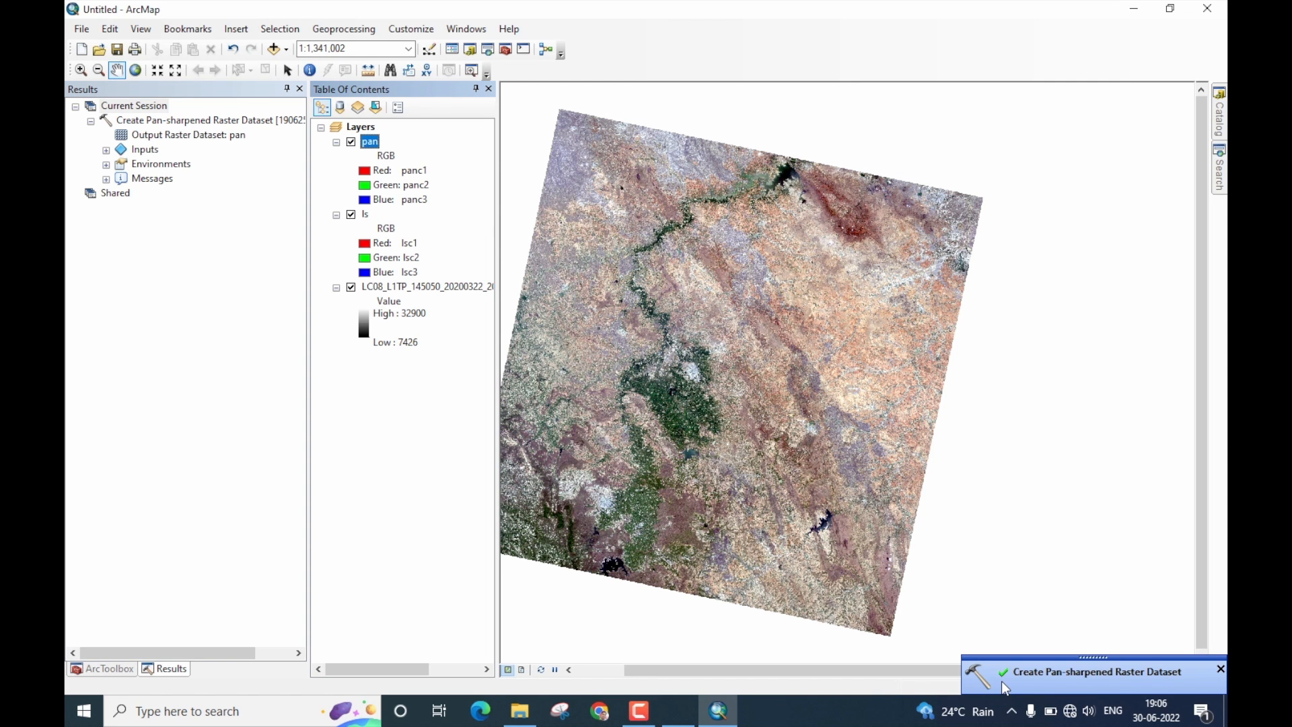
pyautogui.moveTo(1062, 676)
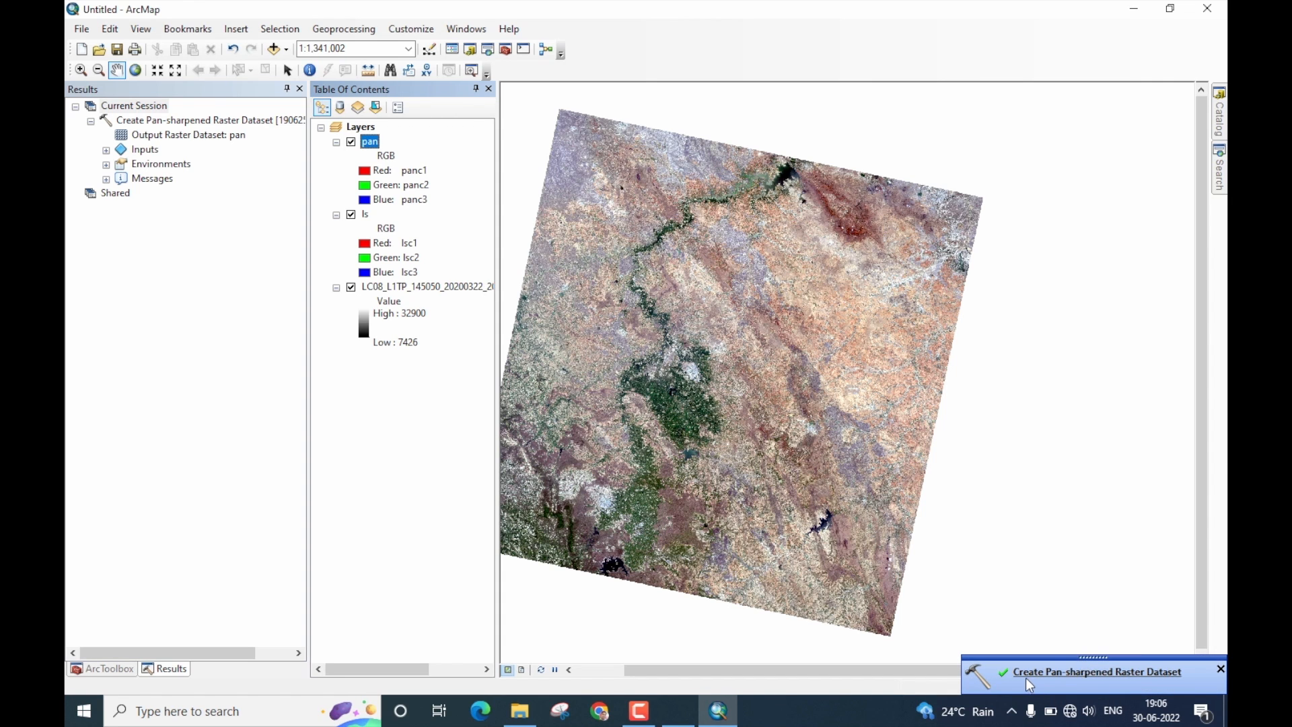
pyautogui.moveTo(1008, 685)
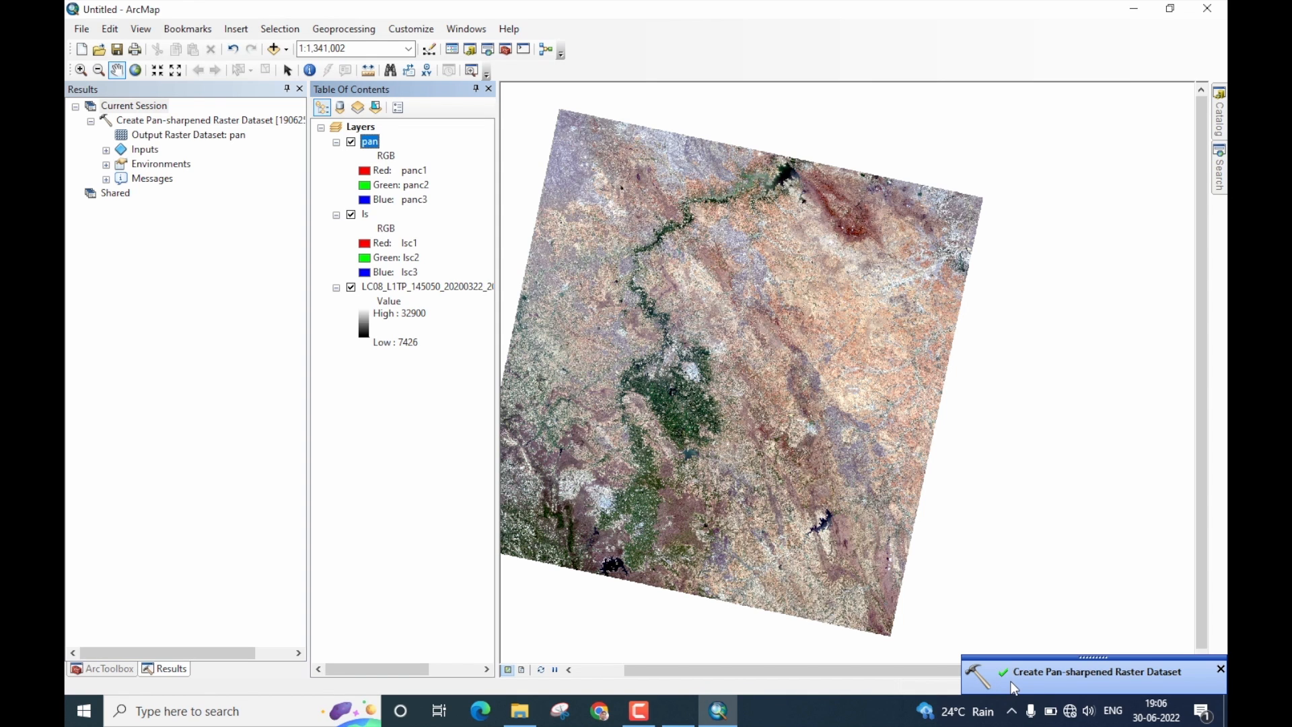
pyautogui.moveTo(443, 225)
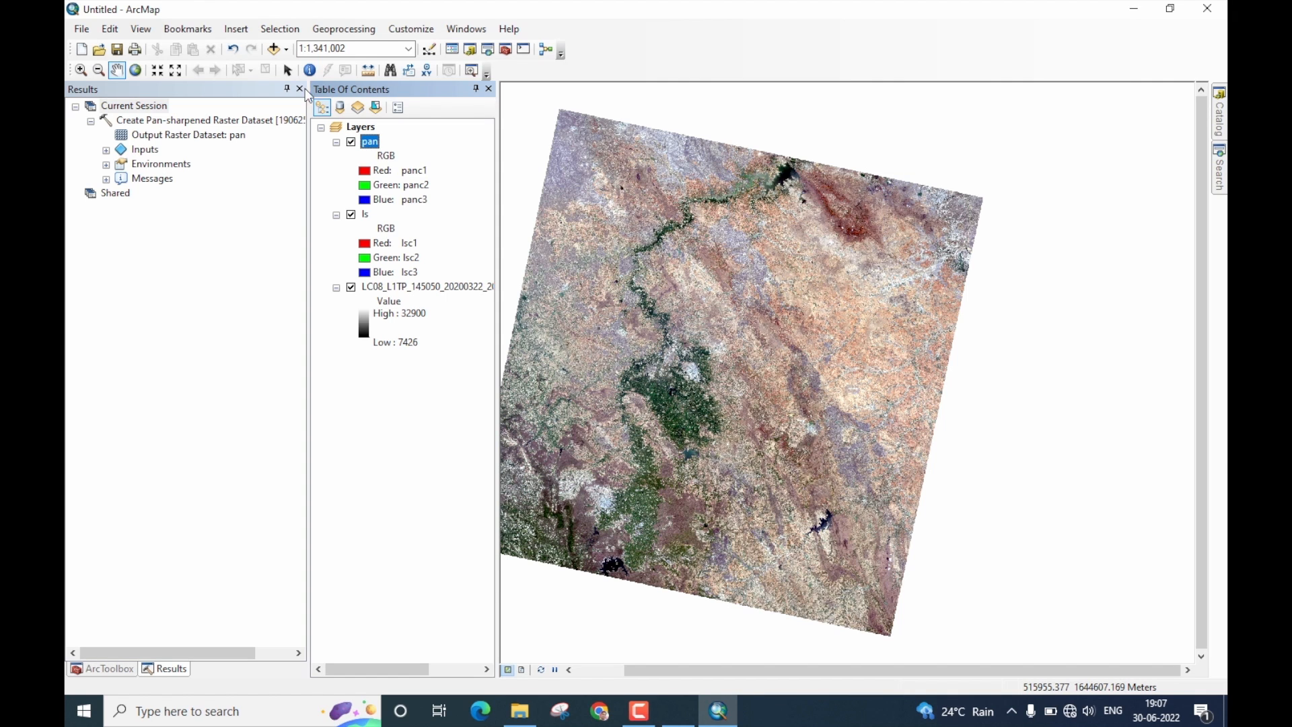
# Step: Close Results and ArcToolbox, then assign lsc4 to green and lsc3 to blue on the ls layer
pyautogui.click(101, 669)
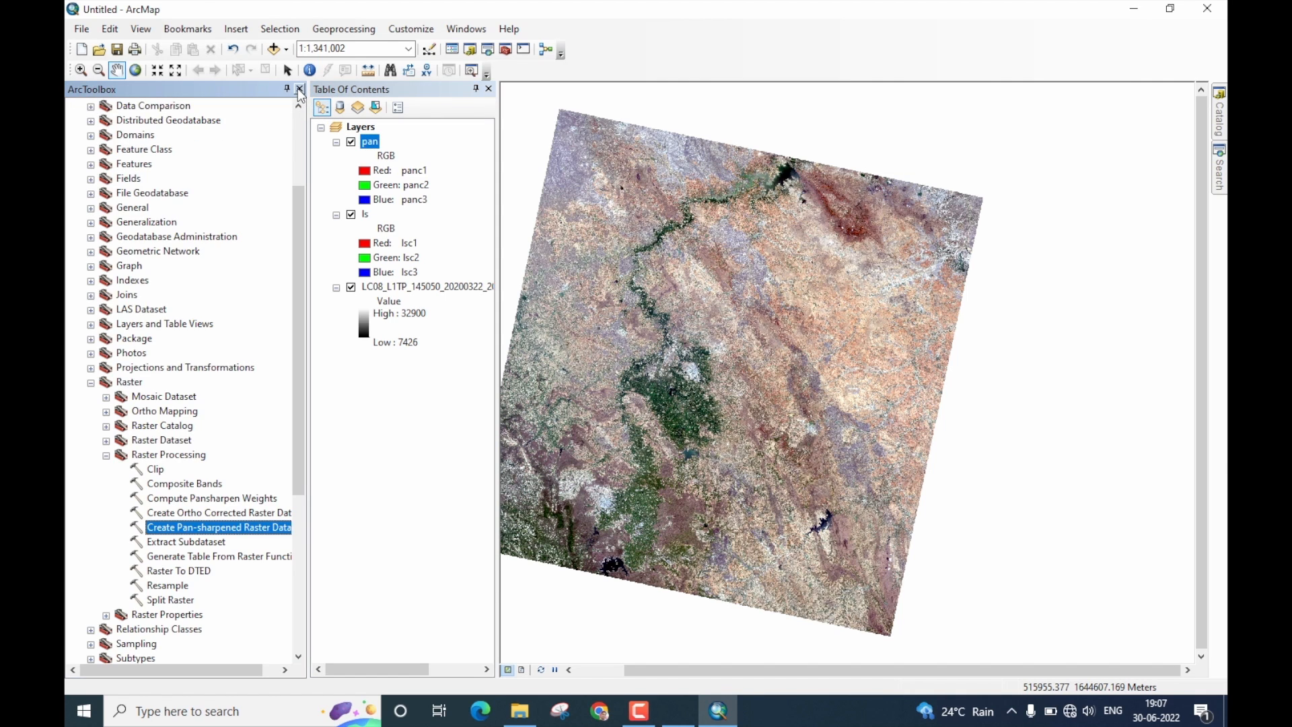
pyautogui.click(300, 89)
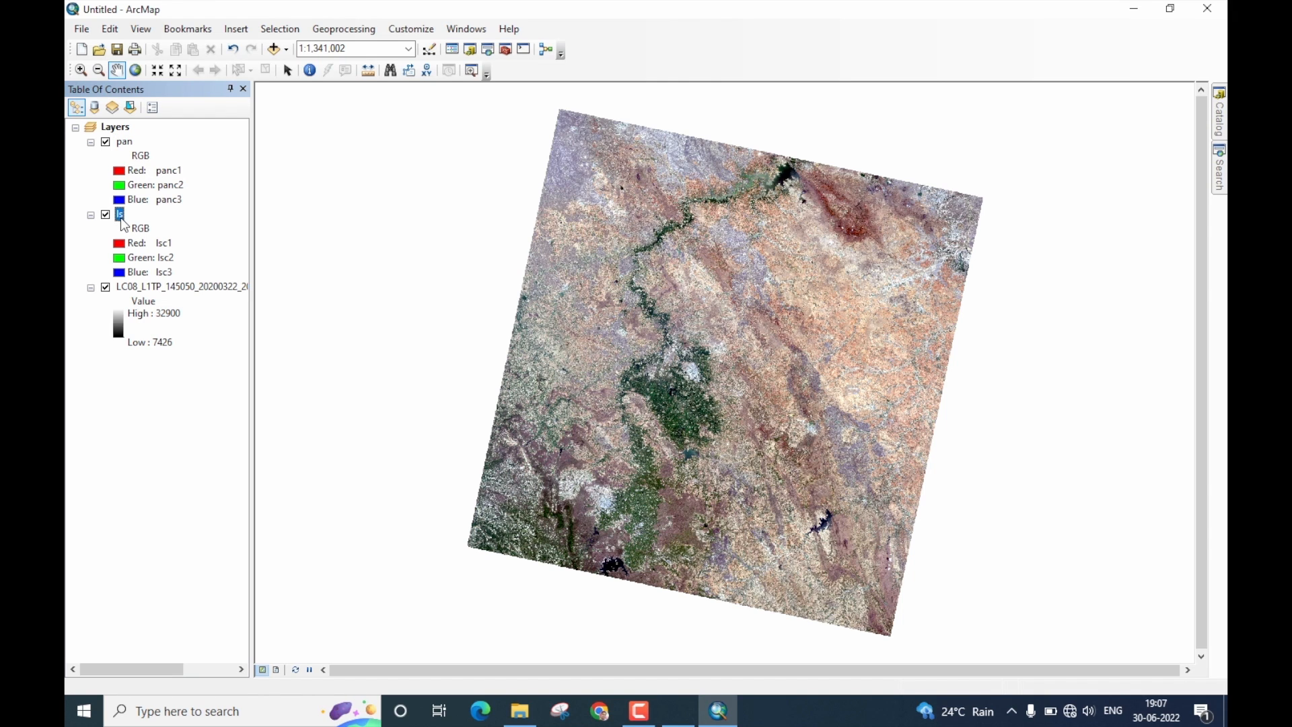
pyautogui.moveTo(124, 257)
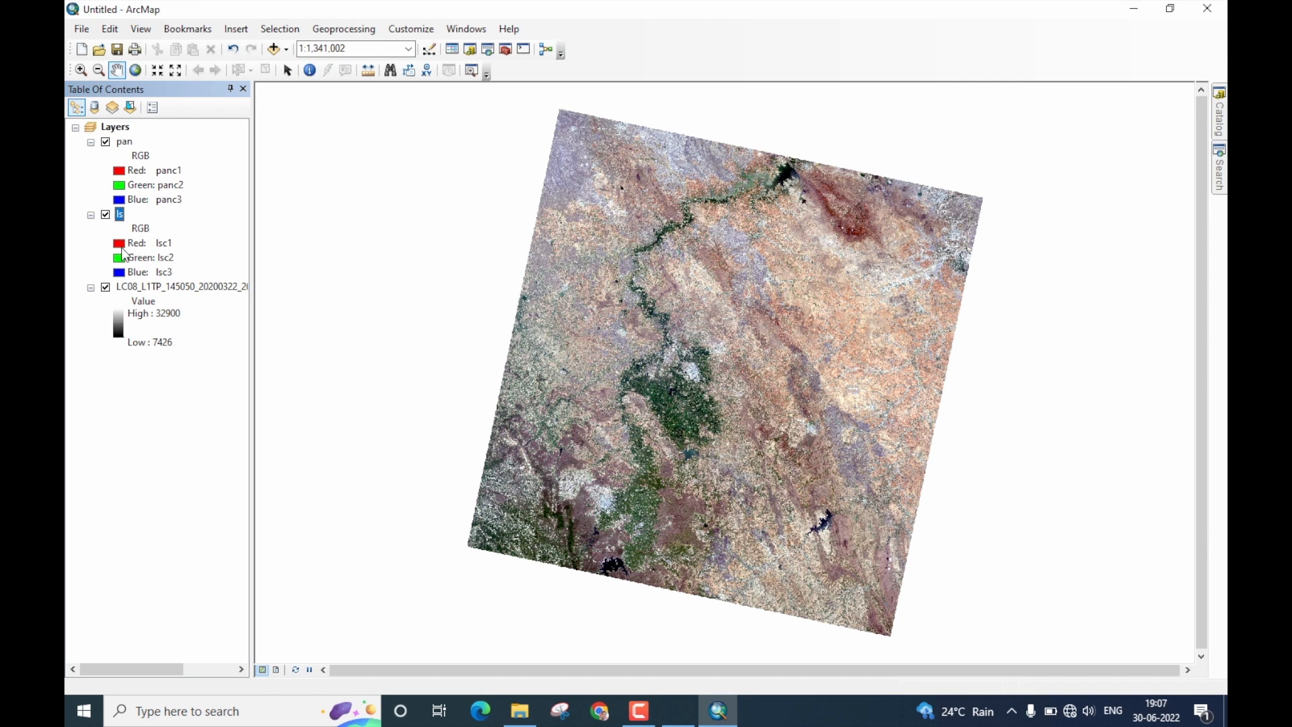
pyautogui.doubleClick(163, 243)
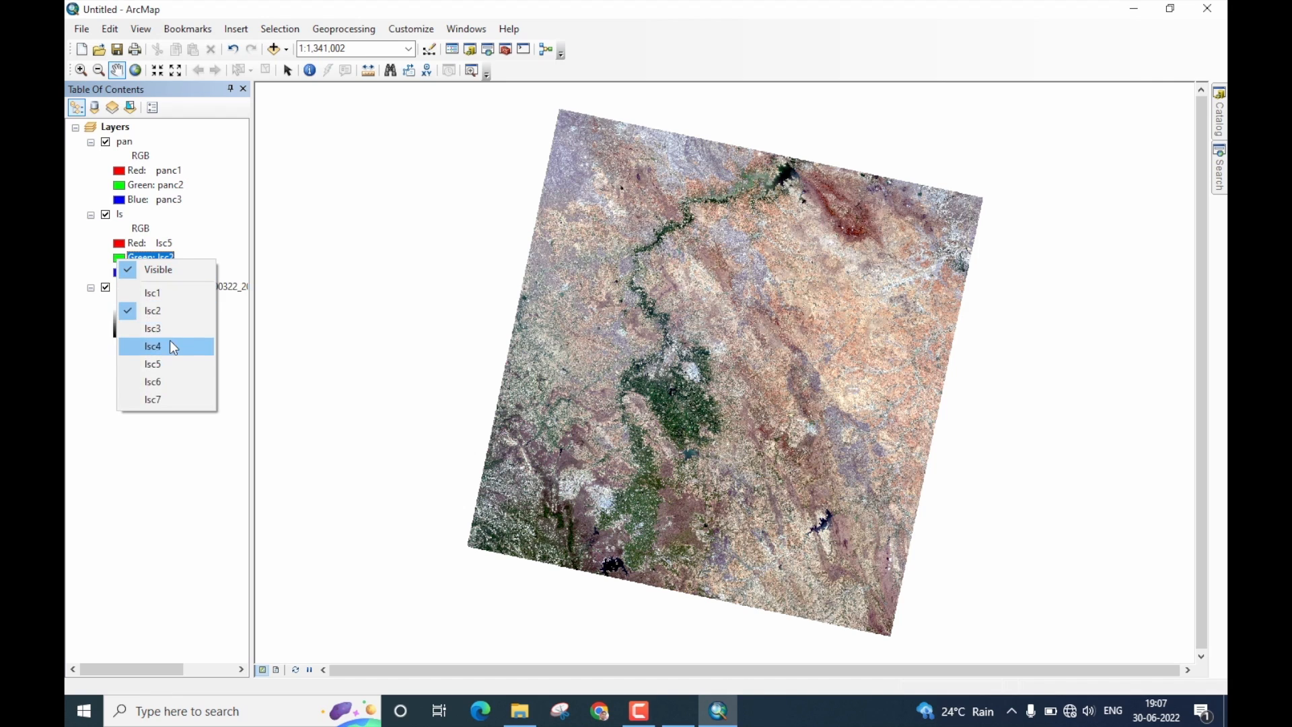
pyautogui.click(152, 346)
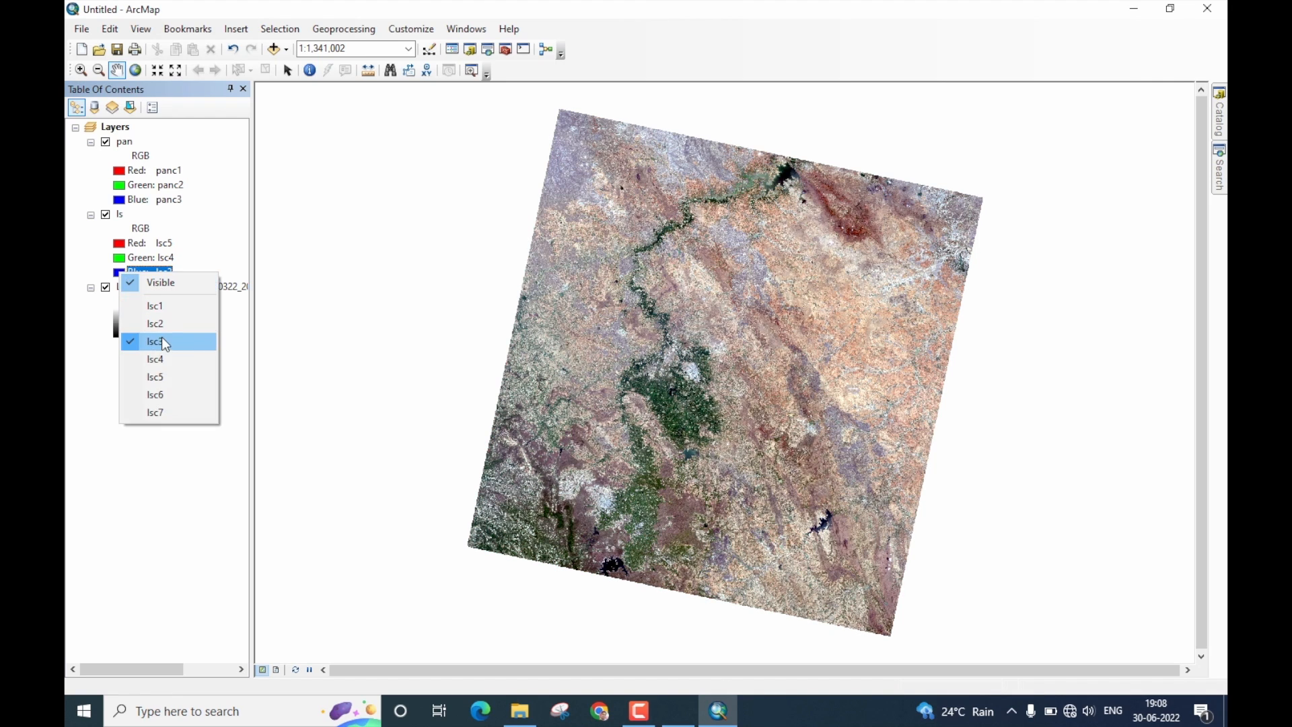
pyautogui.click(155, 341)
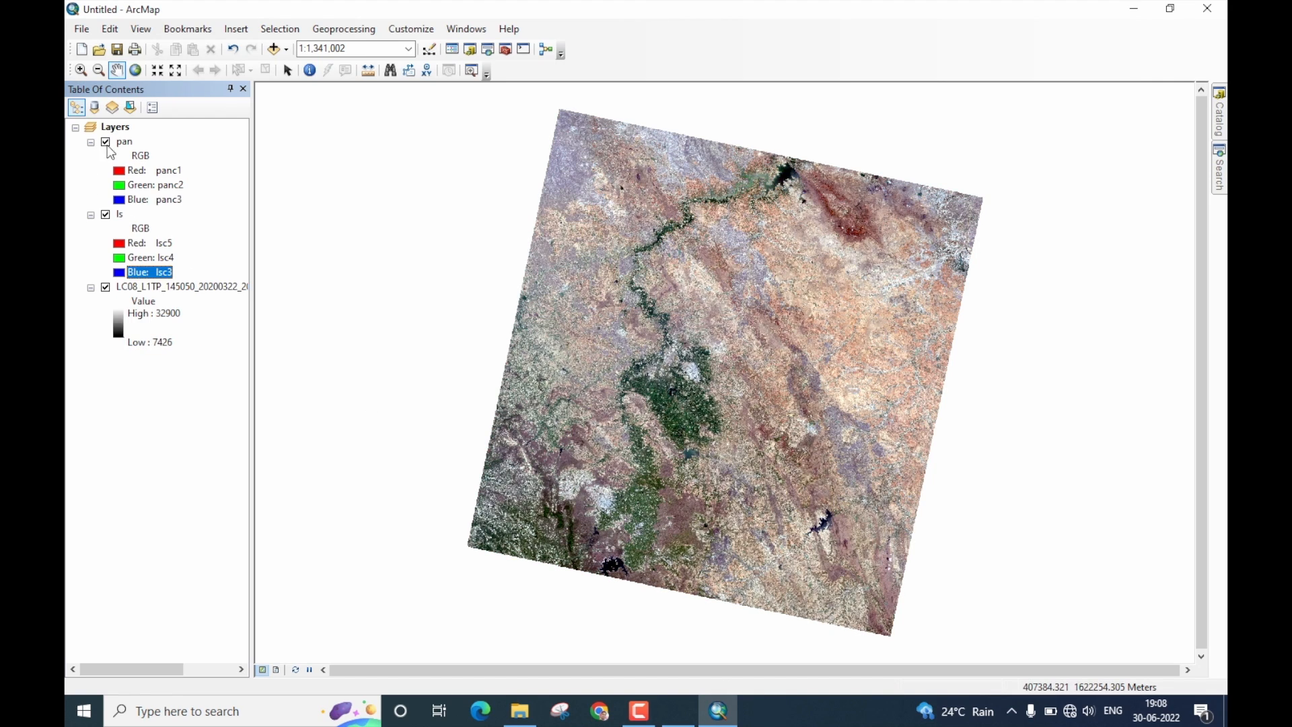
# Step: Toggle the pan layer off and on to view the ls false-colour composite
pyautogui.click(105, 141)
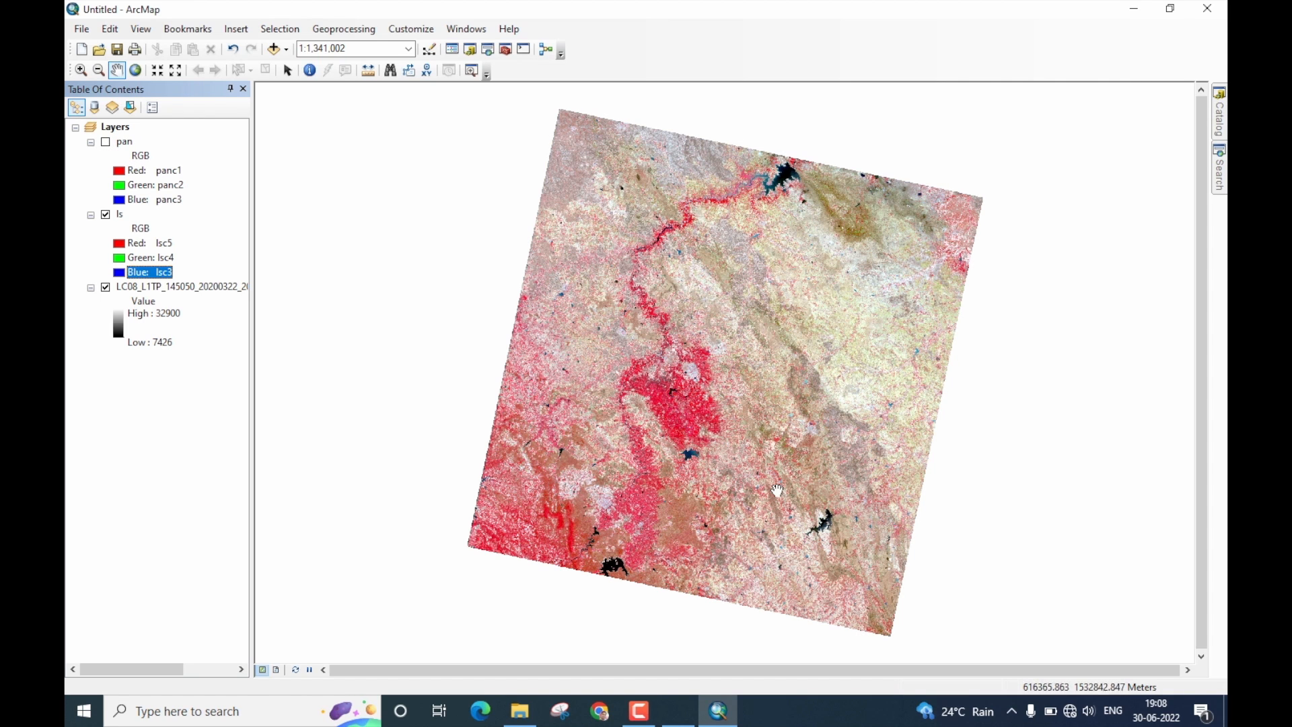
pyautogui.moveTo(557, 484)
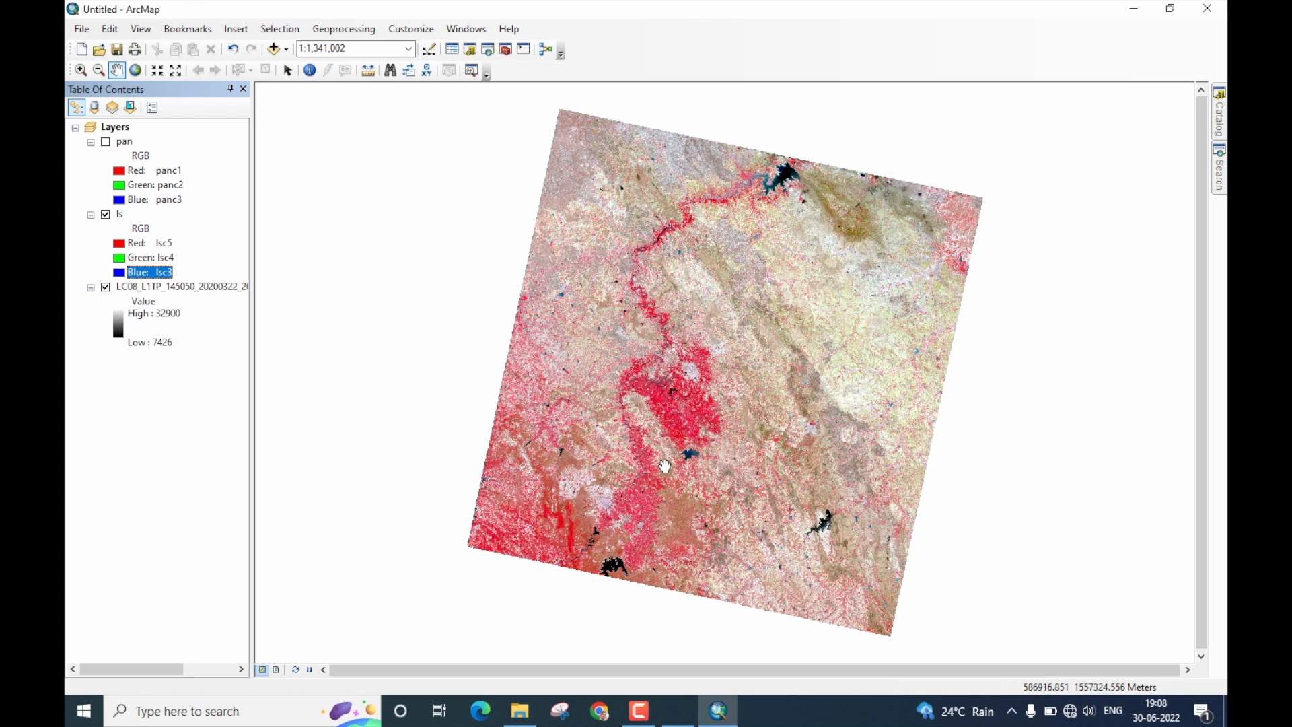
pyautogui.moveTo(596, 299)
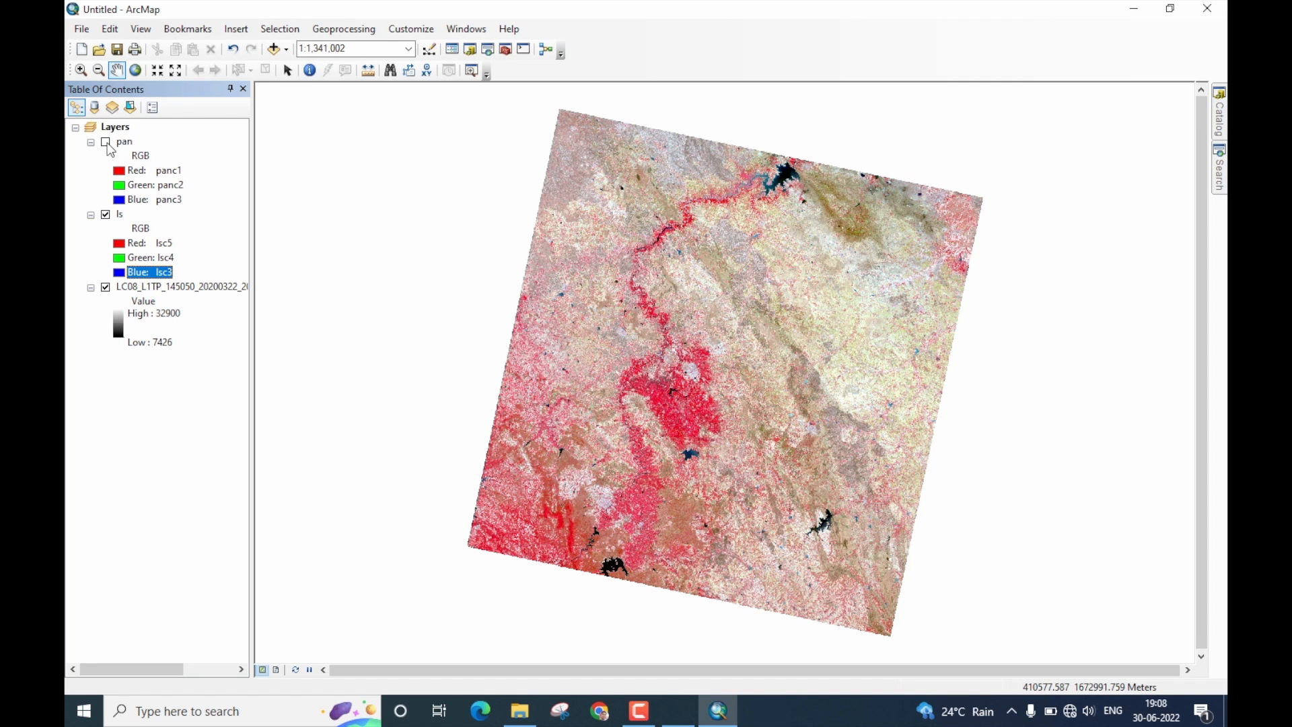
pyautogui.click(105, 141)
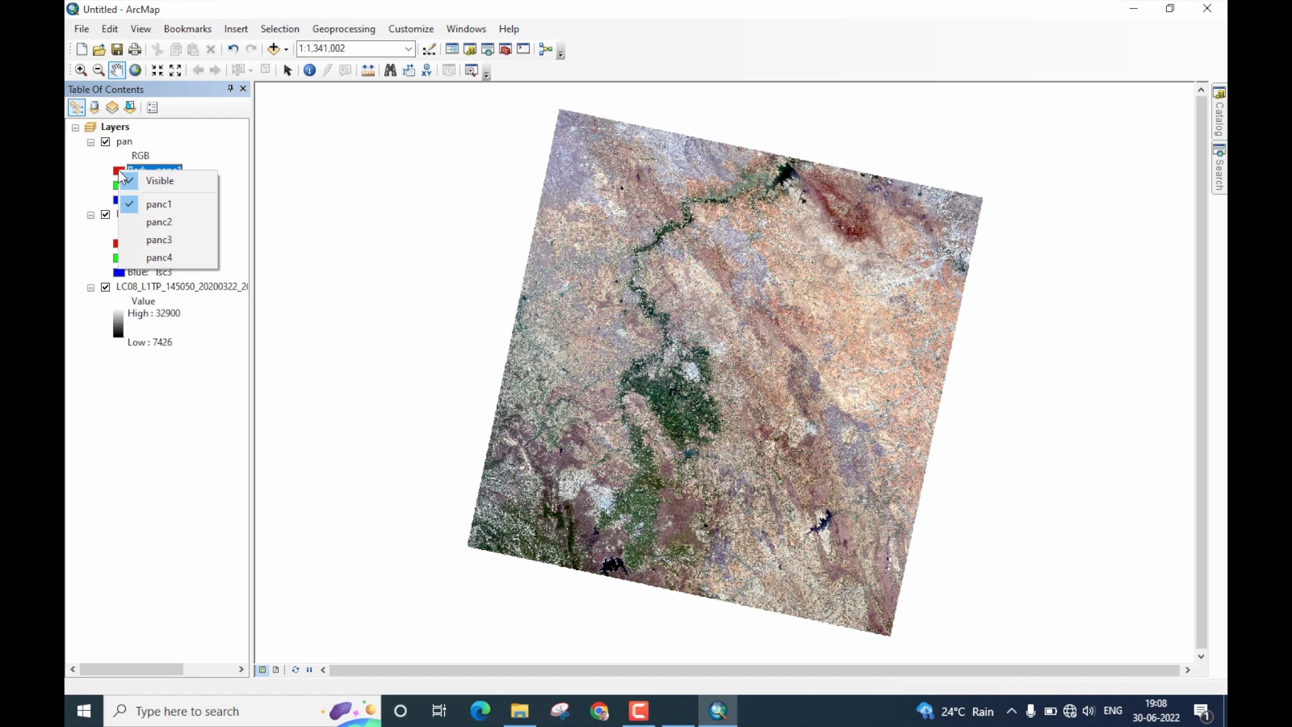
pyautogui.moveTo(189, 203)
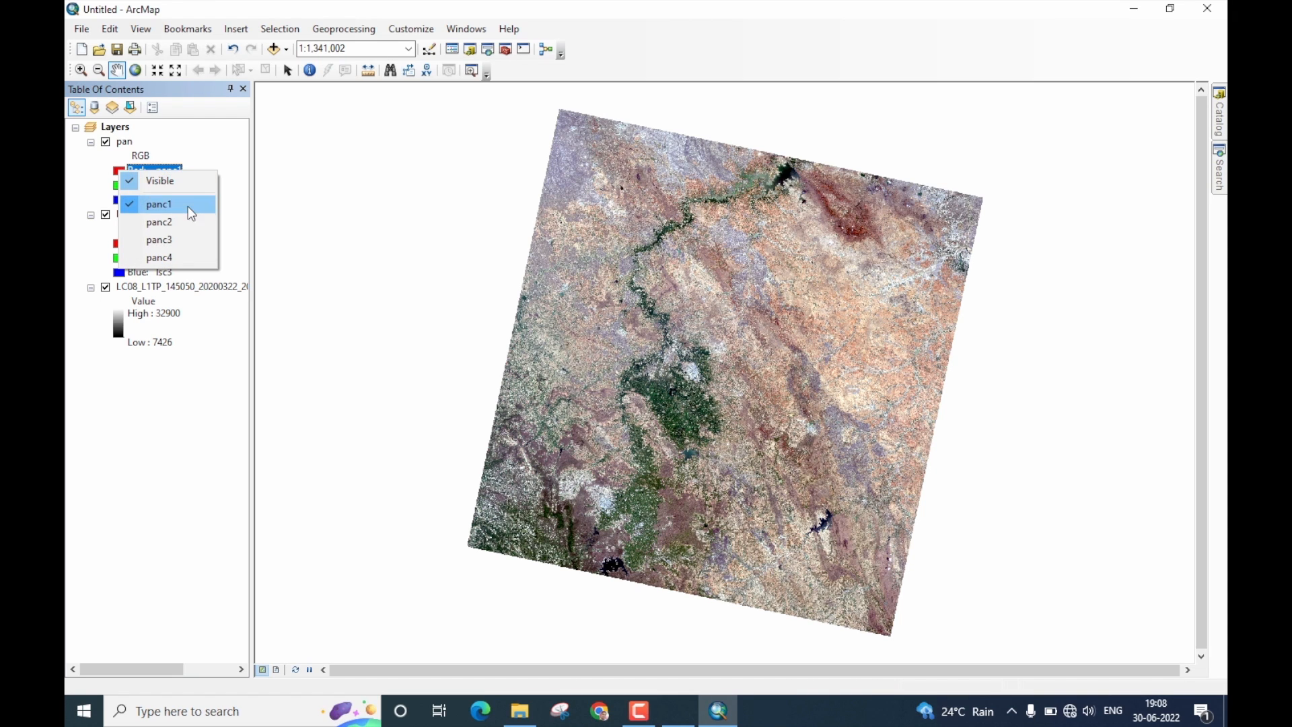
pyautogui.moveTo(195, 257)
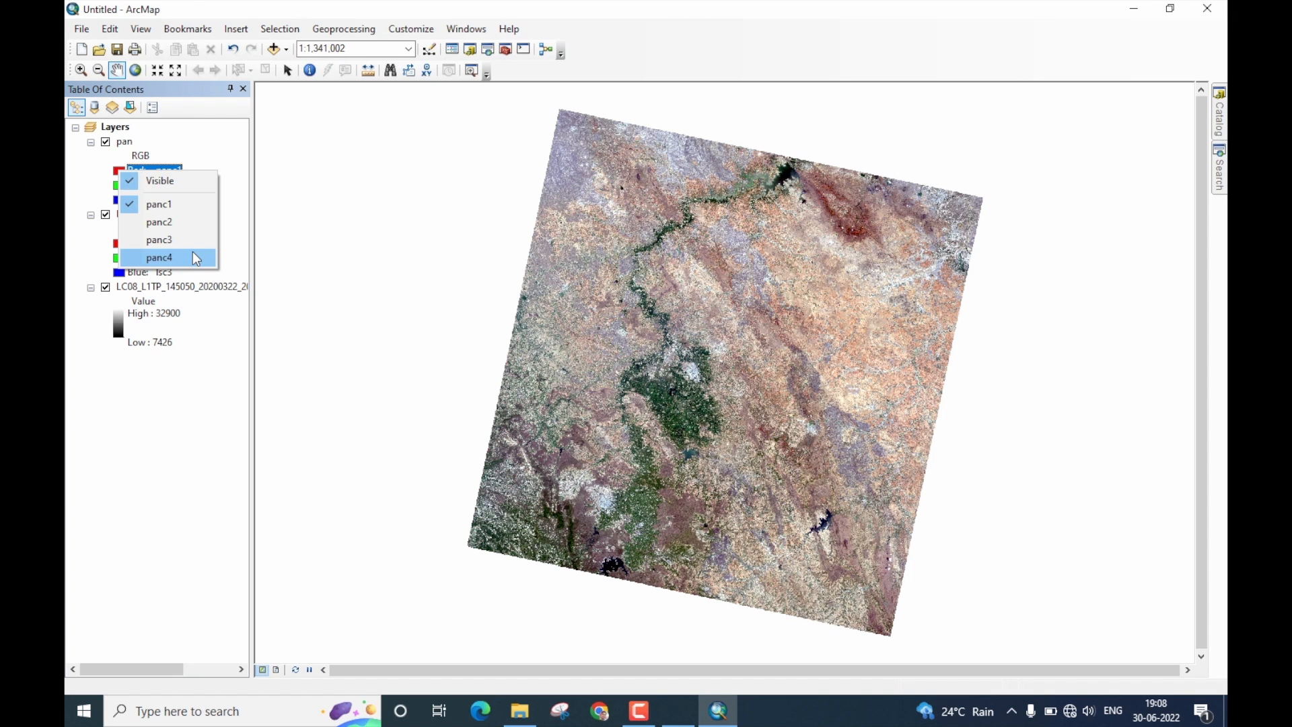
# Step: Assign panc4 to red and panc1 to green on the pan layer
pyautogui.click(158, 257)
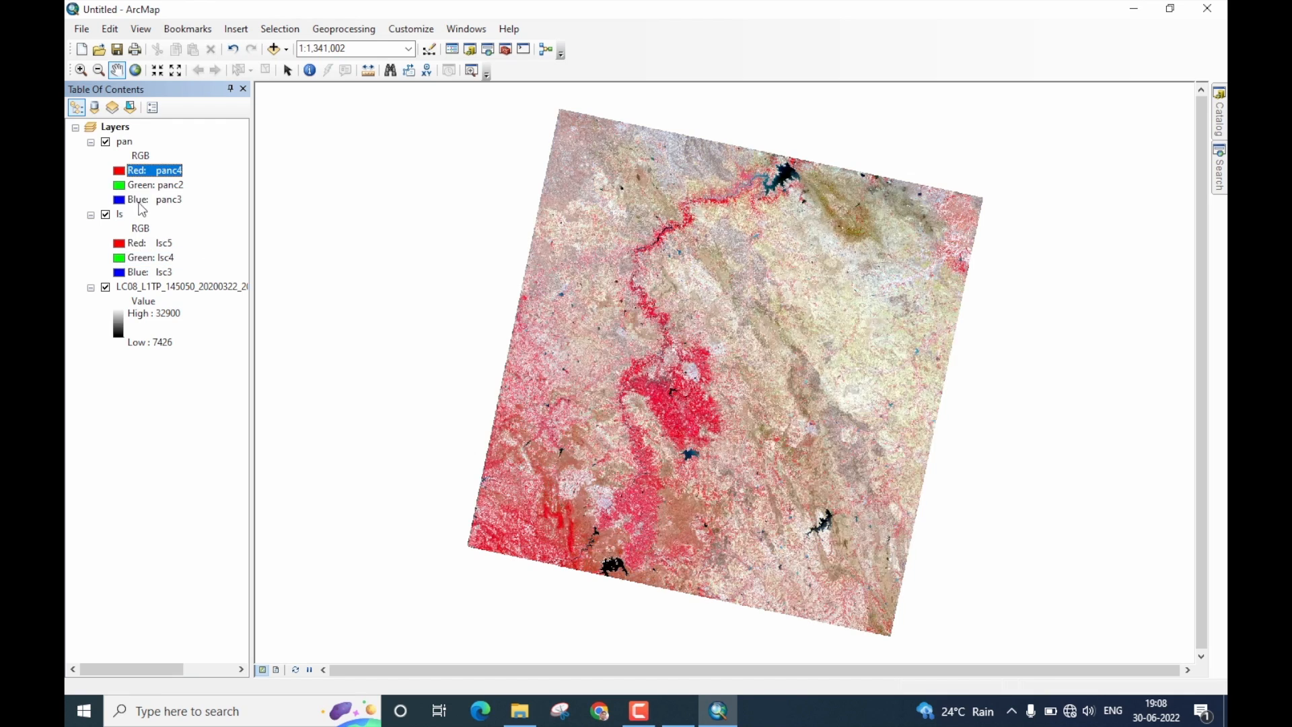
pyautogui.click(155, 184)
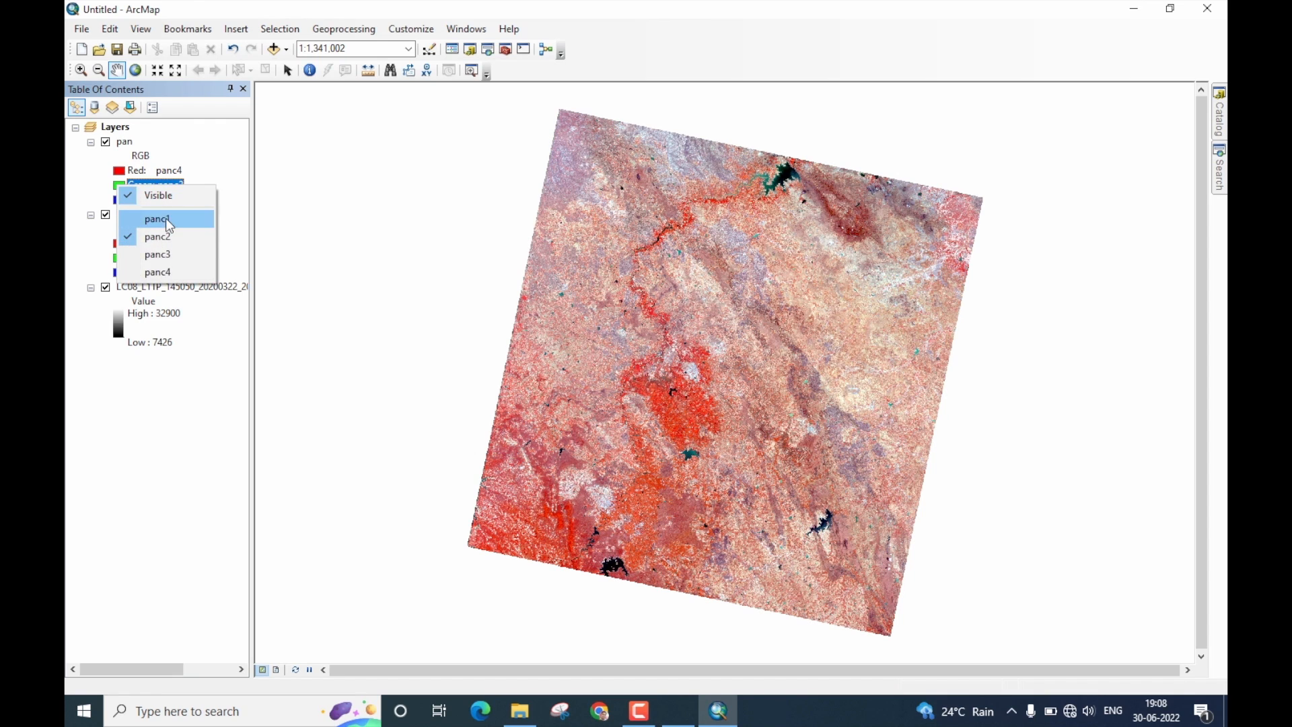
pyautogui.click(158, 218)
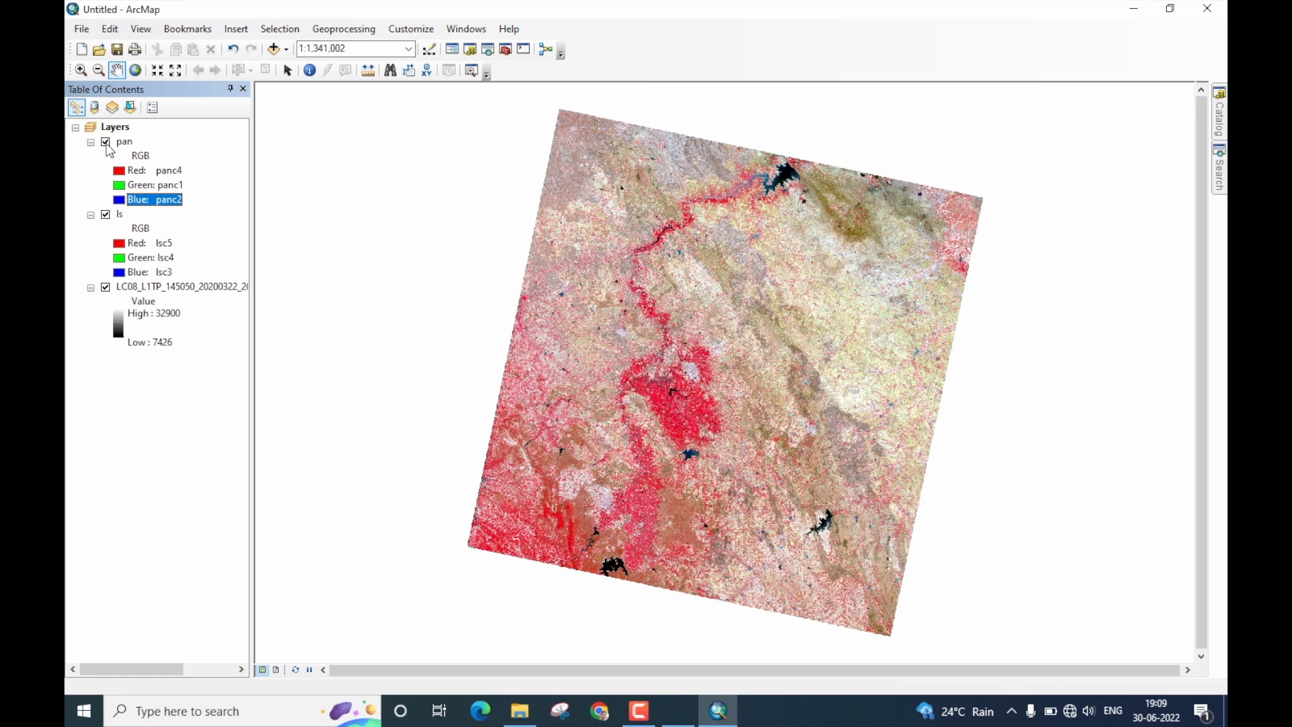
# Step: Toggle the pan layer off and on to compare it with ls
pyautogui.click(105, 141)
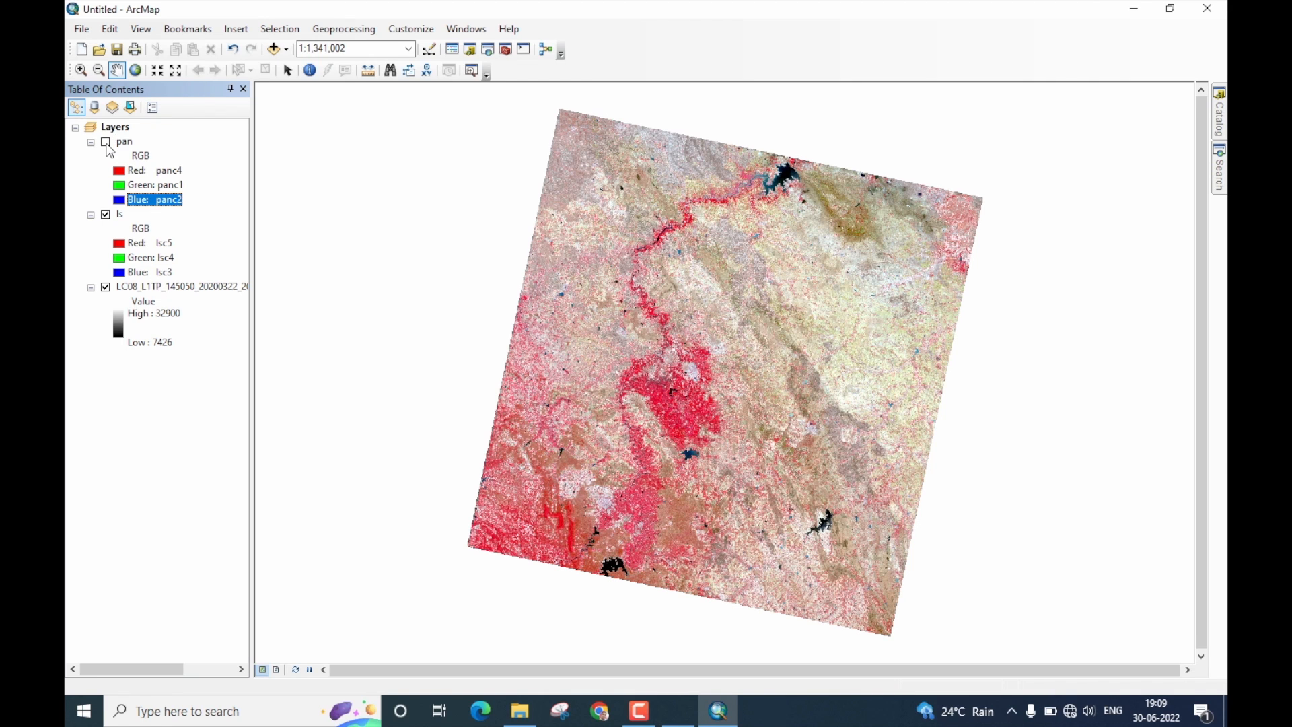
pyautogui.click(105, 141)
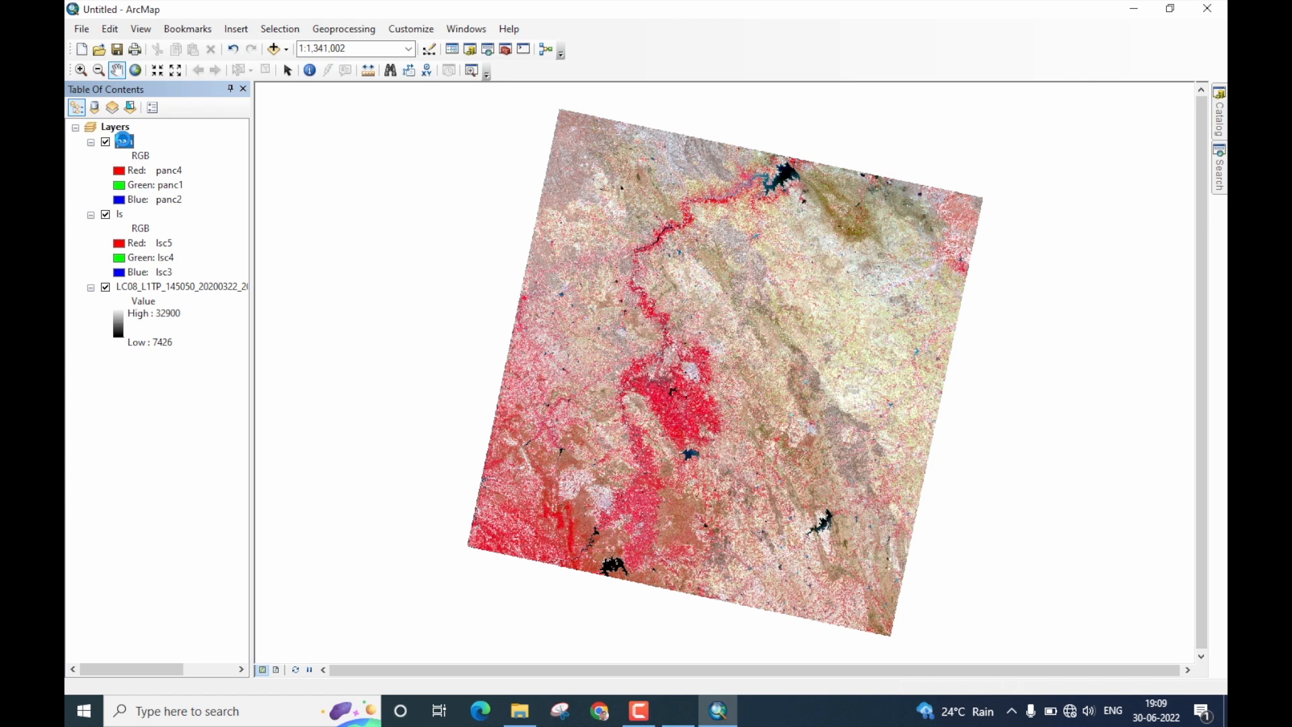
pyautogui.rightClick(123, 141)
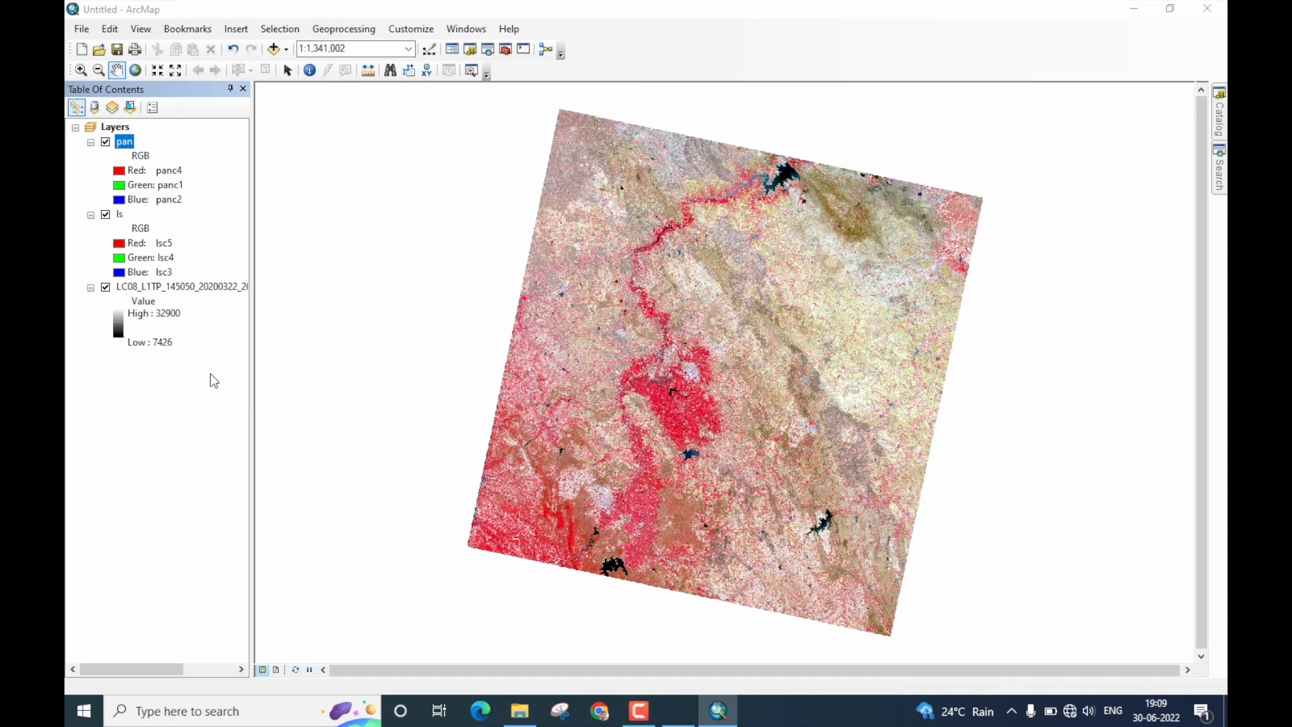
pyautogui.doubleClick(125, 141)
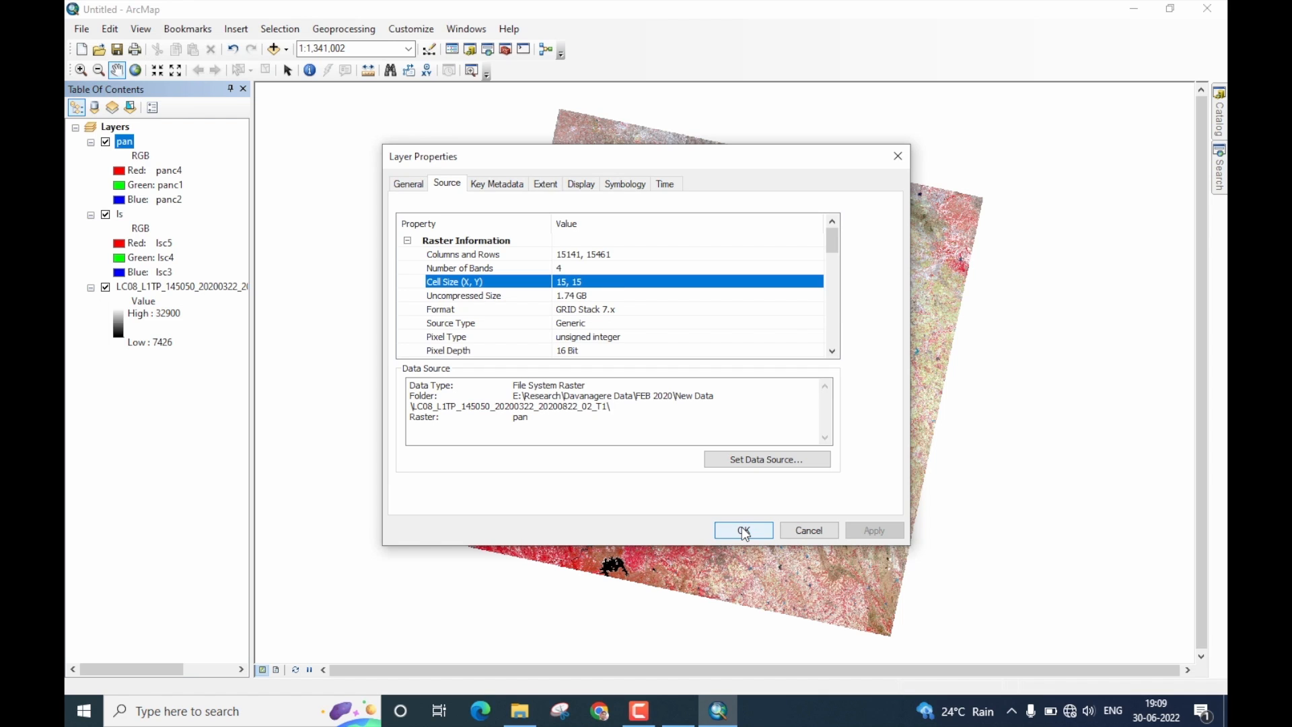
pyautogui.click(743, 530)
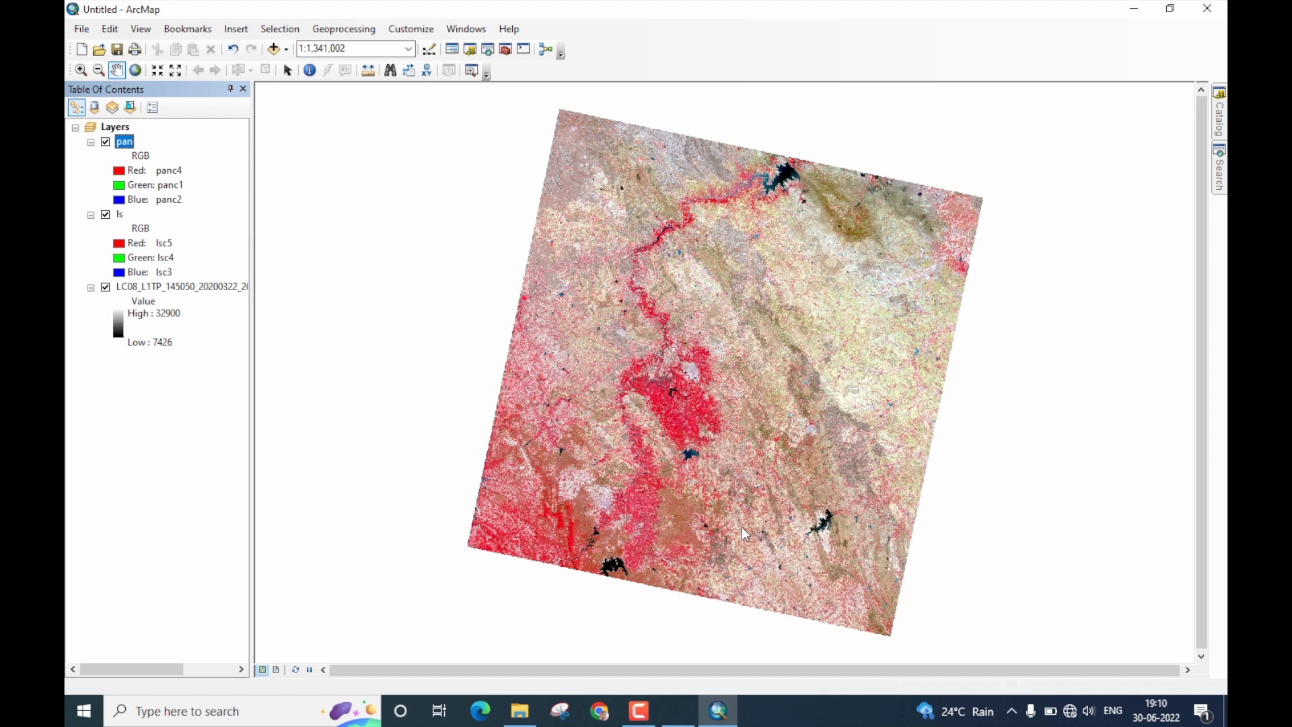